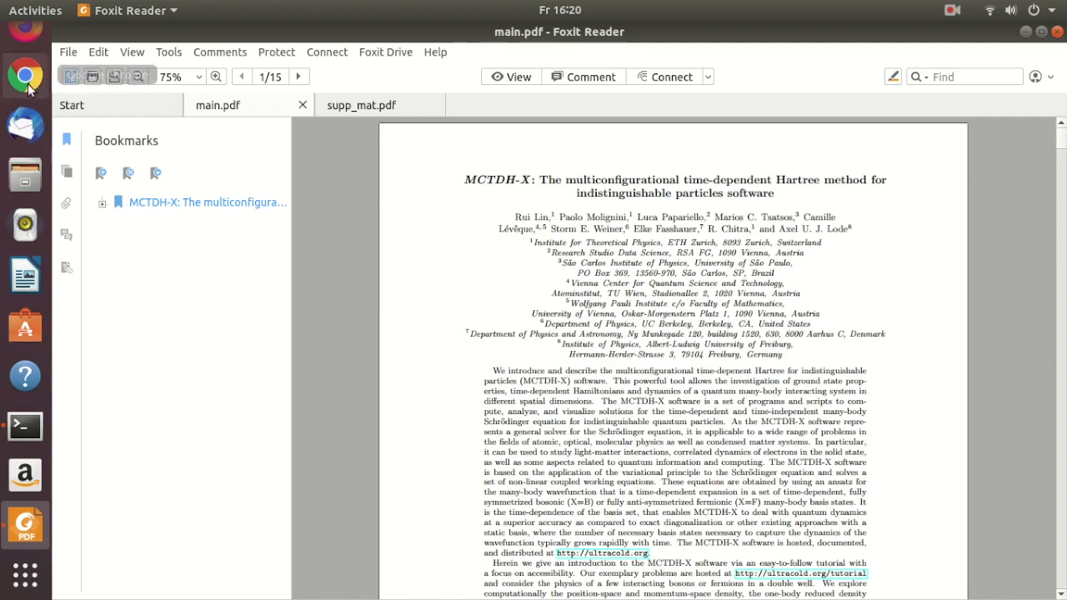
Step: Check the MCTDH-X website, then scroll main.pdf down toward FIG. 2 on page 8
click(25, 75)
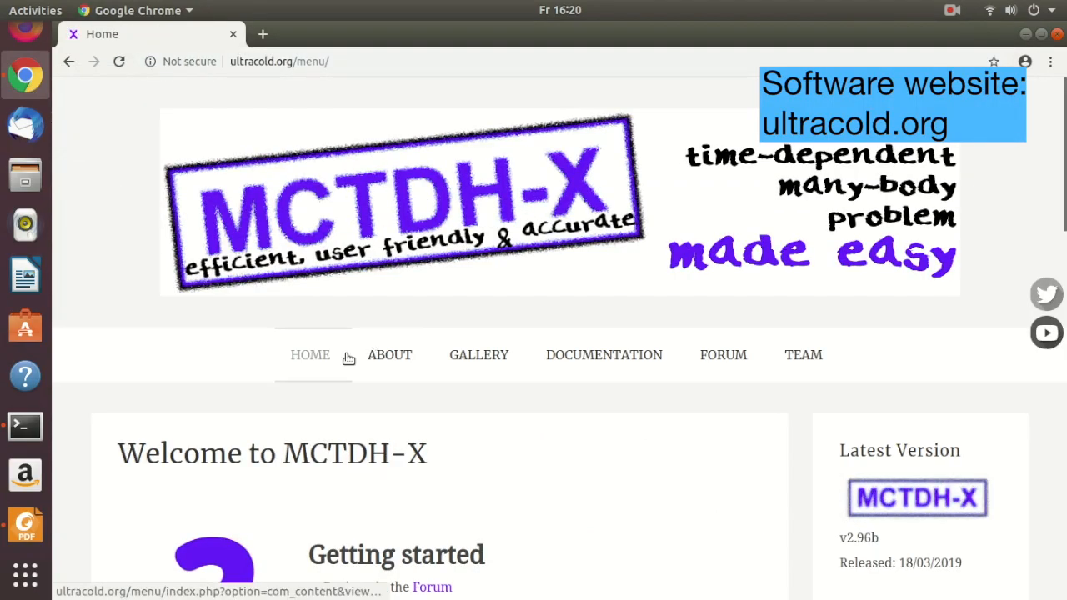
scroll(down, 3)
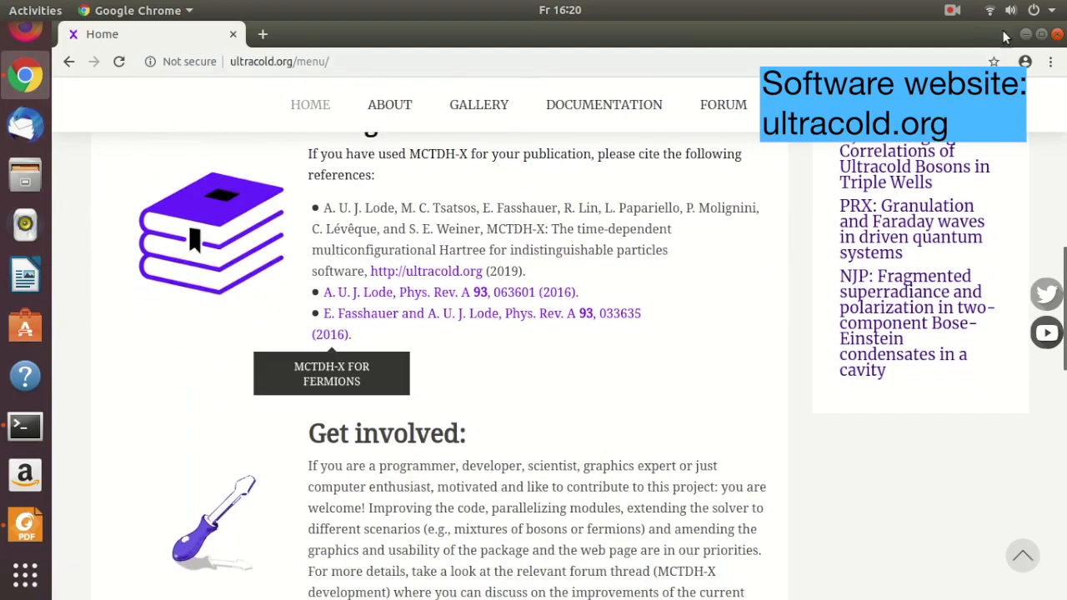
click(25, 525)
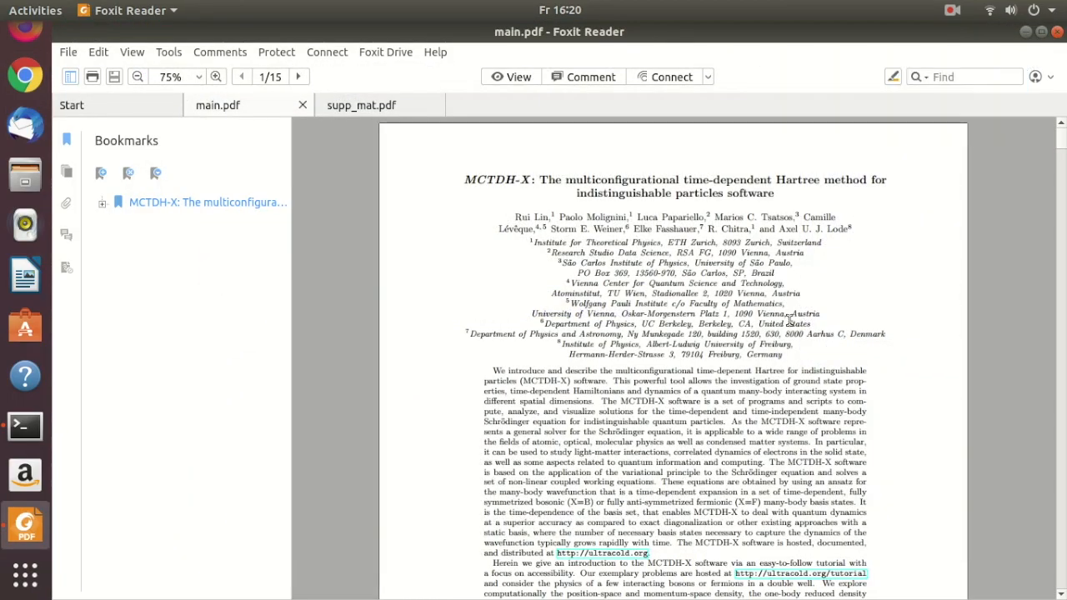
scroll(down, 3)
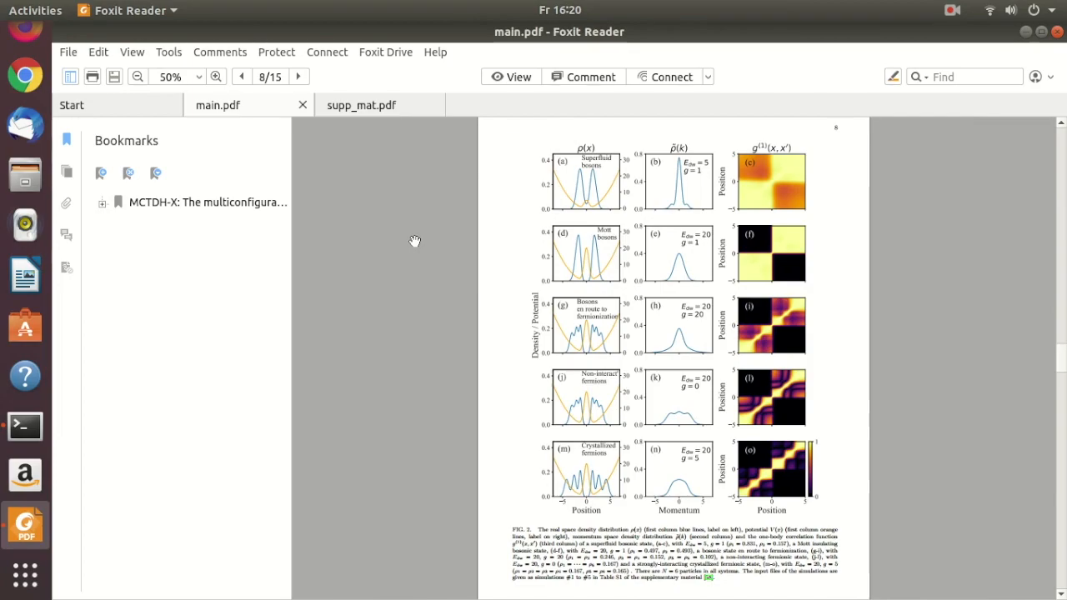
mouse_move(633, 504)
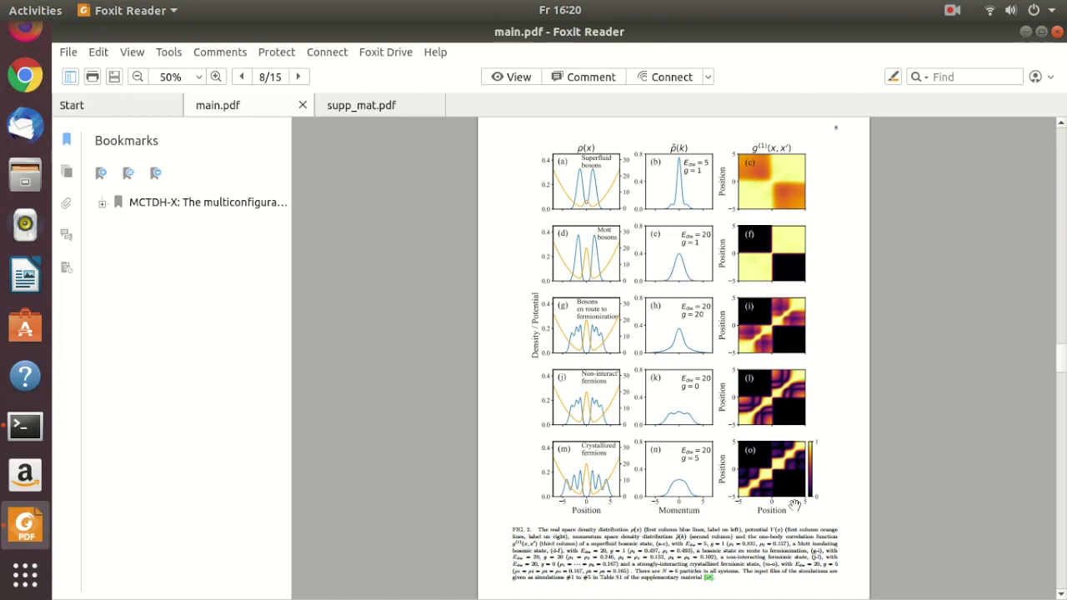
mouse_move(783, 309)
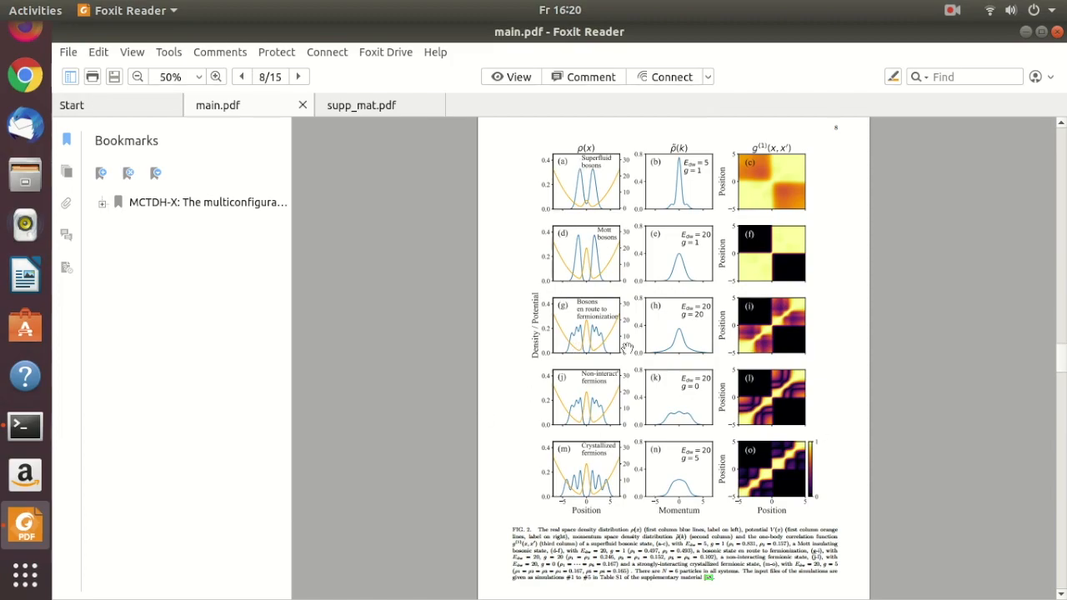
mouse_move(758, 481)
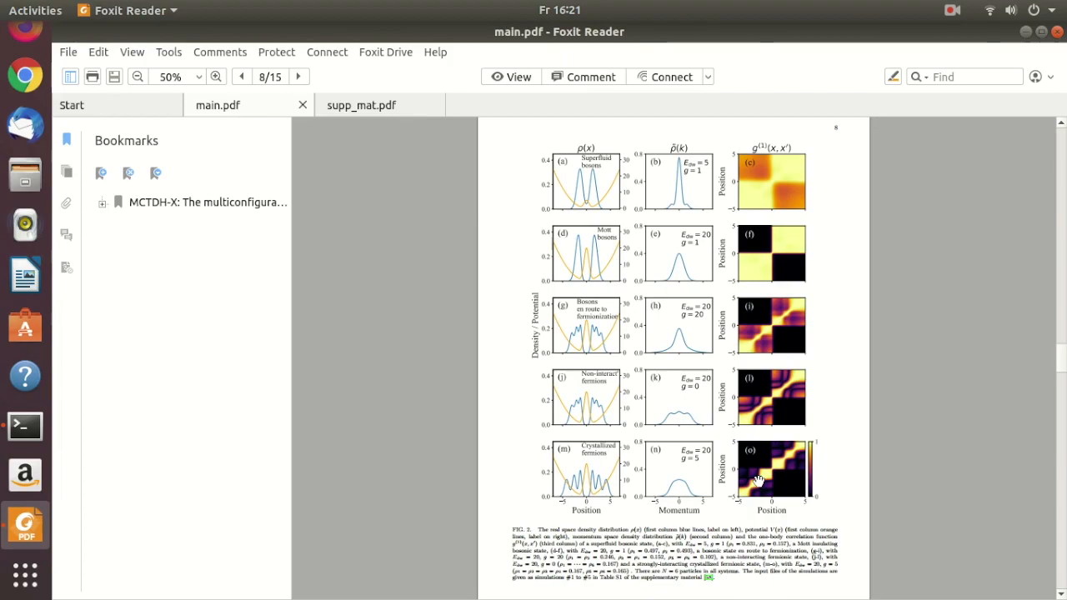
mouse_move(765, 186)
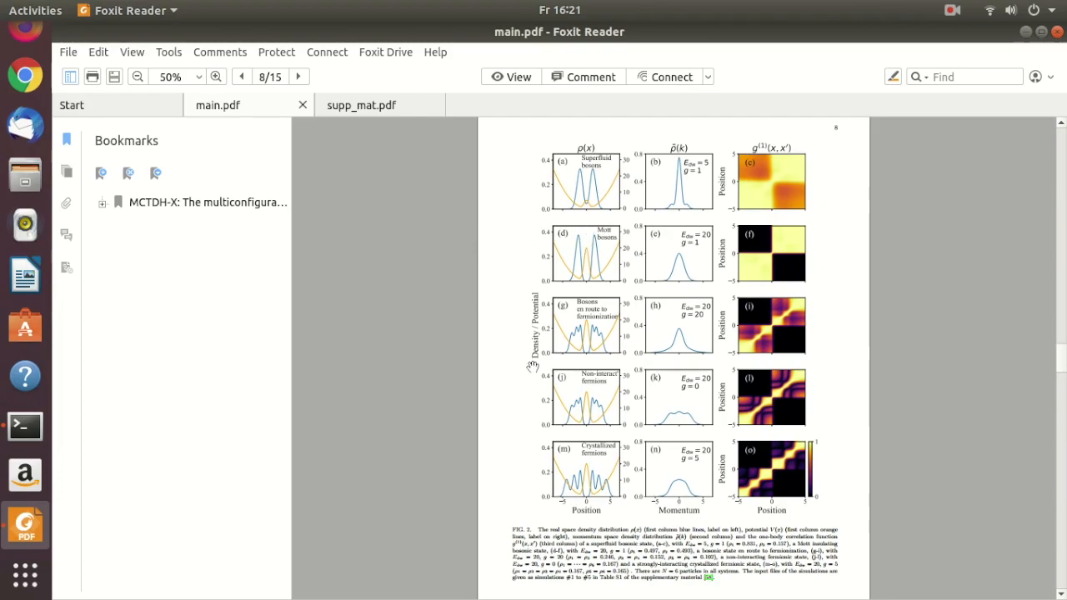
mouse_move(730, 341)
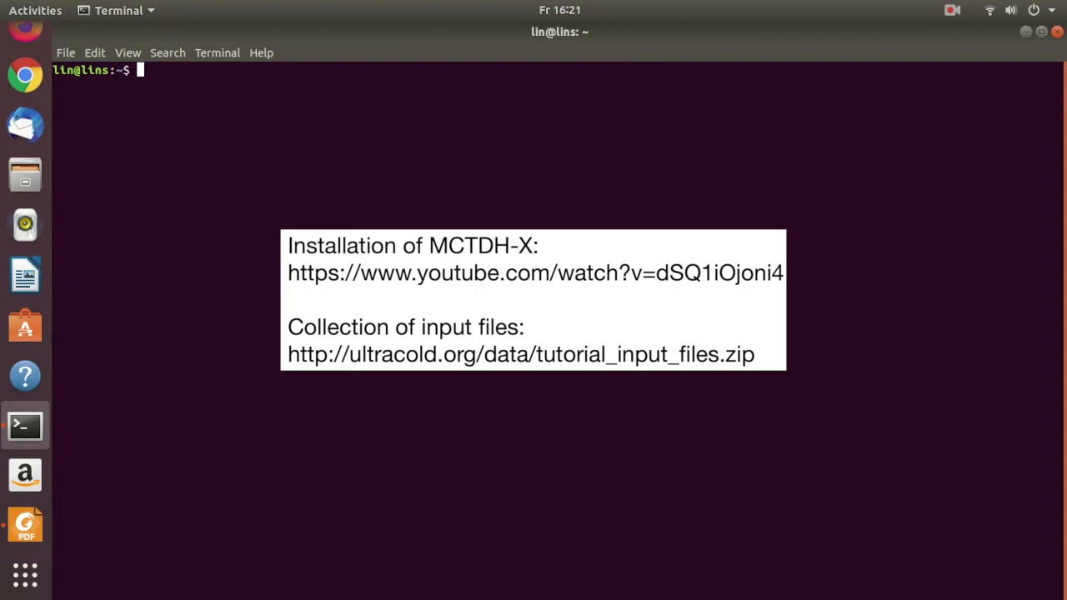
Step: Enter tutorial_input_files, list it, highlight colormaps.py, and type vim README.txt
text(cd tutorial_)
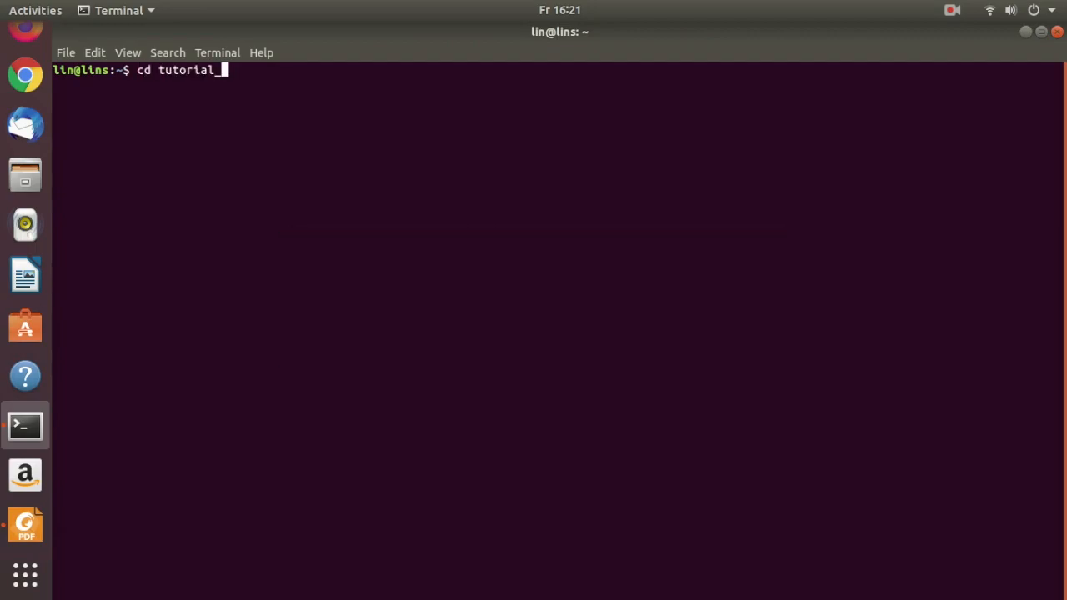
text(input_files)
text(ls)
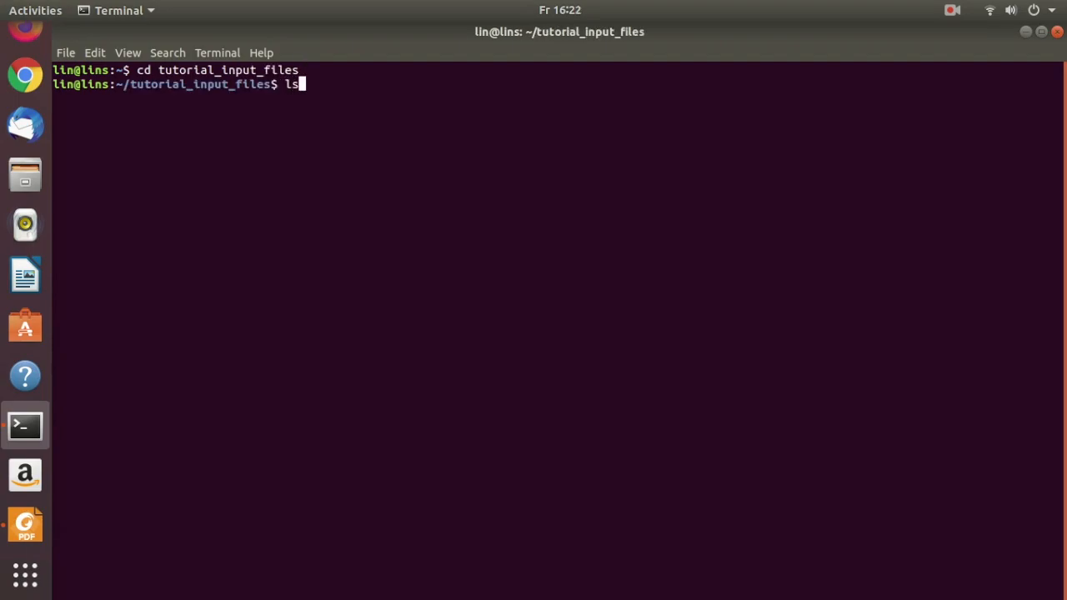
key(Return)
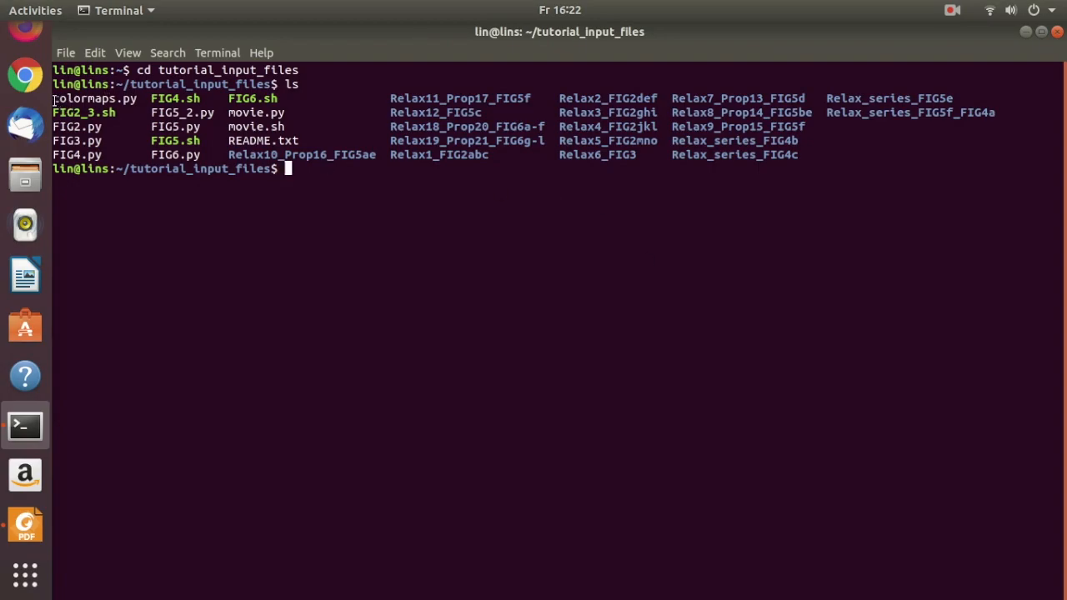
double_click(94, 98)
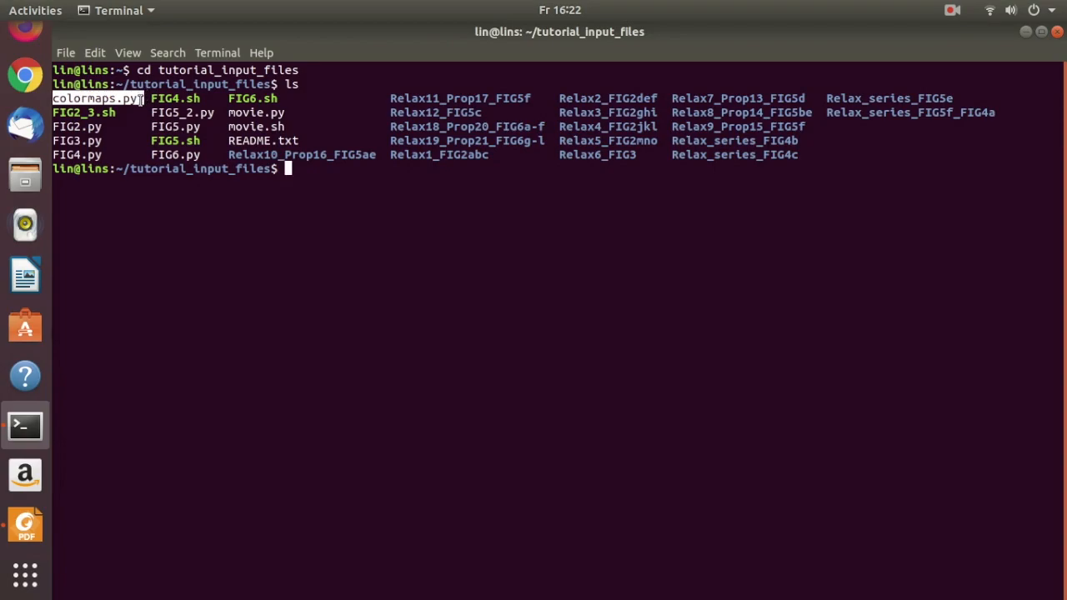
mouse_move(224, 131)
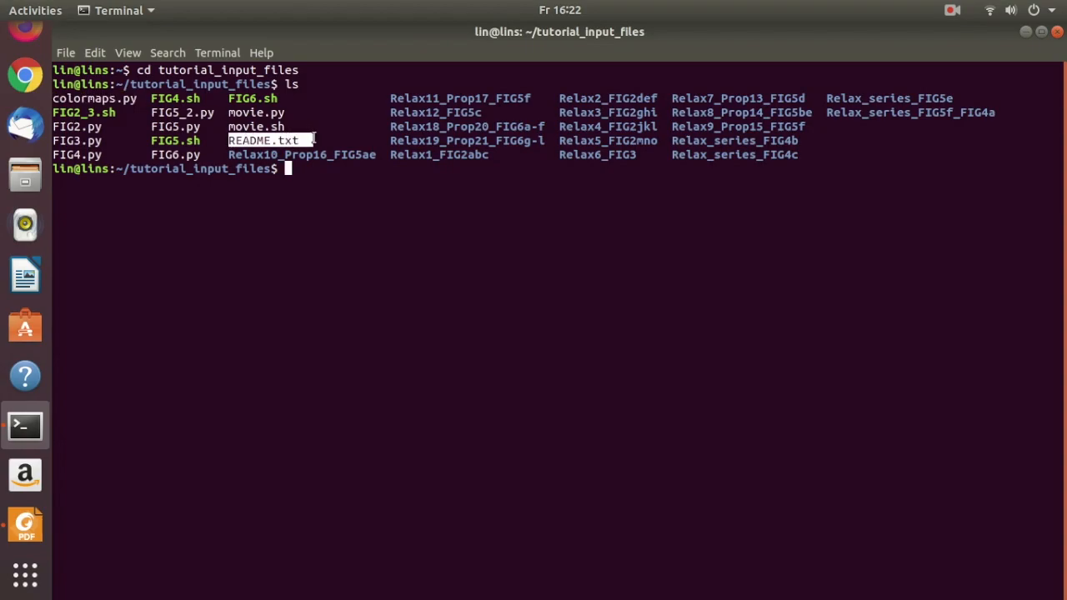
text(vim README.txt)
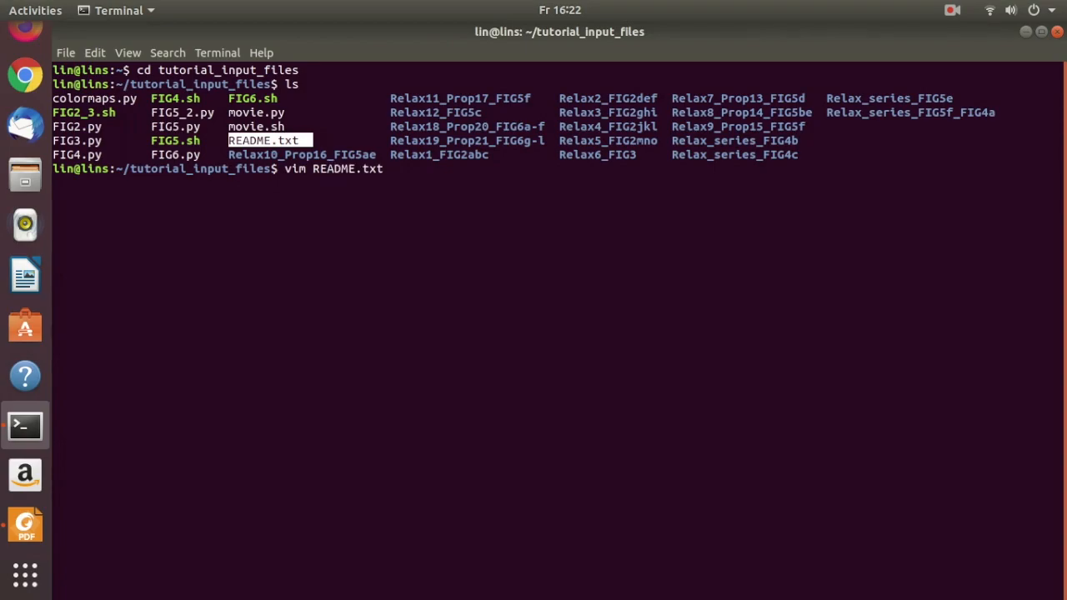
key(Return)
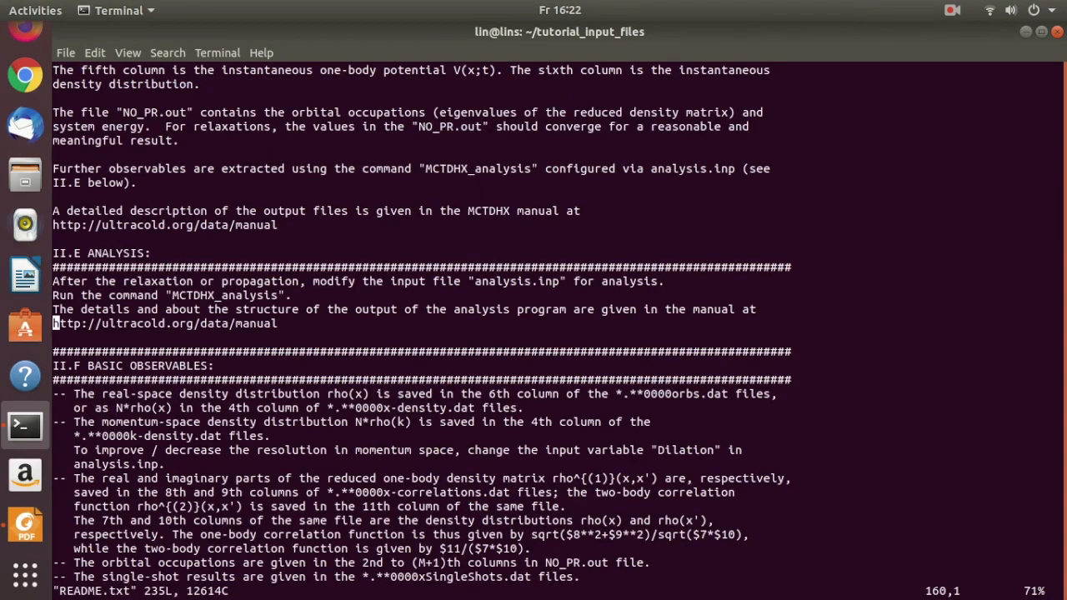
scroll(up, 3)
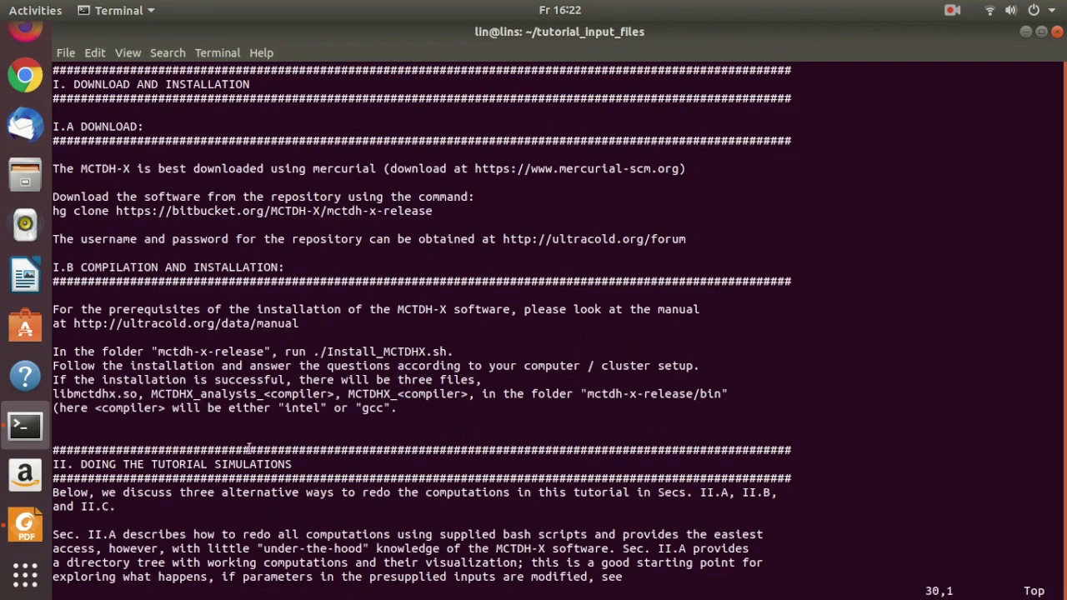
scroll(down, 3)
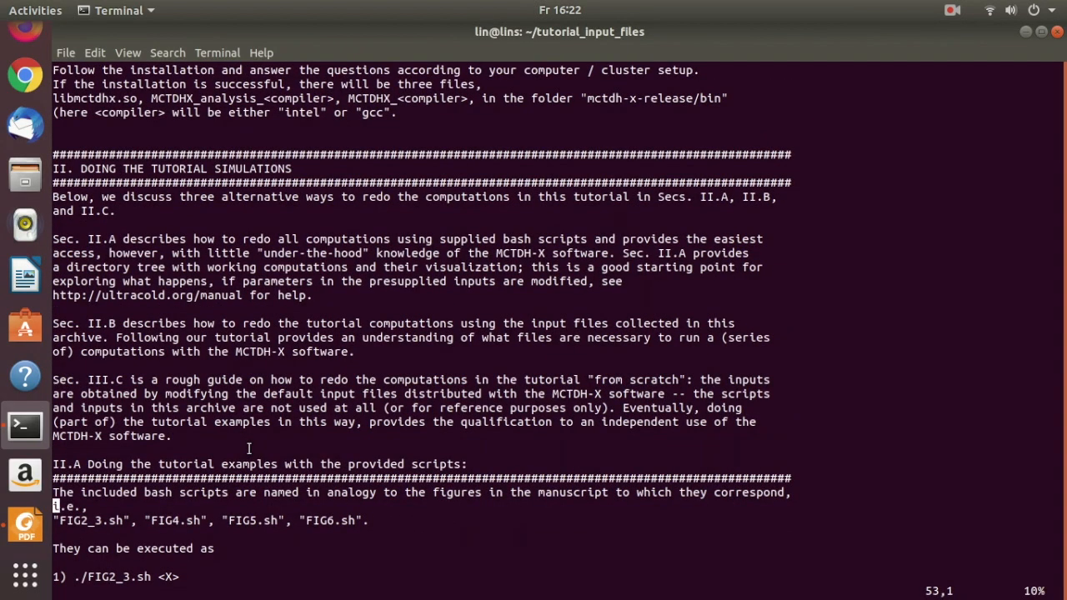
scroll(down, 3)
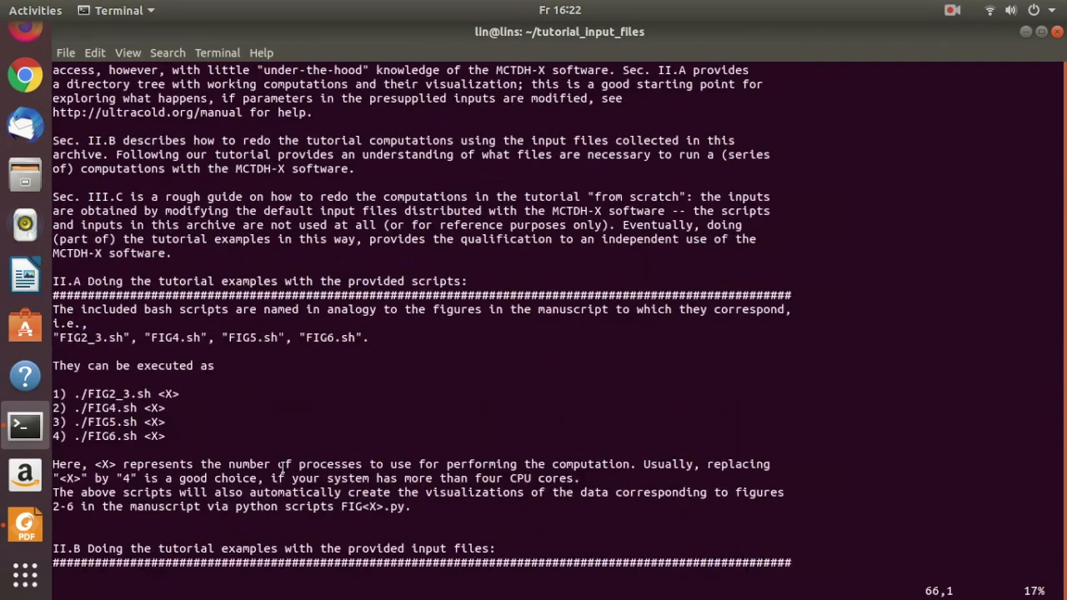
scroll(down, 3)
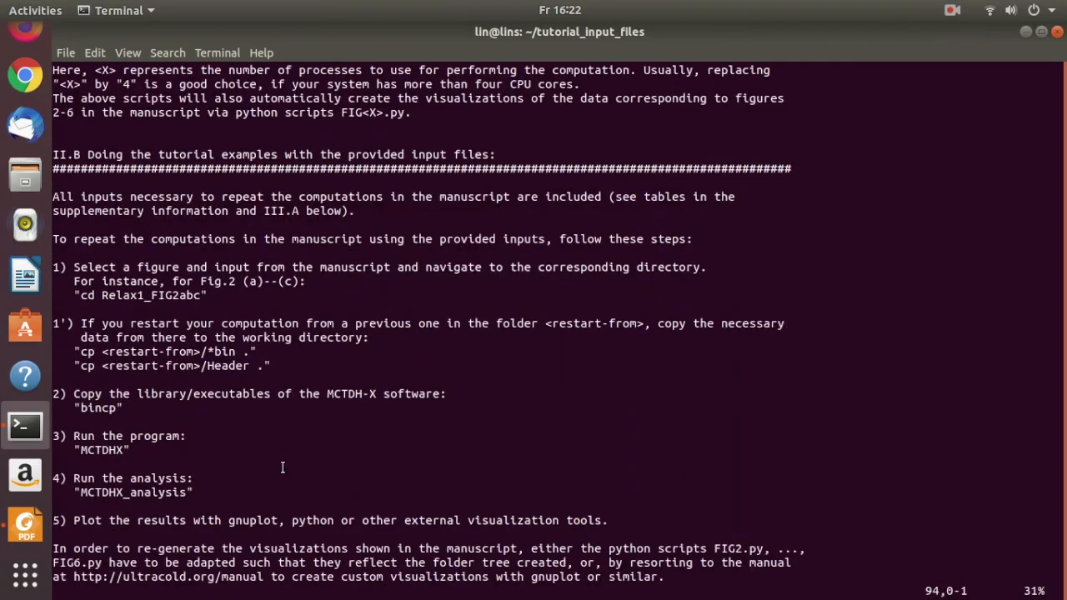
scroll(down, 3)
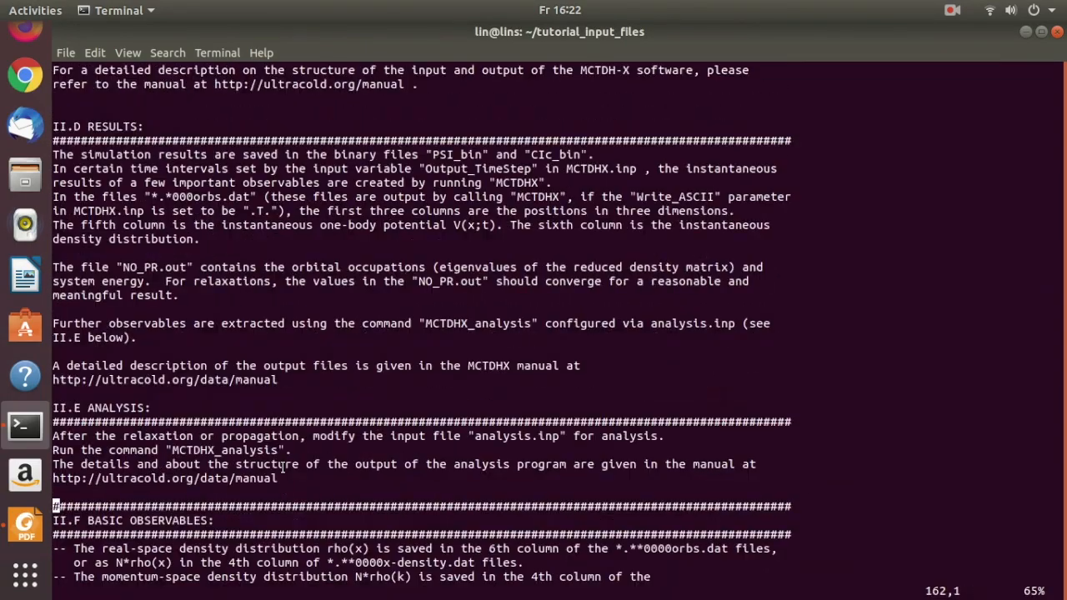
scroll(down, 3)
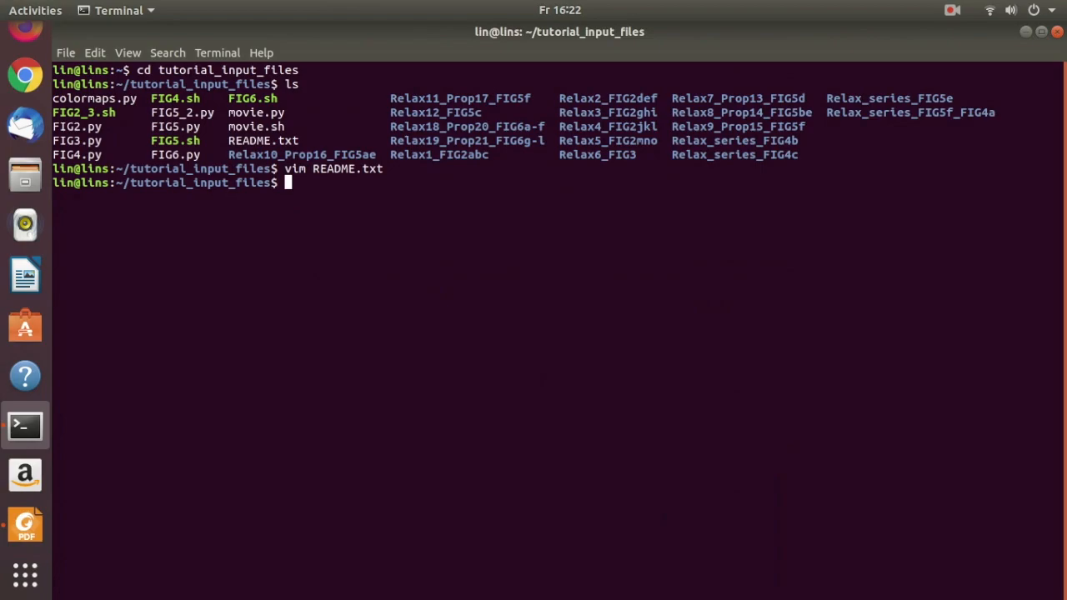
mouse_move(46, 388)
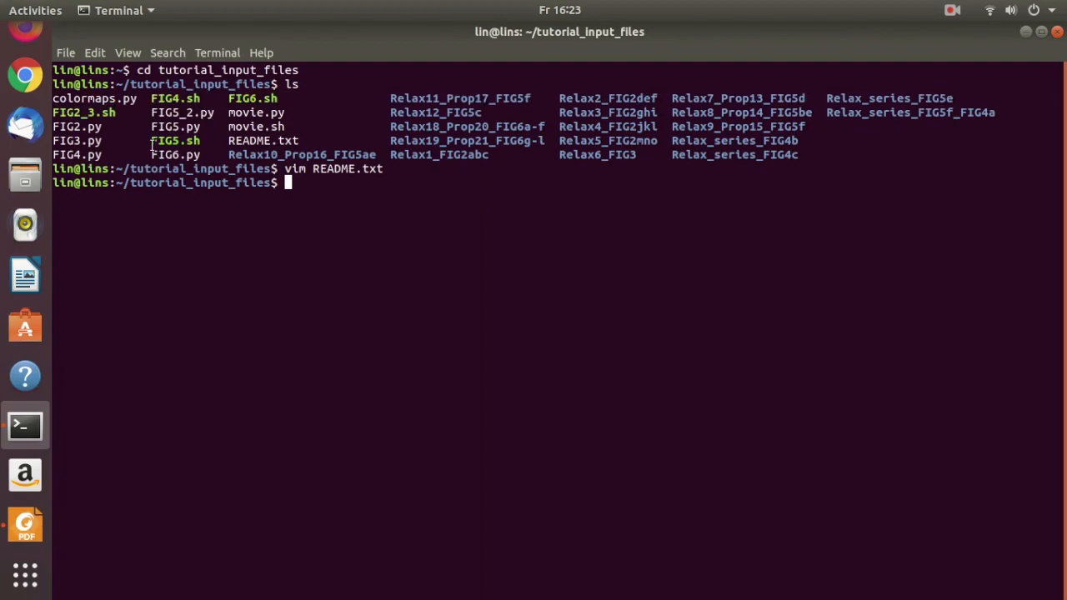
Step: Highlight FIG5.sh in the listing and enter ./FIG2 at the prompt without running it
double_click(175, 140)
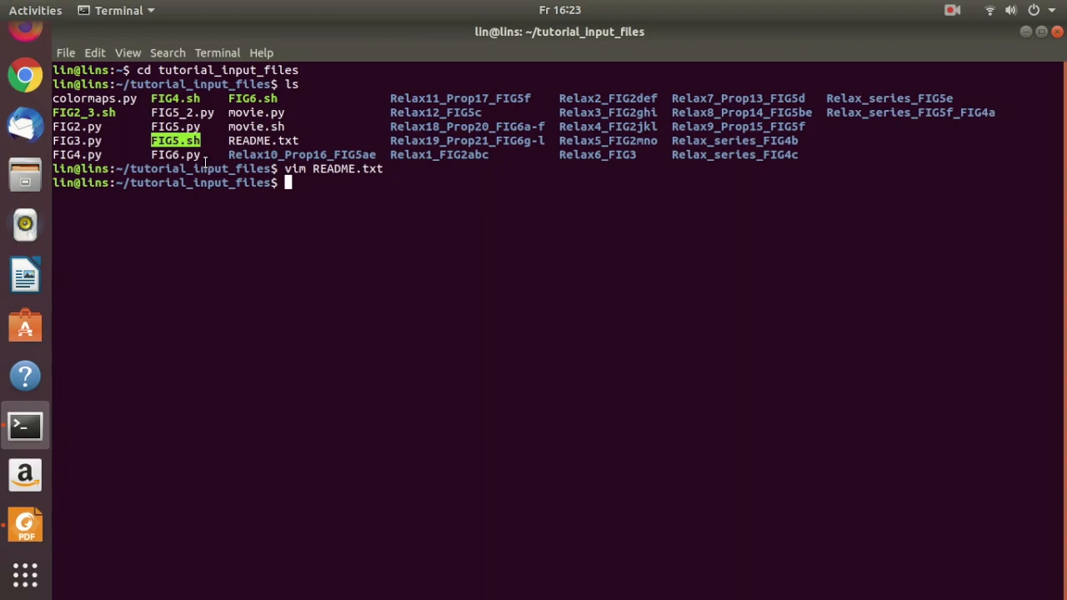
mouse_move(46, 113)
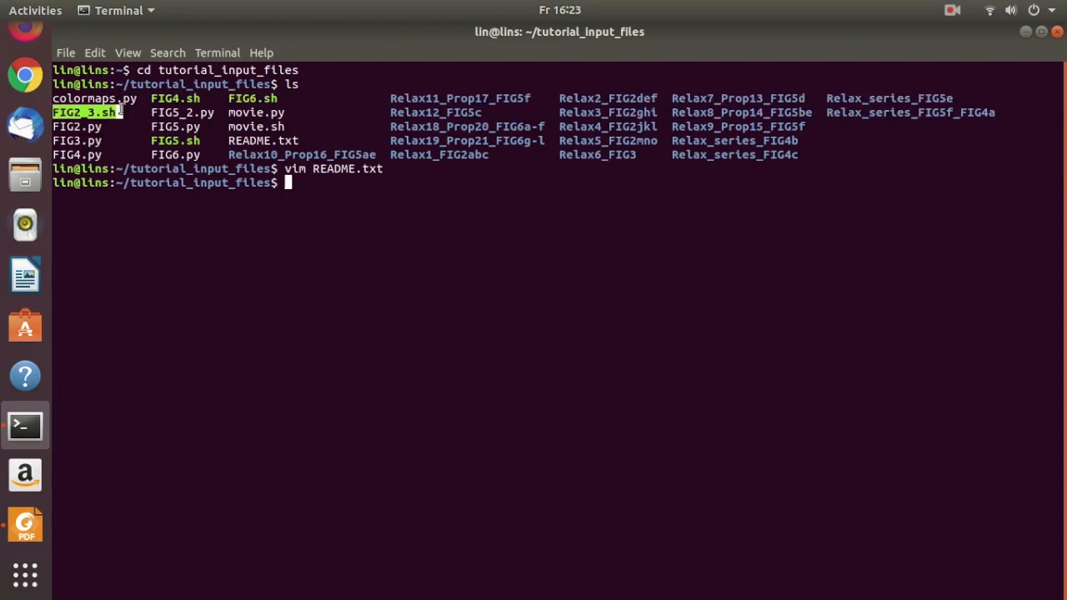
mouse_move(127, 294)
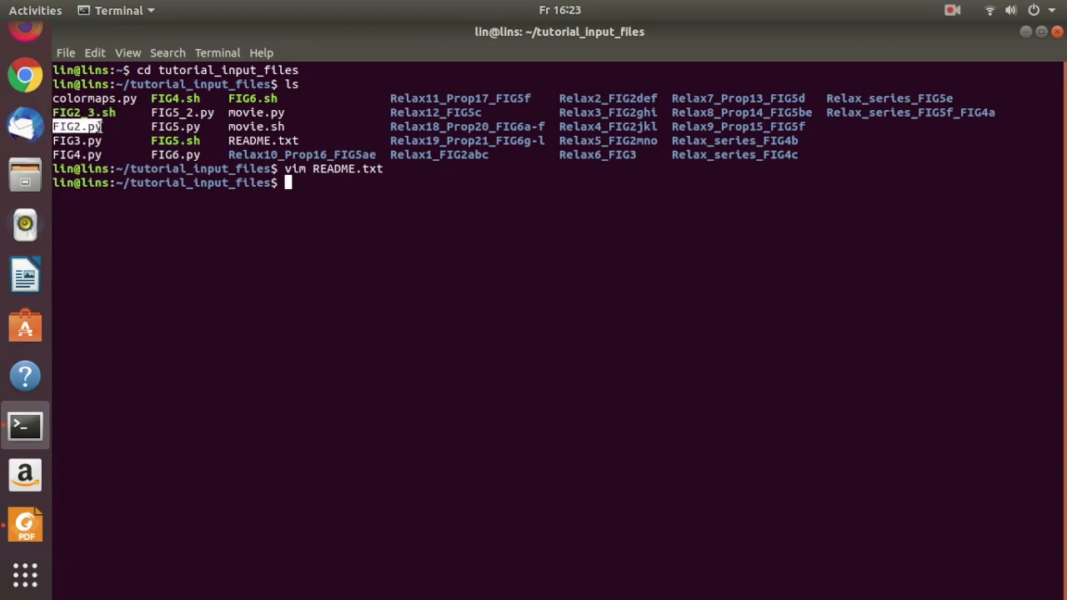
mouse_move(112, 154)
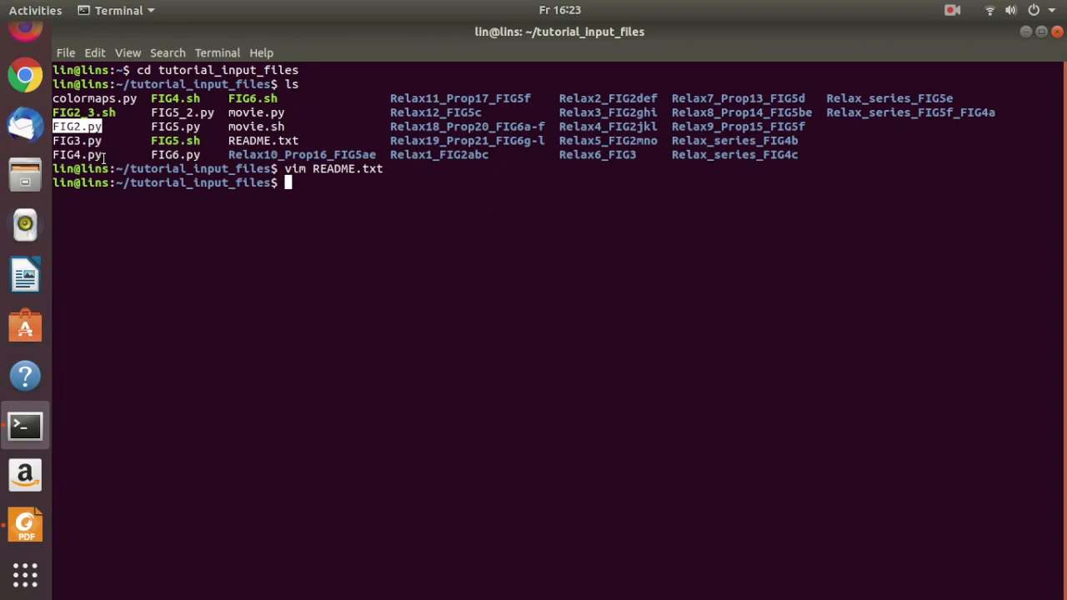
text(./FIG2_3.sh)
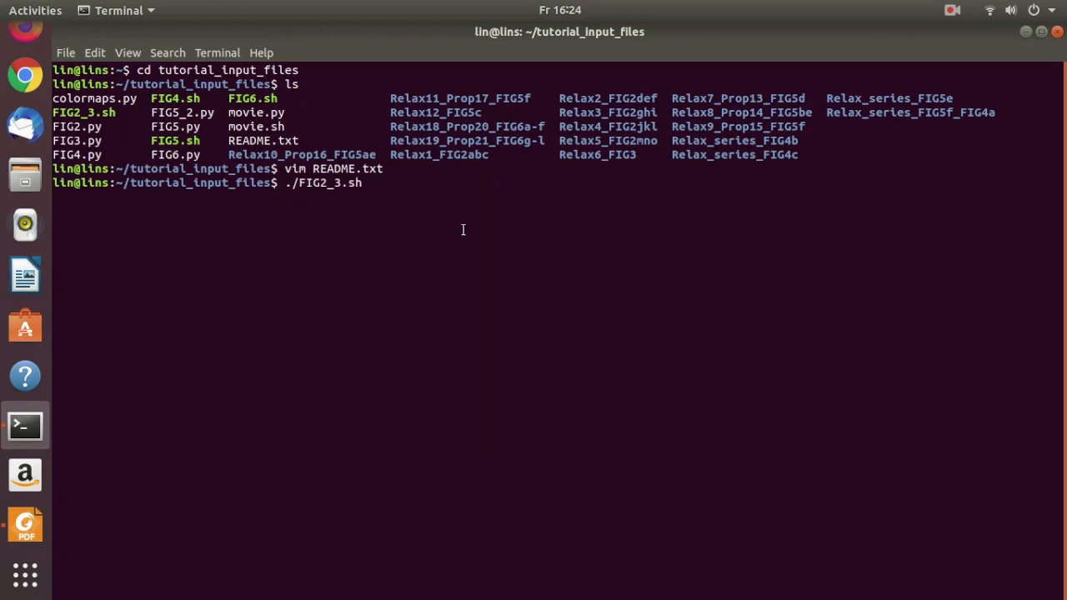
mouse_move(573, 276)
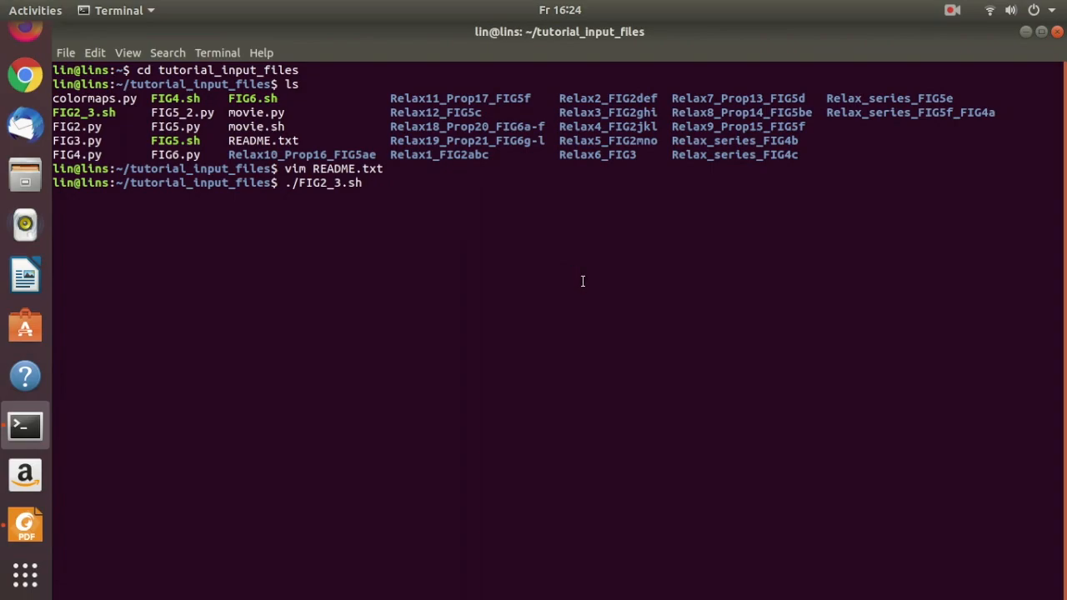
click(25, 525)
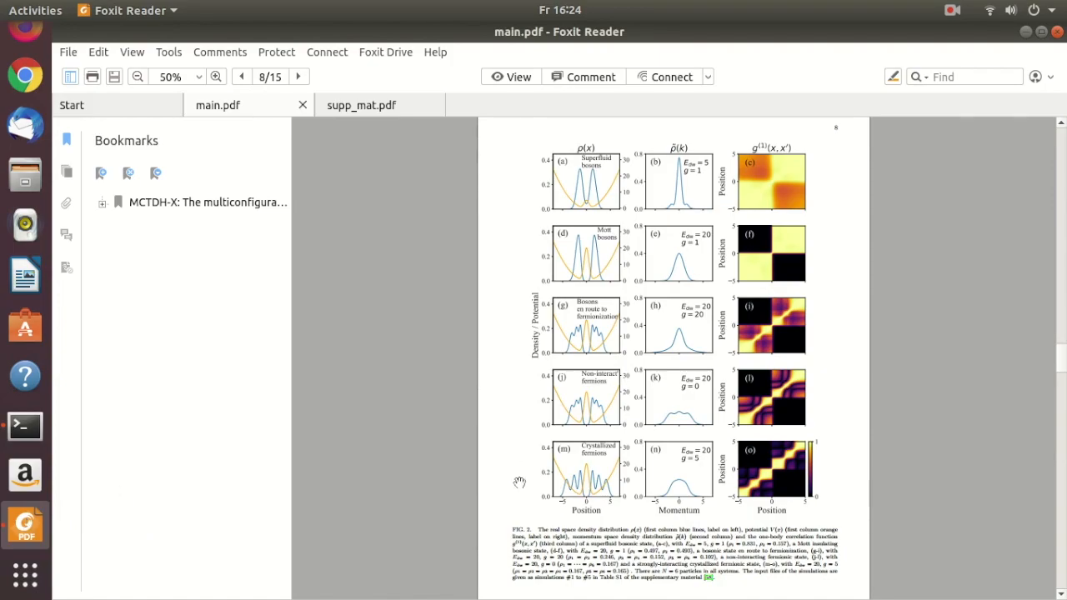
Step: Scroll main.pdf to Figure 2's density, momentum and correlation panels on page 8
scroll(down, 3)
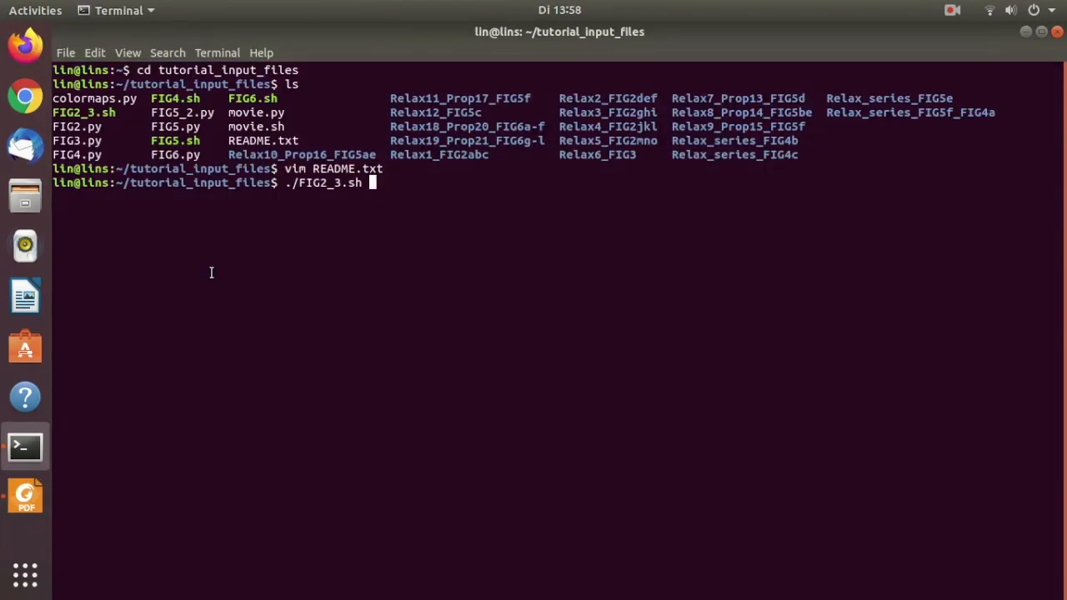
mouse_move(766, 83)
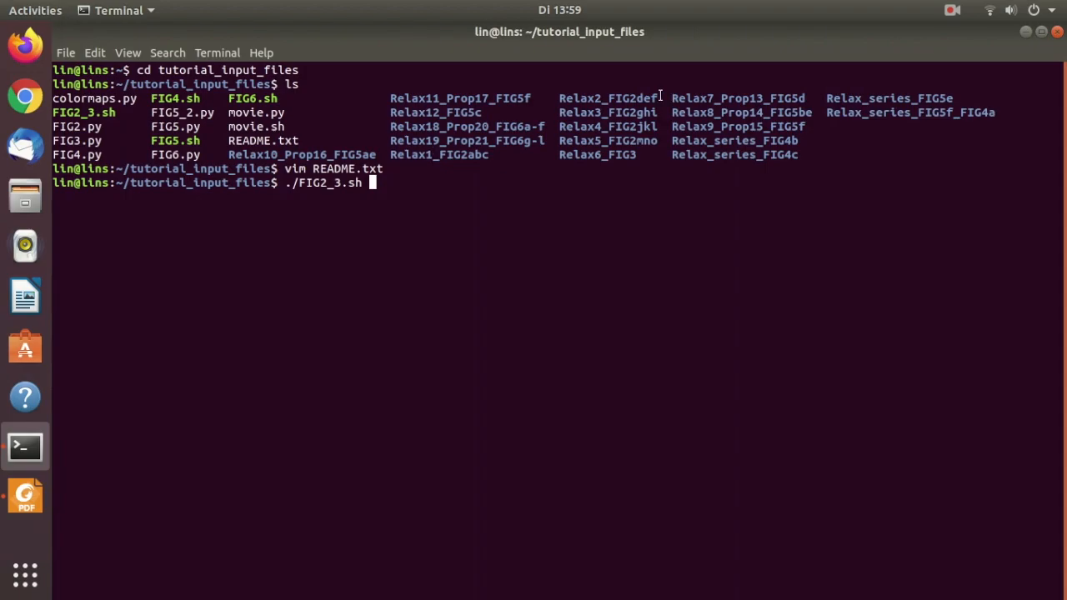
double_click(717, 97)
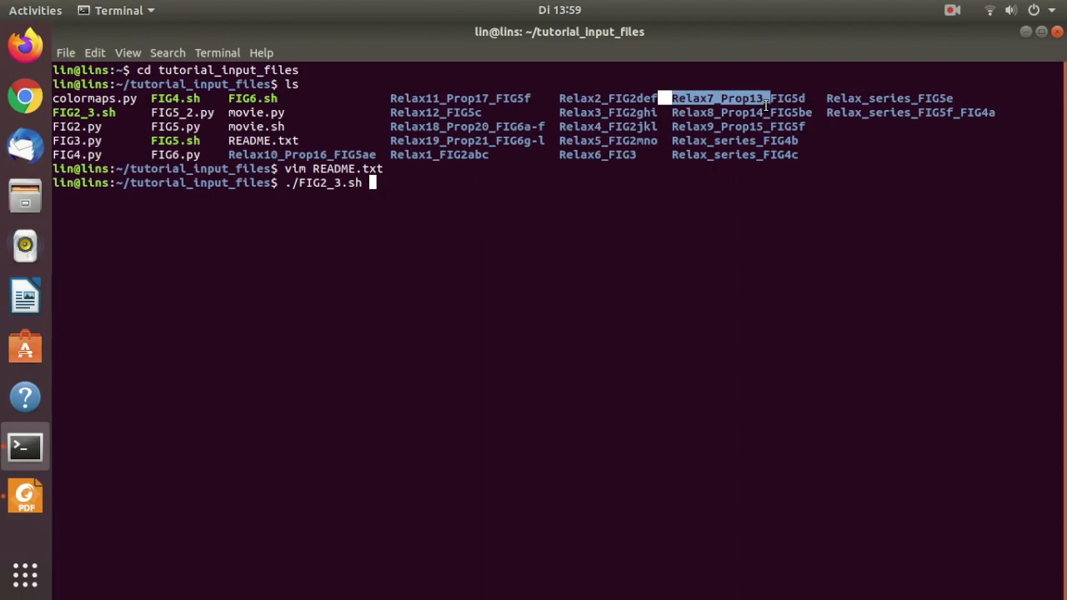
mouse_move(518, 115)
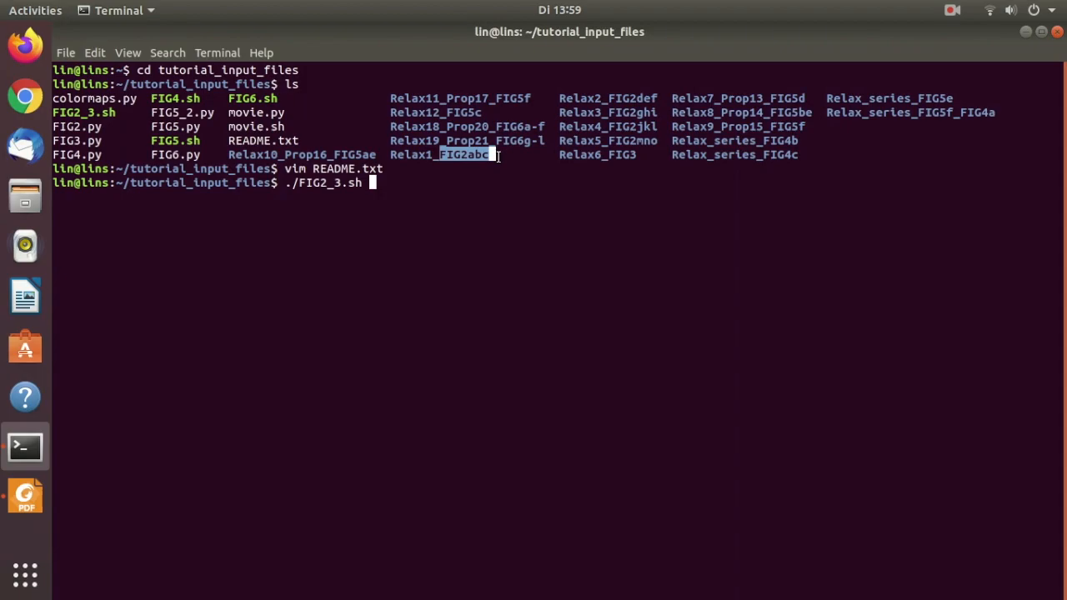
mouse_move(456, 411)
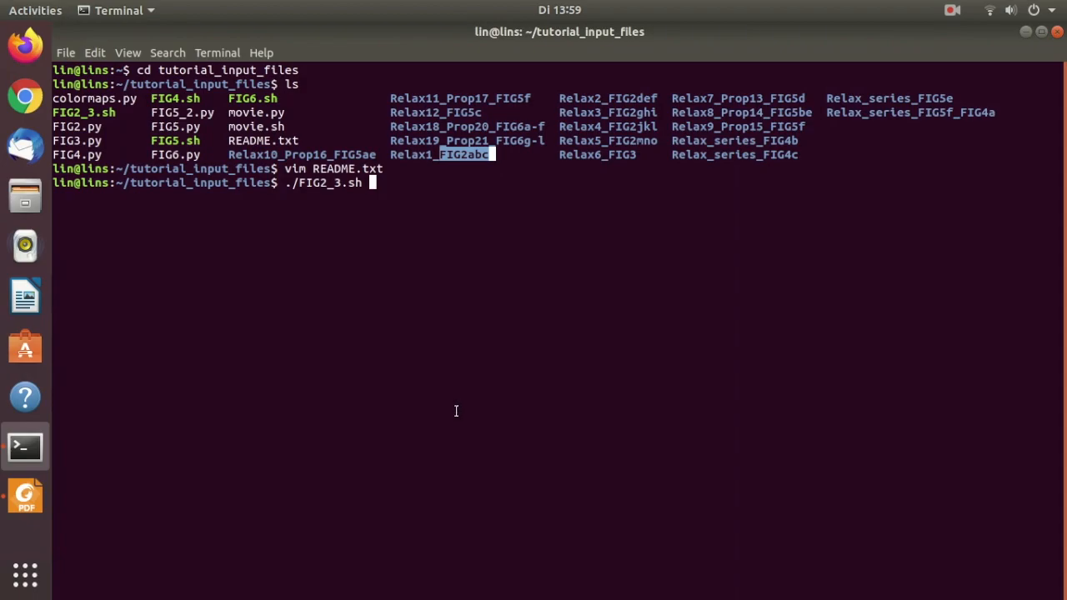
mouse_move(557, 359)
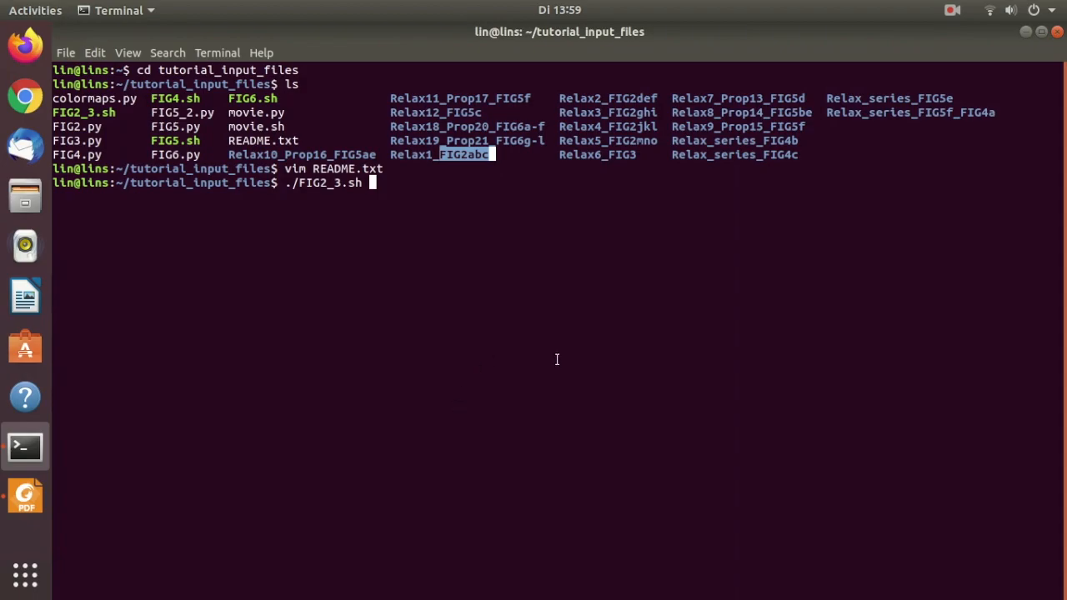
mouse_move(643, 325)
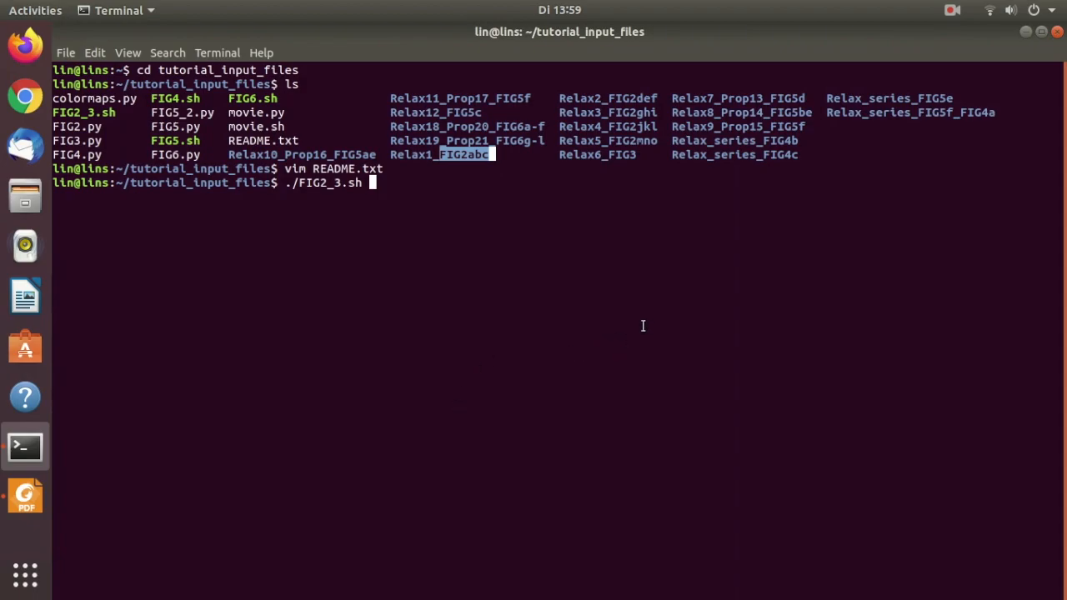
mouse_move(25, 496)
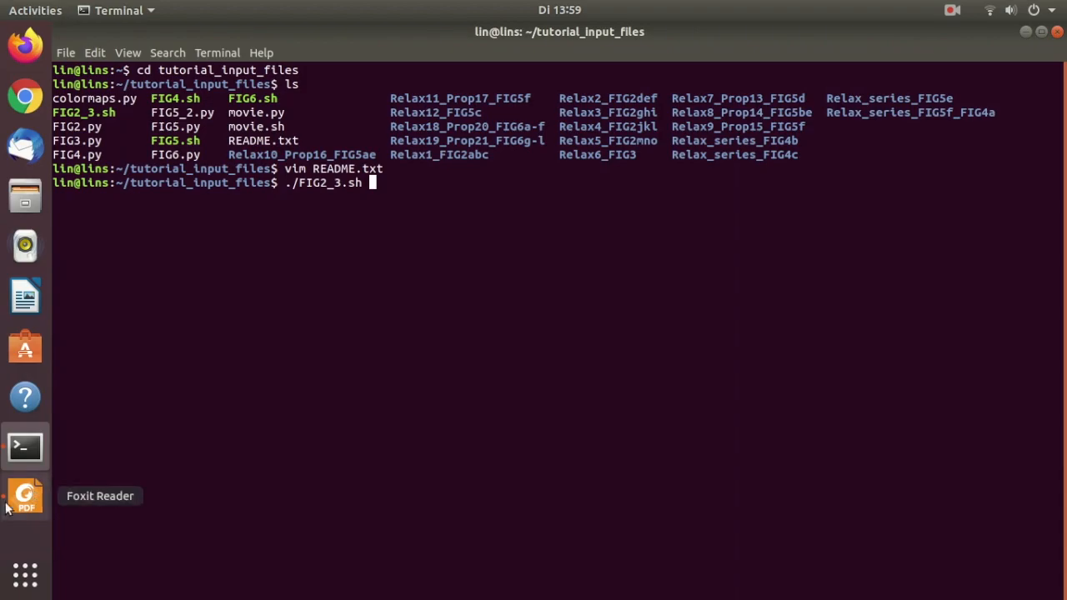
Step: Switch to supp_mat.pdf to view the tutorial_input_files folder diagram on page 10
click(25, 496)
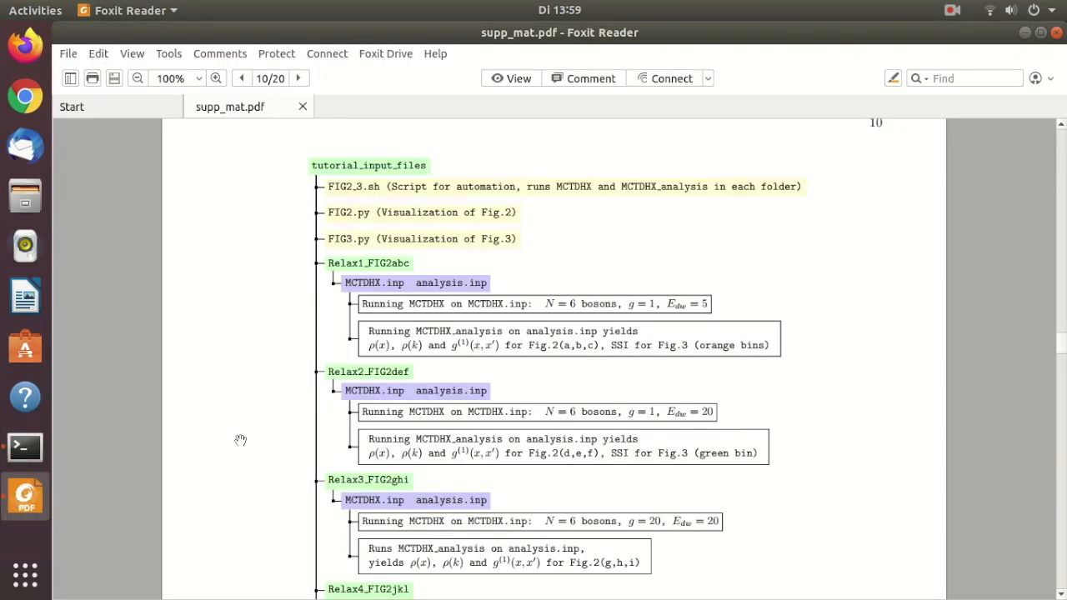
mouse_move(370, 440)
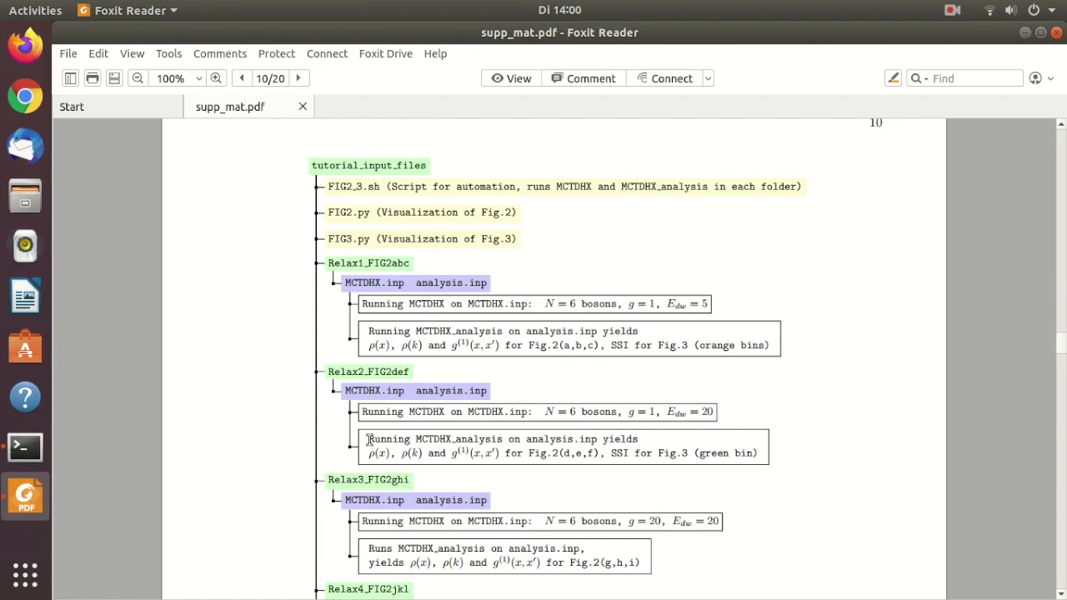
mouse_move(327, 263)
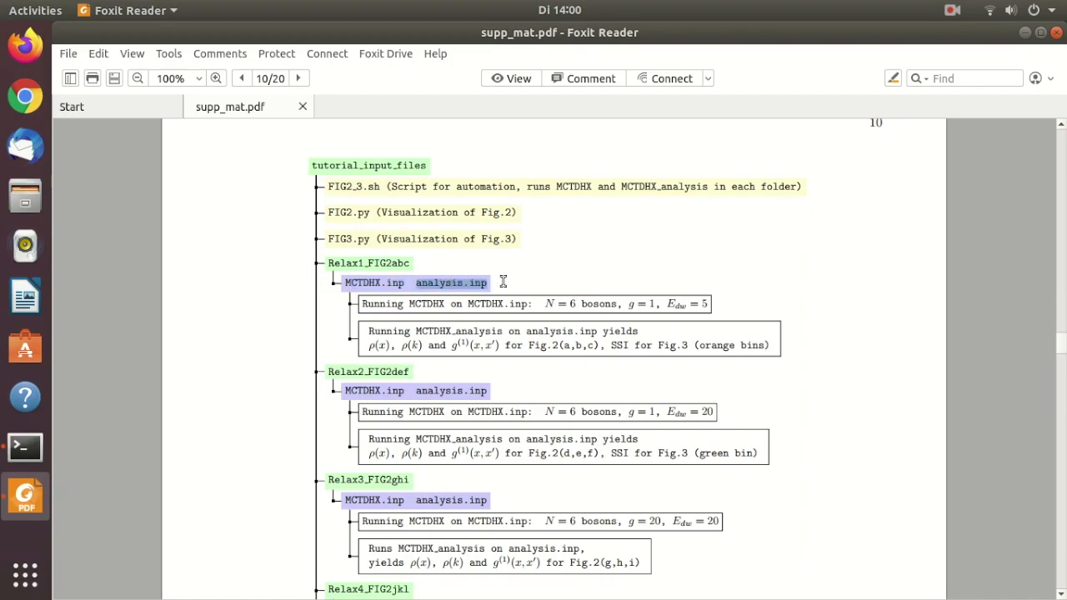
mouse_move(502, 282)
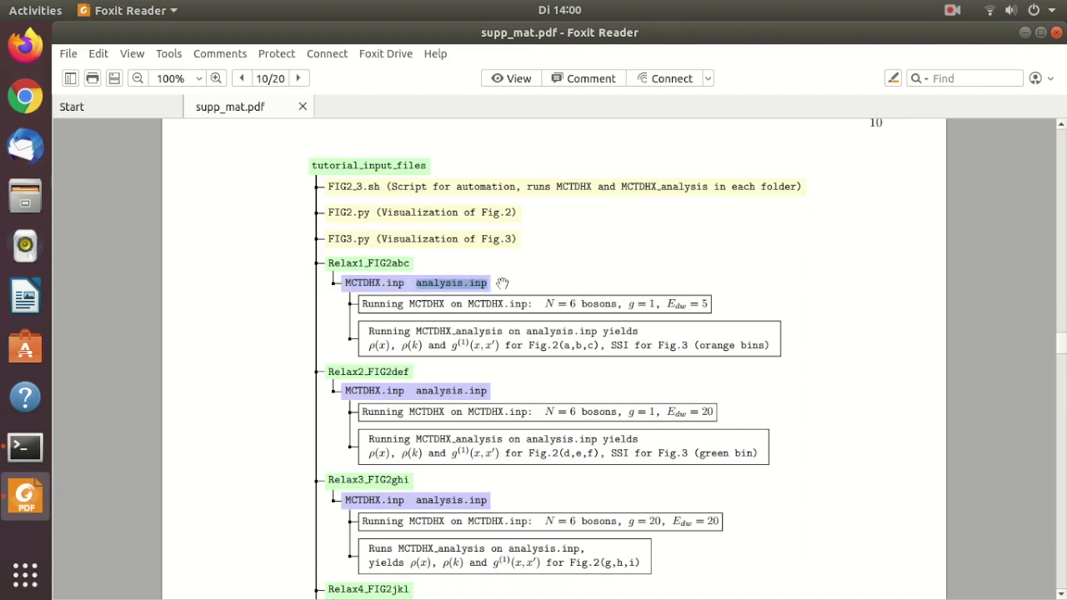
mouse_move(446, 323)
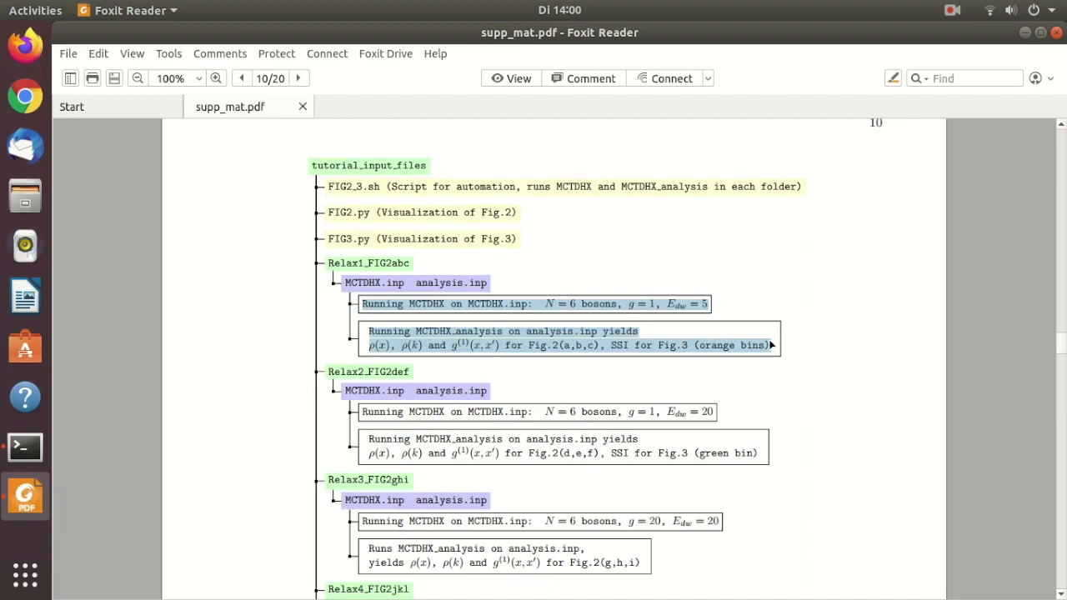
mouse_move(734, 279)
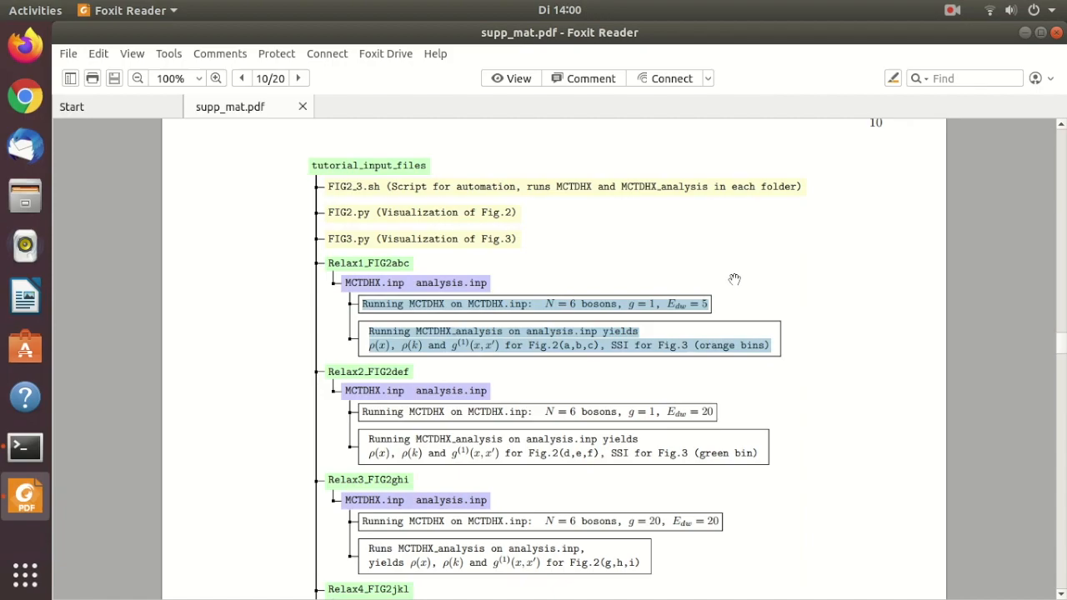
mouse_move(336, 282)
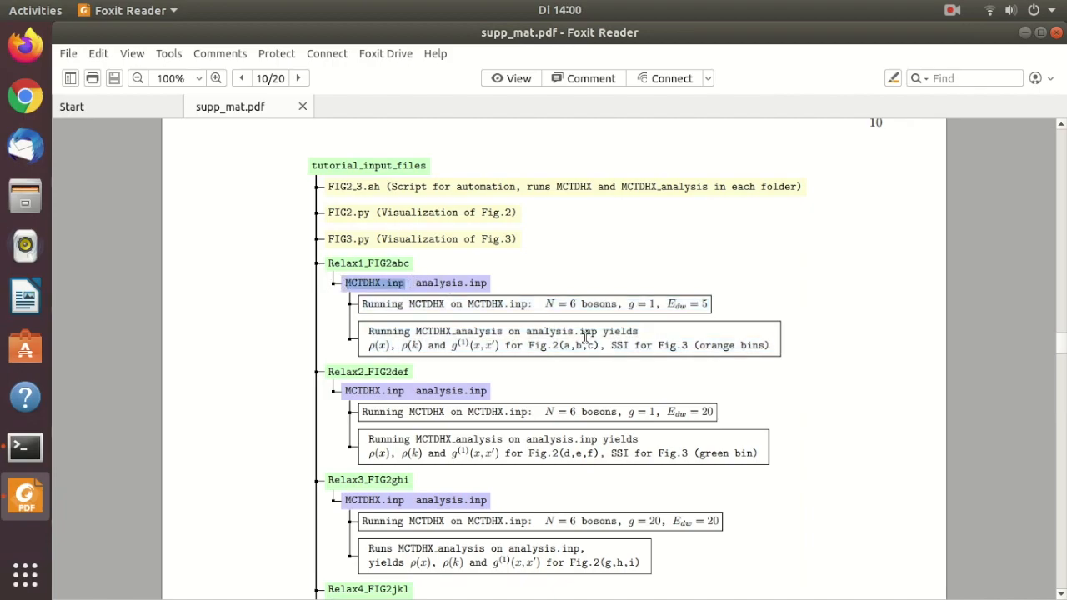
Step: Scroll supp_mat.pdf up to page 8 and highlight example #1's figure 2(a-c) entry
click(242, 79)
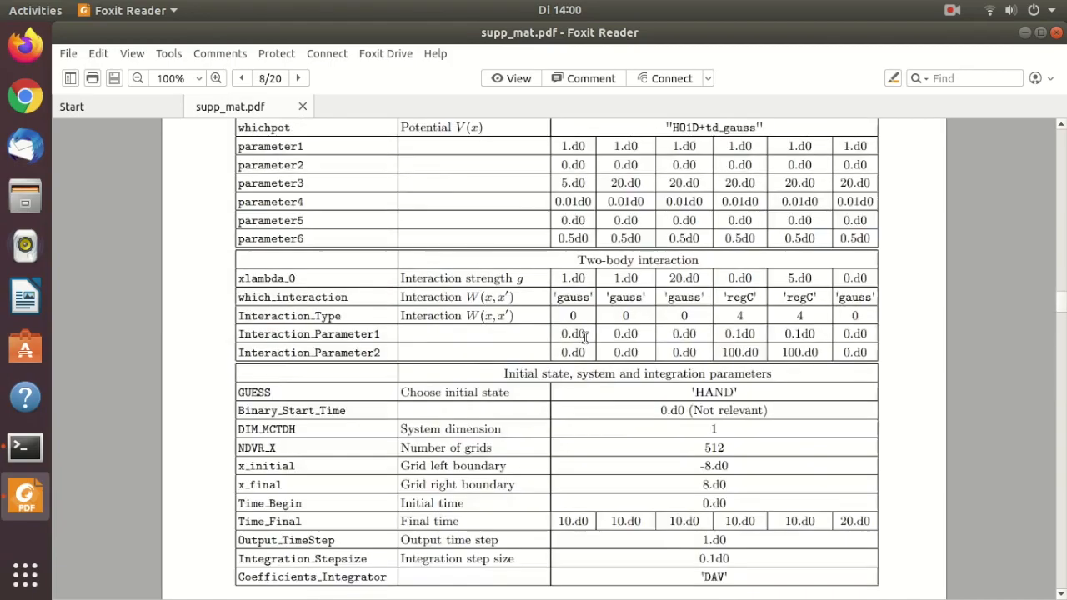
scroll(up, 3)
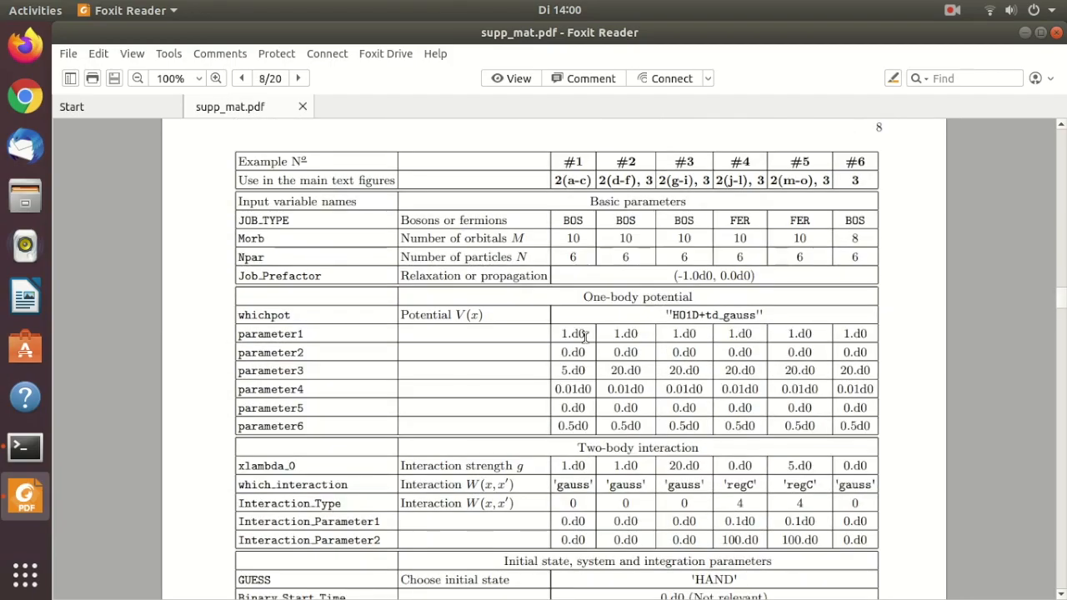
mouse_move(554, 154)
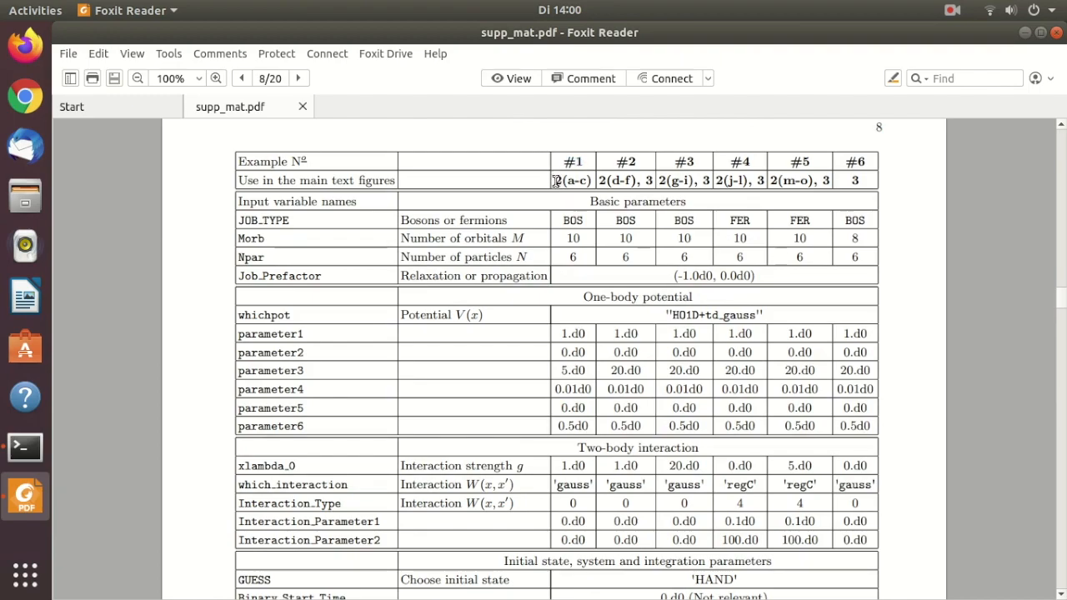
double_click(572, 180)
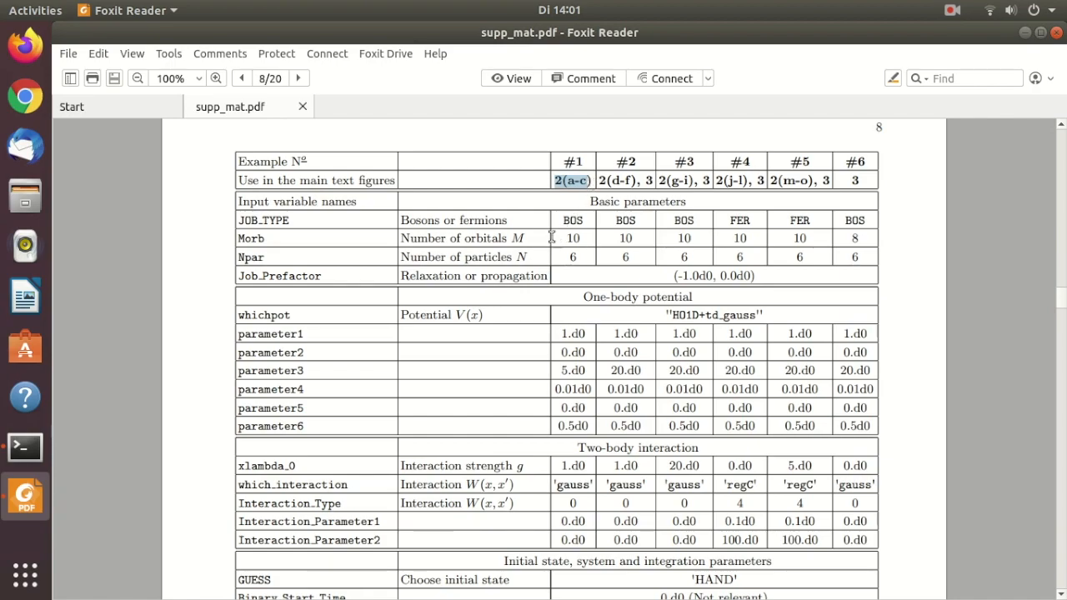
mouse_move(586, 245)
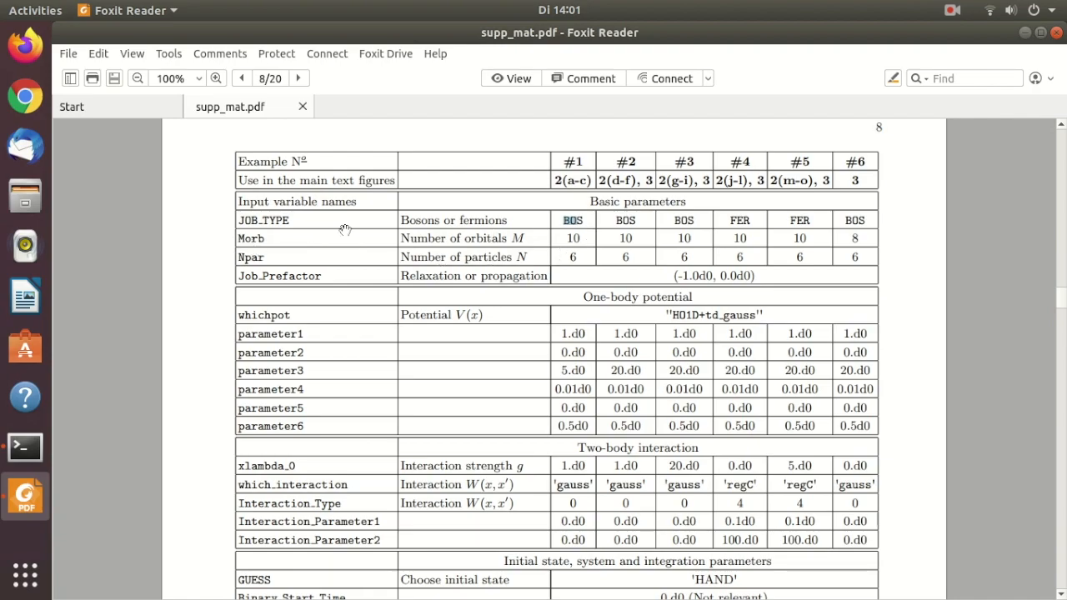
mouse_move(574, 255)
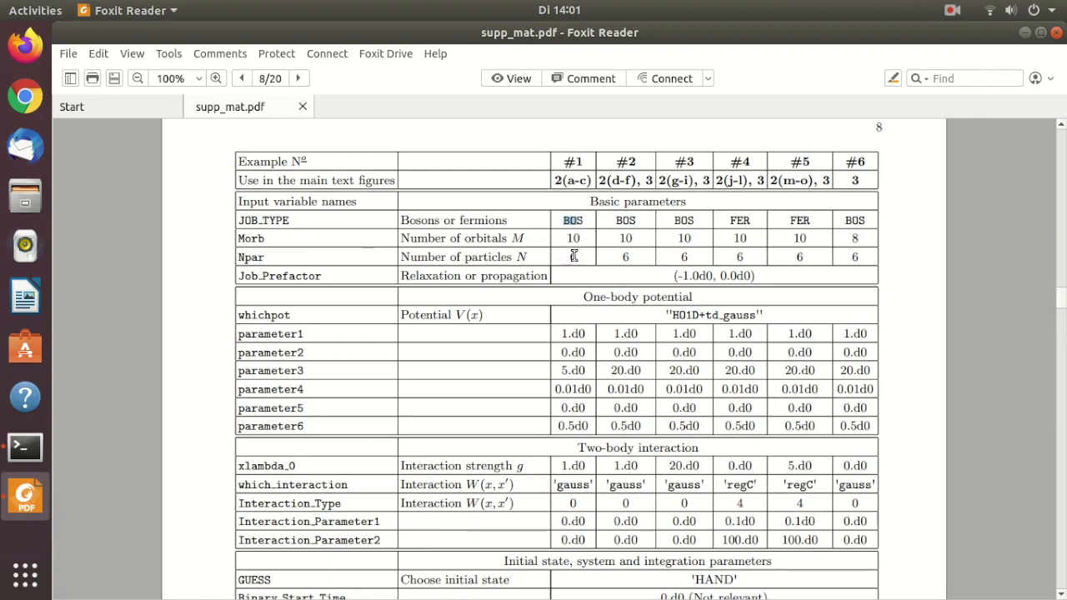
mouse_move(550, 511)
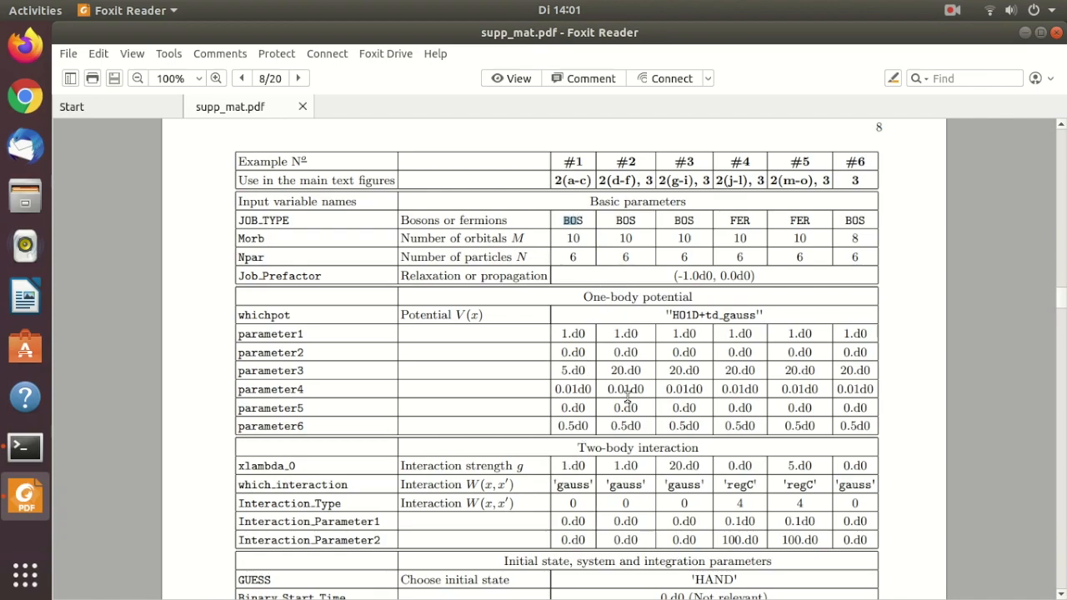
mouse_move(609, 244)
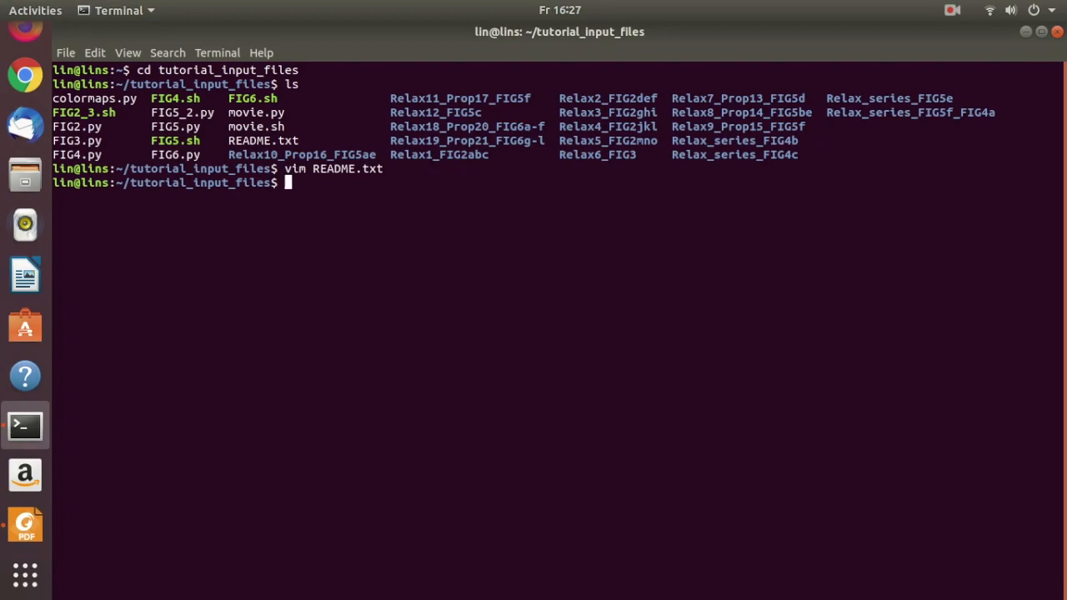
Step: Run vim FIG2_3.sh to view the script that runs MCTDHX in Relax1_FIG2abc
text(vim)
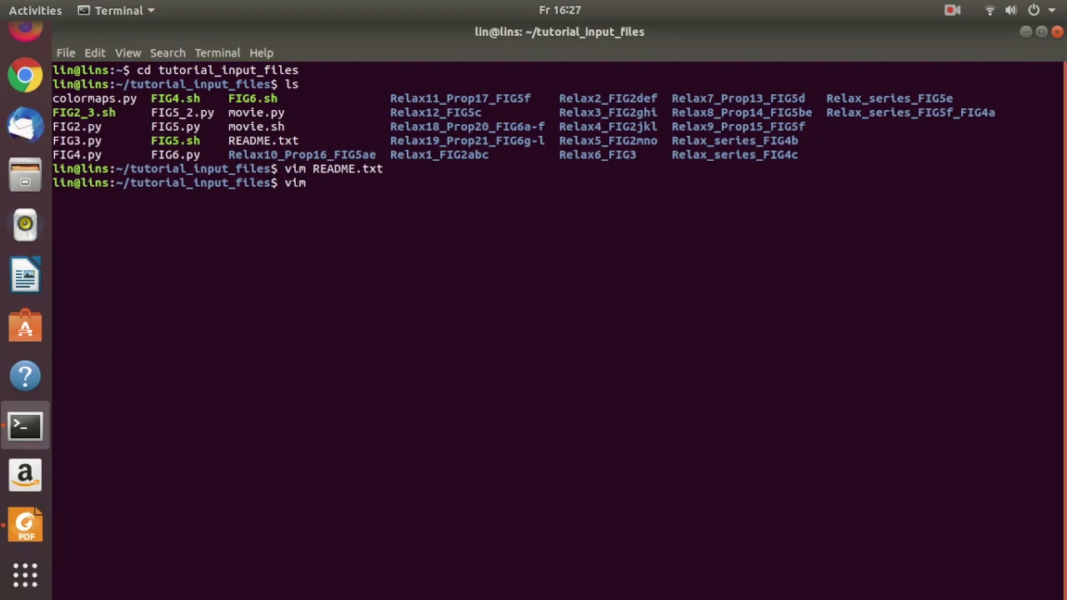
text(FIG2_3)
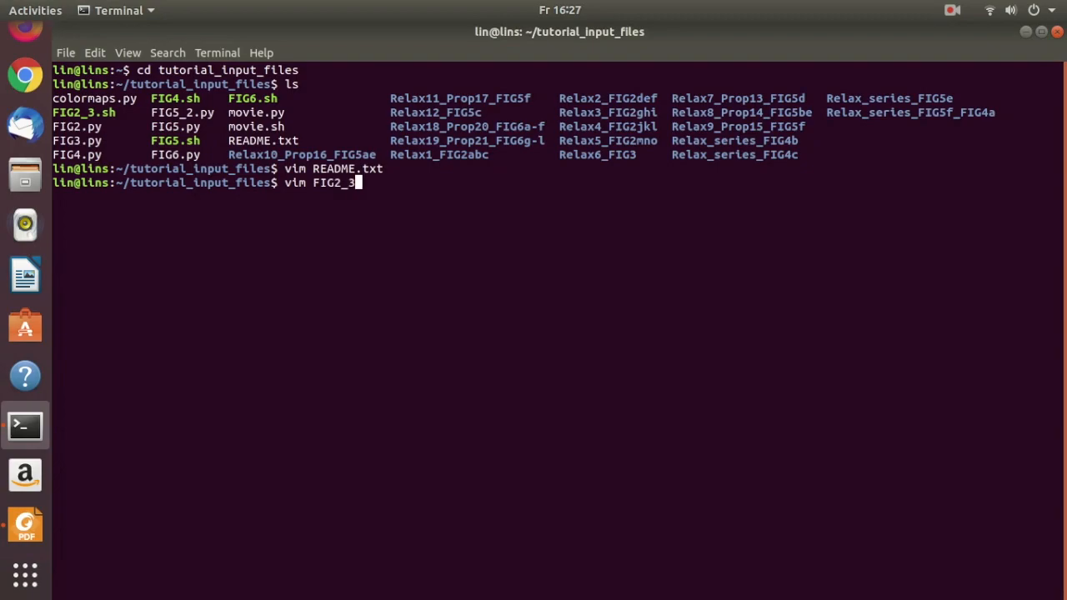
key(Return)
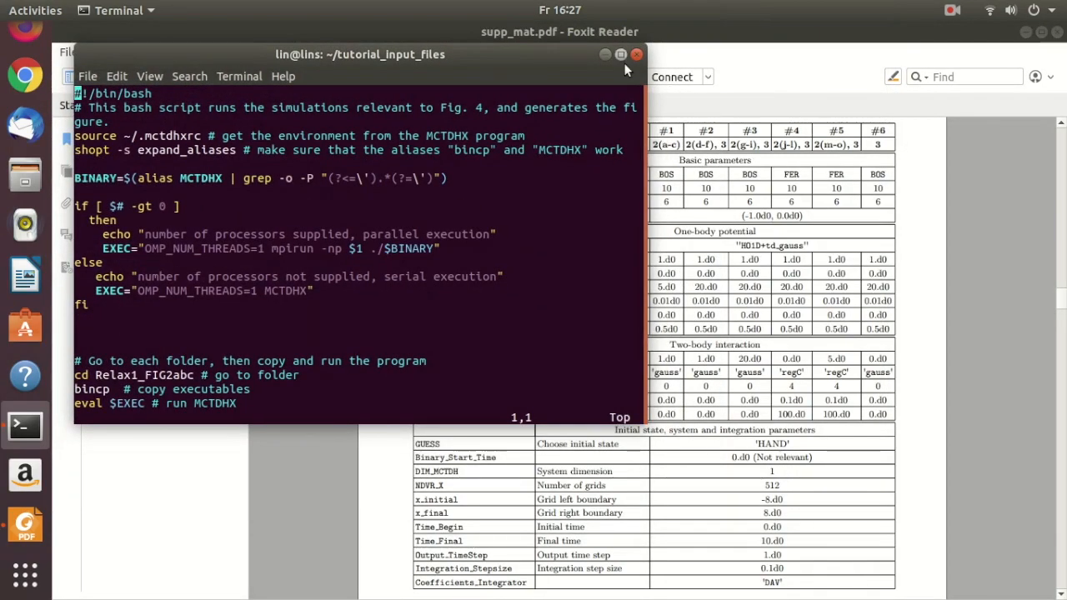
Step: Enlarge the FIG2_3.sh vim window and add a second Terminal window beside it
drag(360, 55, 352, 33)
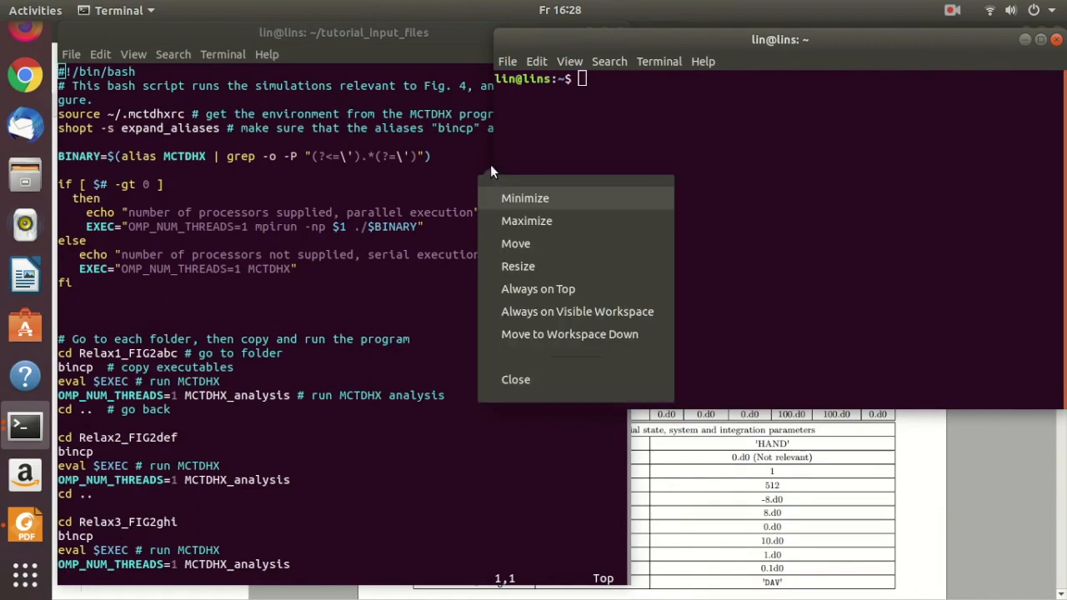
click(485, 161)
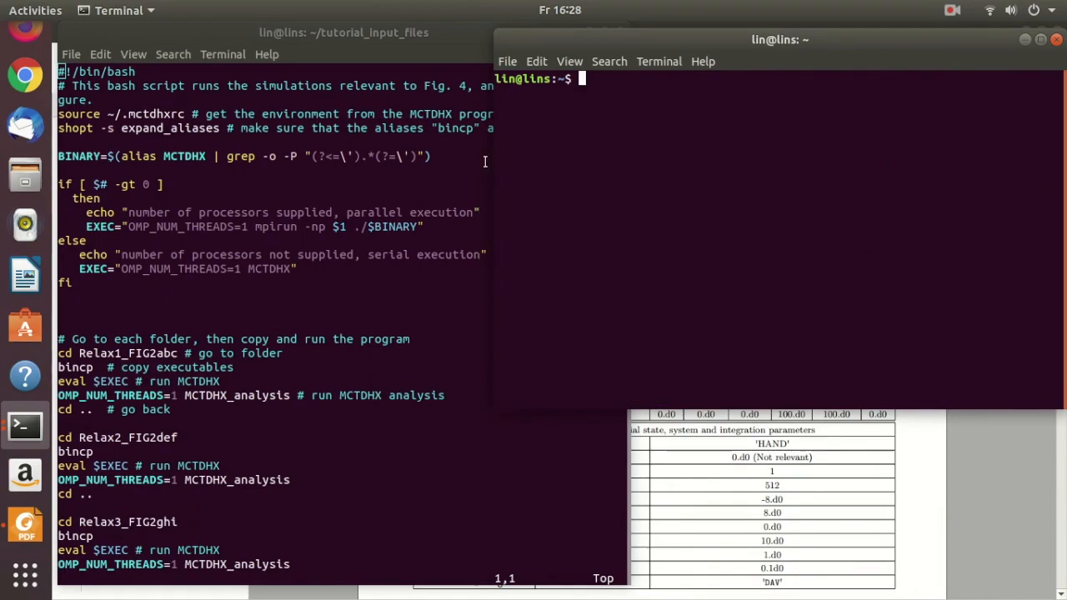
mouse_move(534, 135)
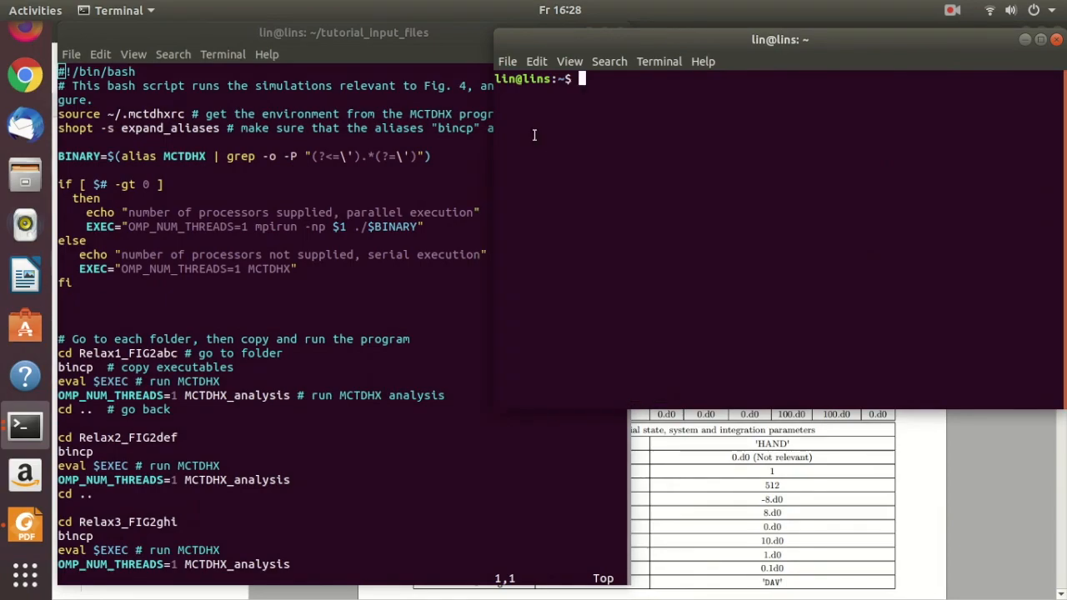
mouse_move(507, 42)
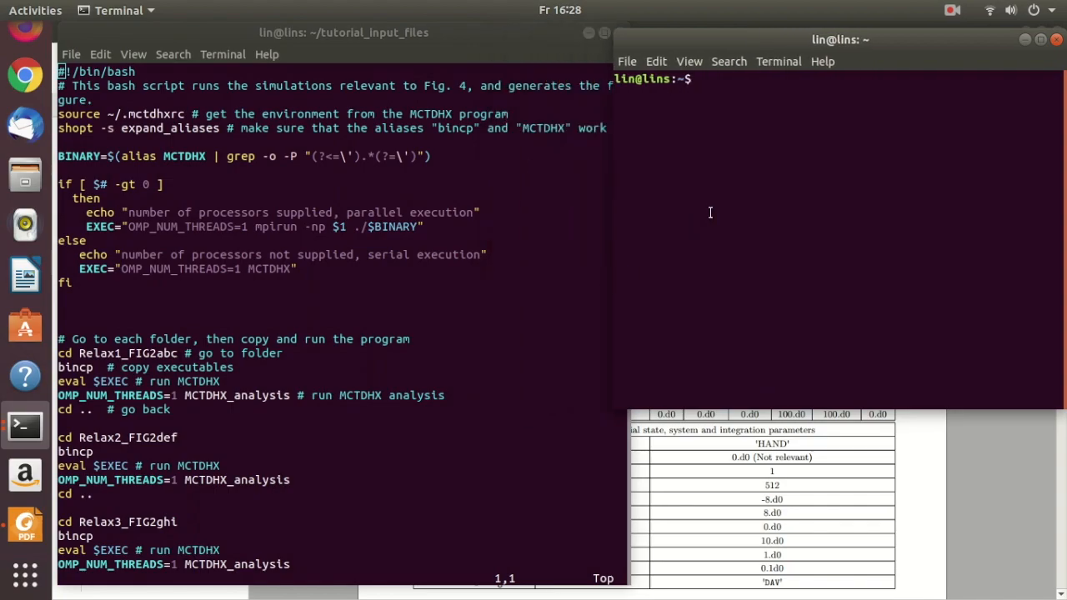
Step: Move the second terminal into tutorial_input_files and highlight the script's BINARY processor-check block
text(cd tutorial_)
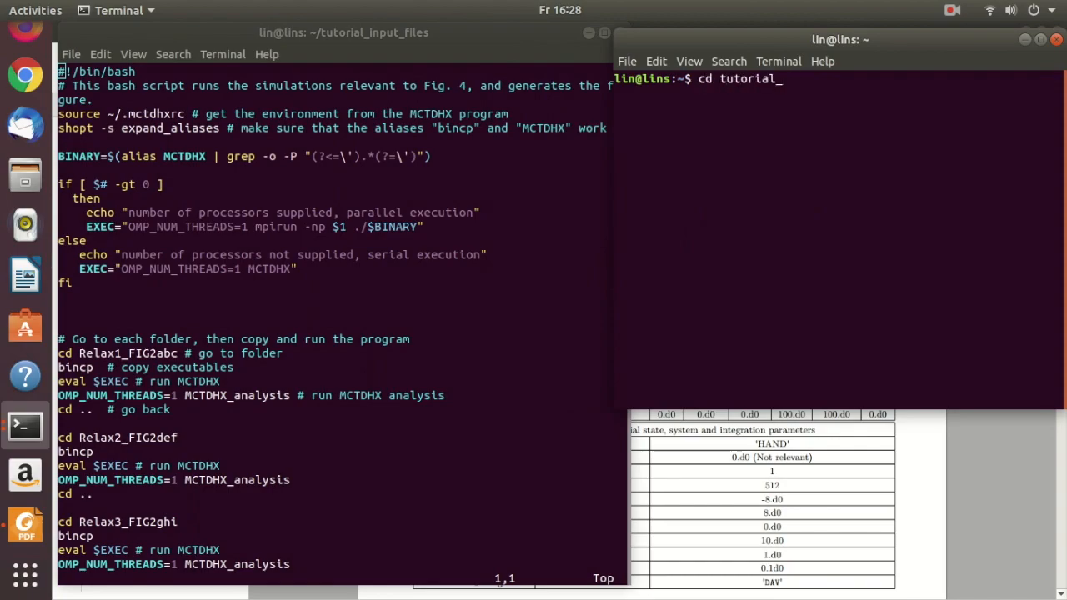
key(Return)
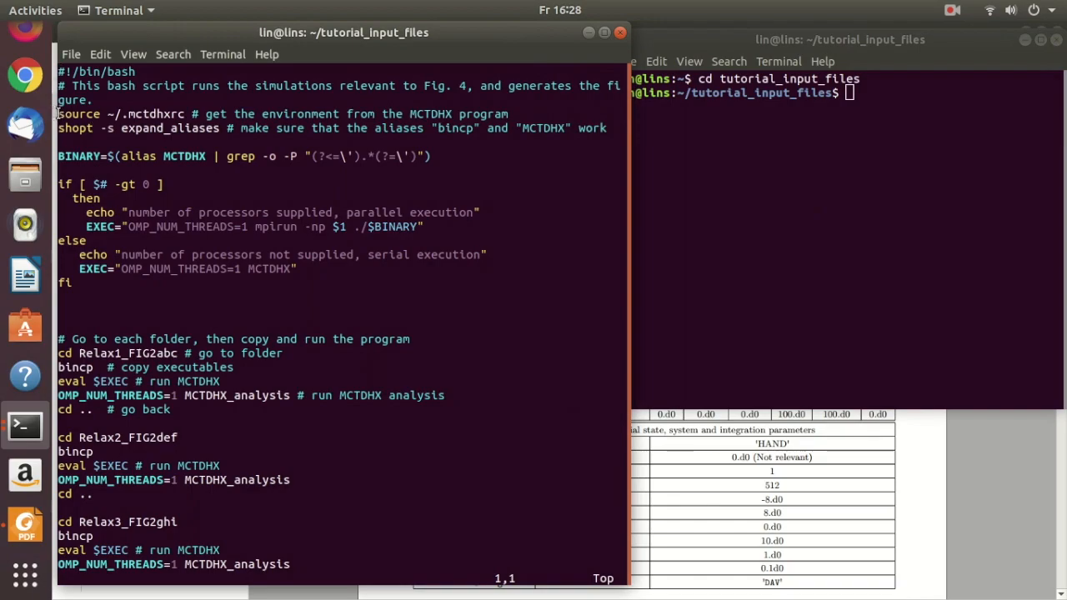
drag(58, 113, 616, 128)
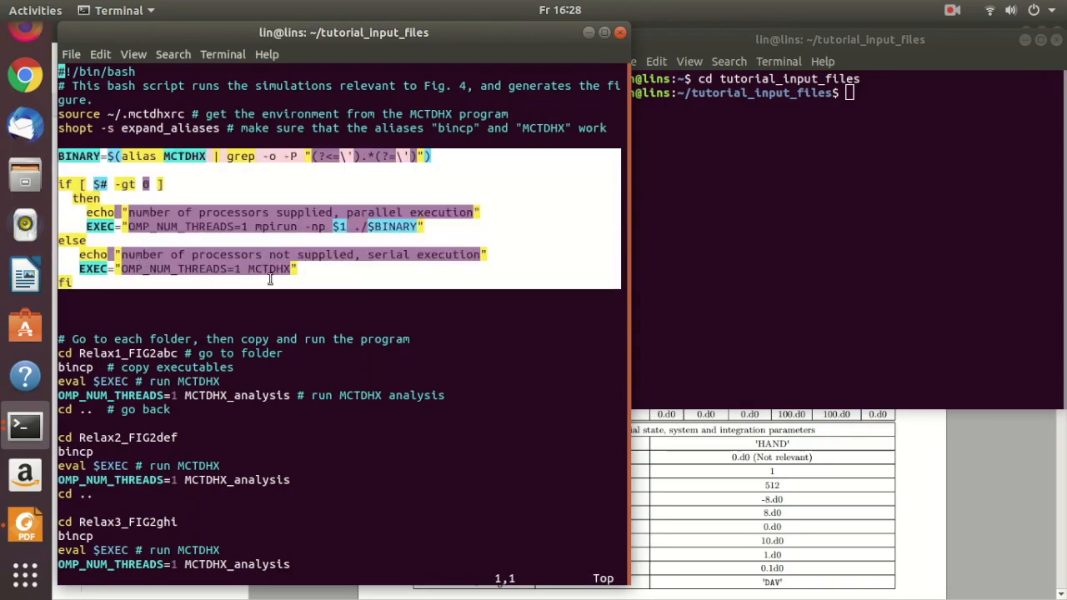
mouse_move(323, 285)
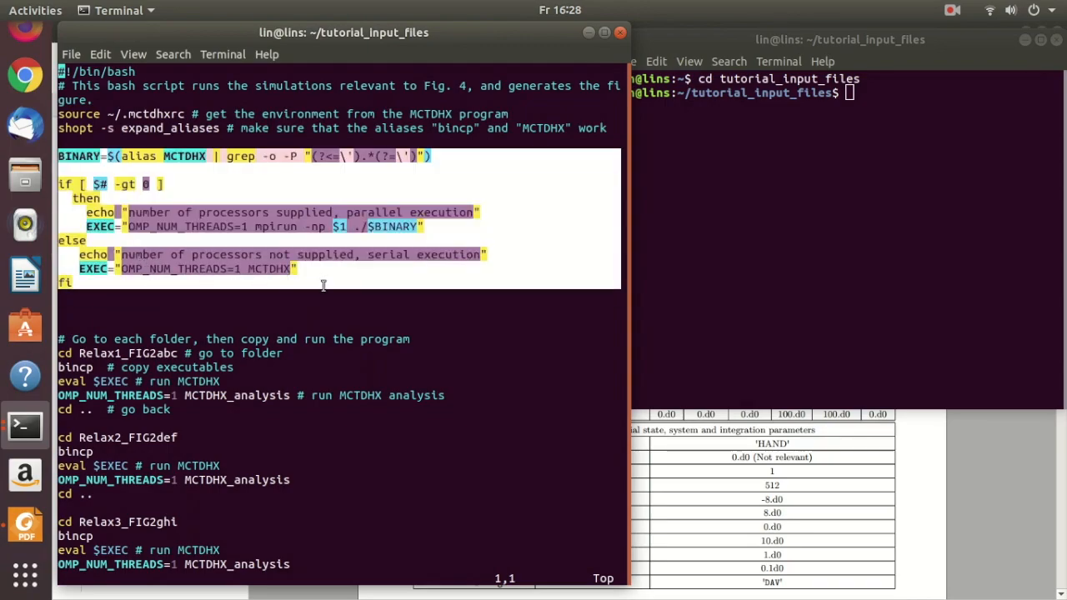
mouse_move(306, 275)
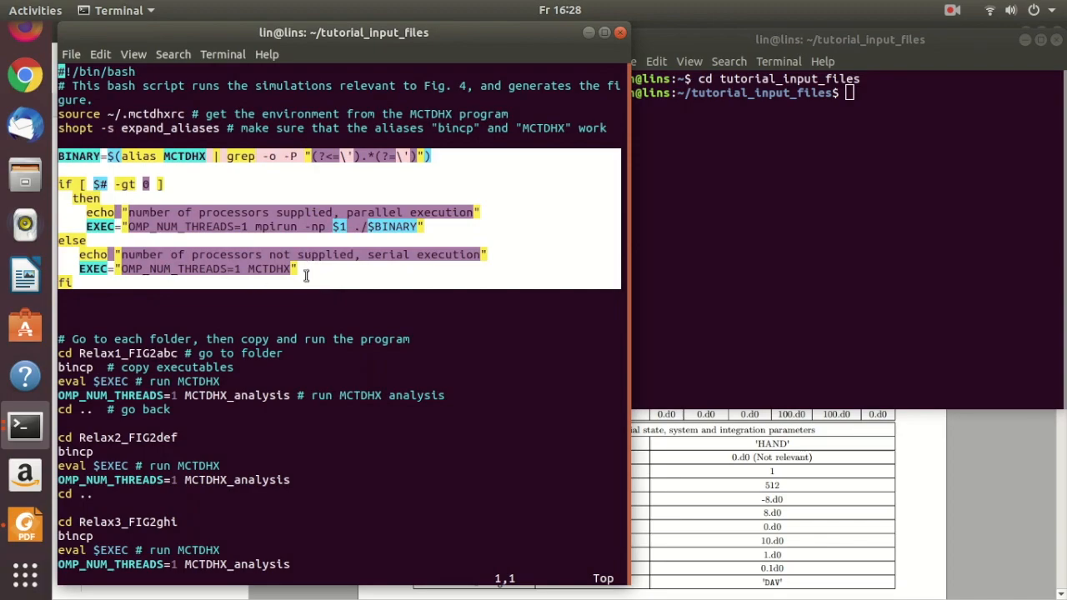
mouse_move(246, 314)
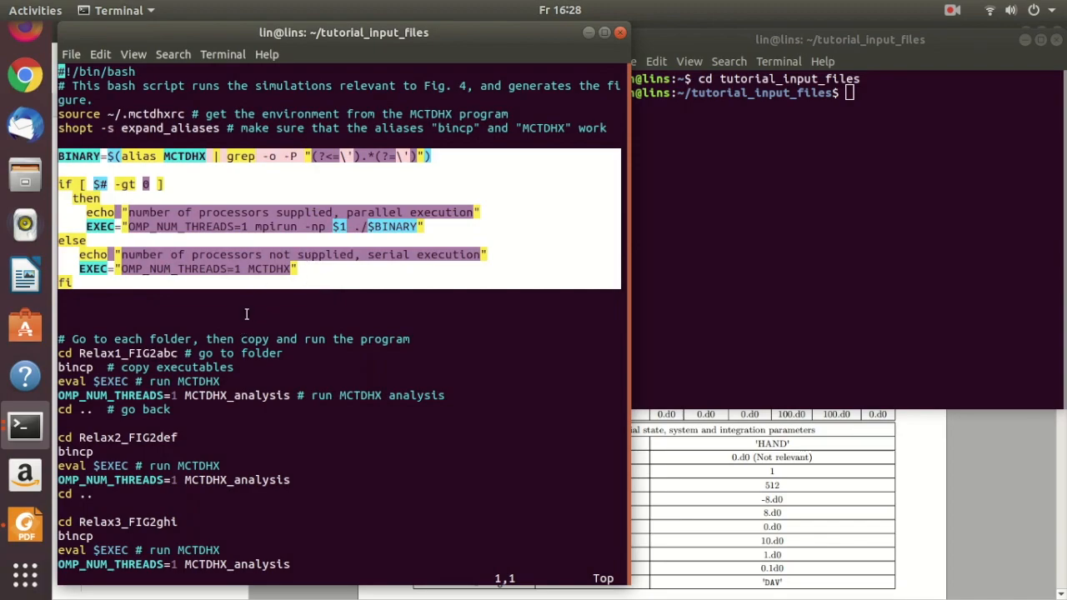
mouse_move(123, 321)
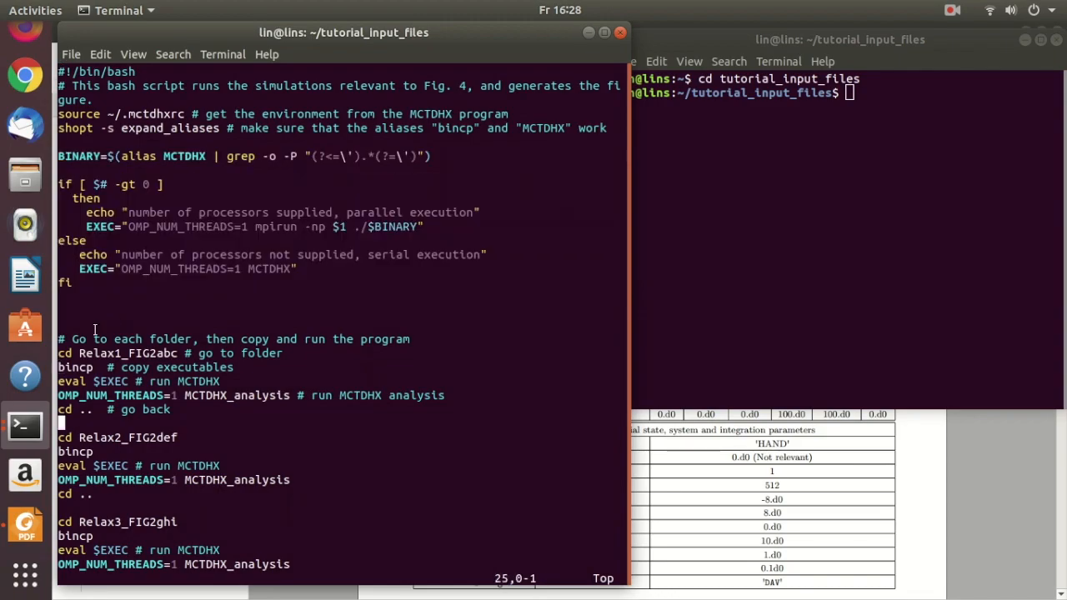
Step: Highlight the script's Relax1 line, cd into Relax1_FIG2abc, list its files, and type bincp
scroll(down, 3)
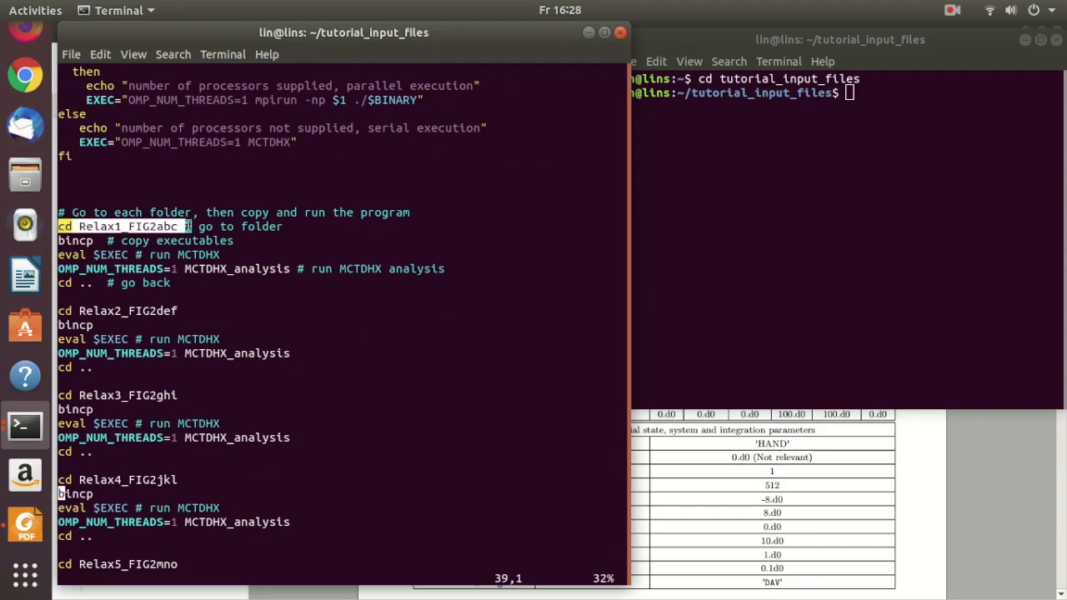
drag(58, 226, 170, 283)
text(c)
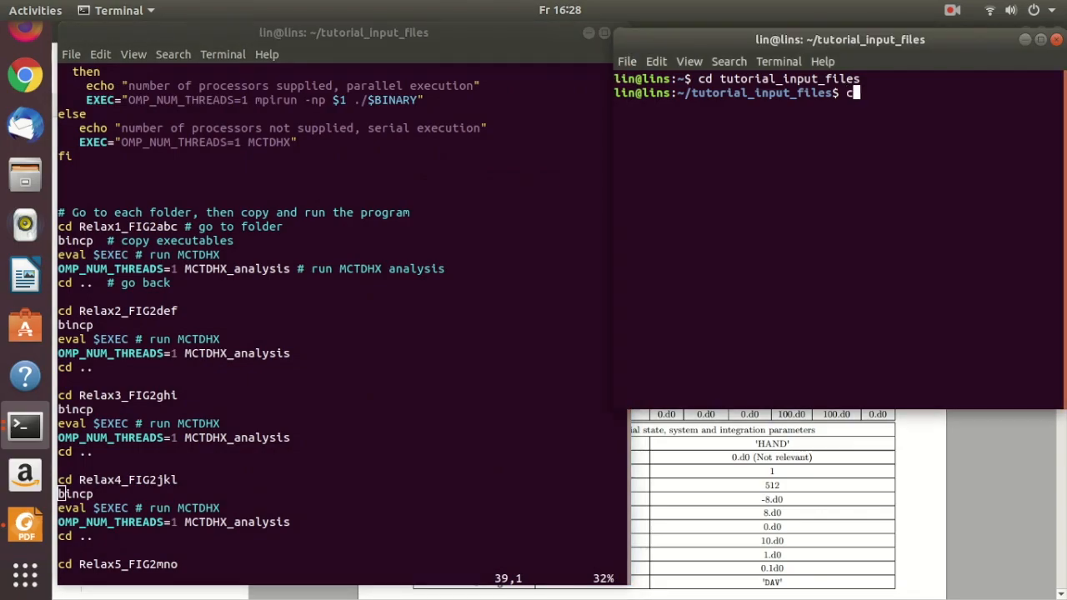
text(d Relax1)
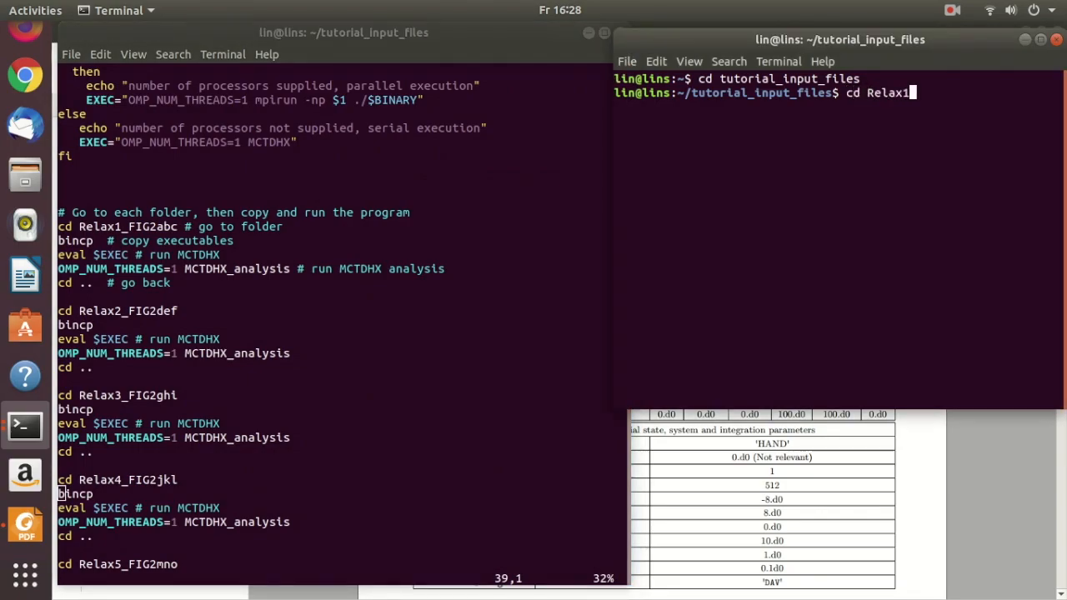
key(Return)
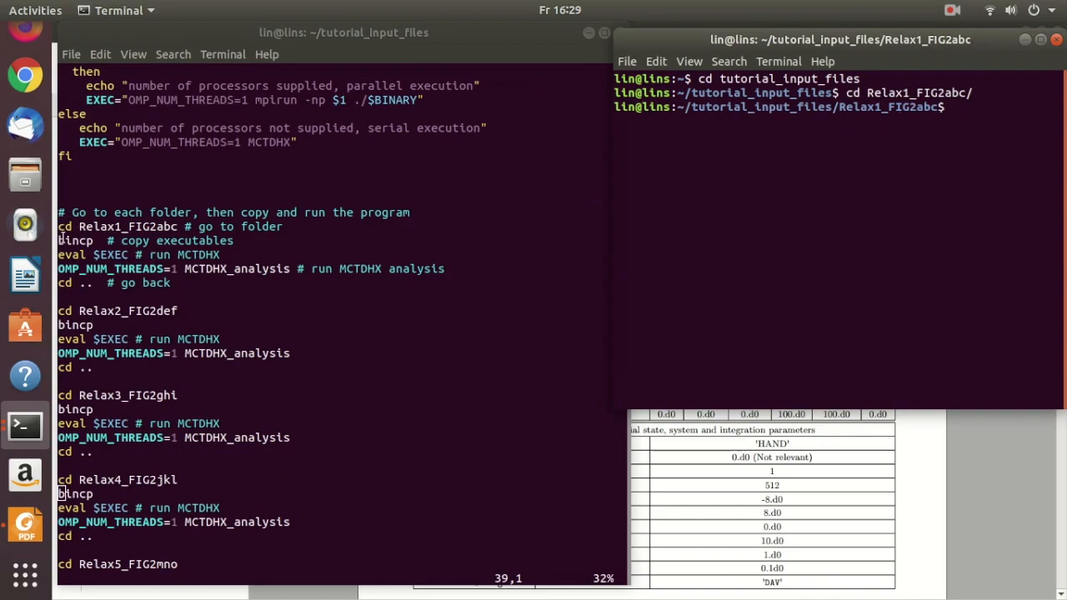
text(ls)
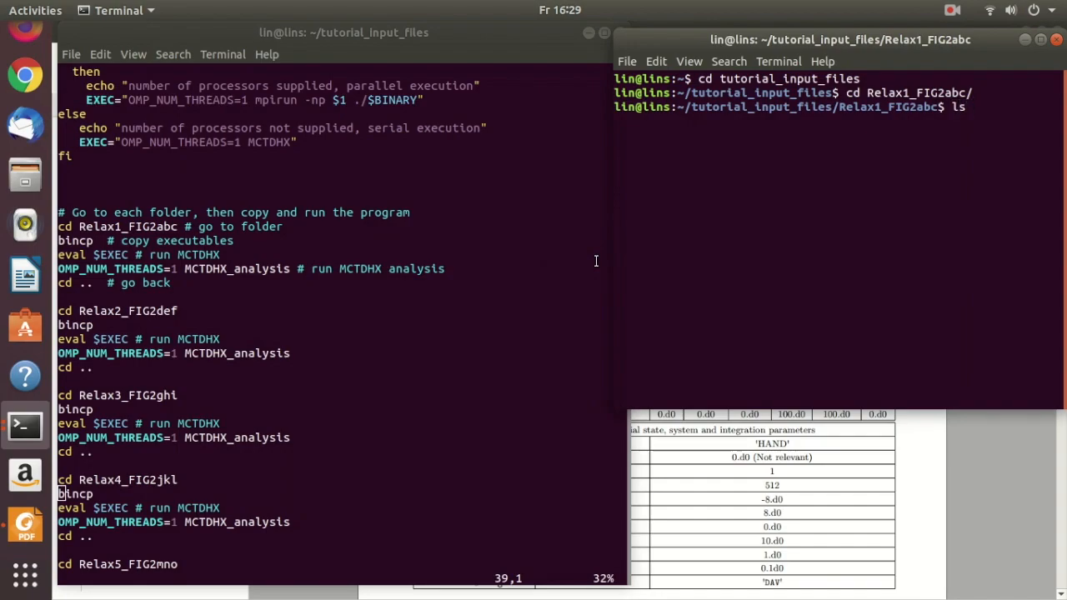
key(Return)
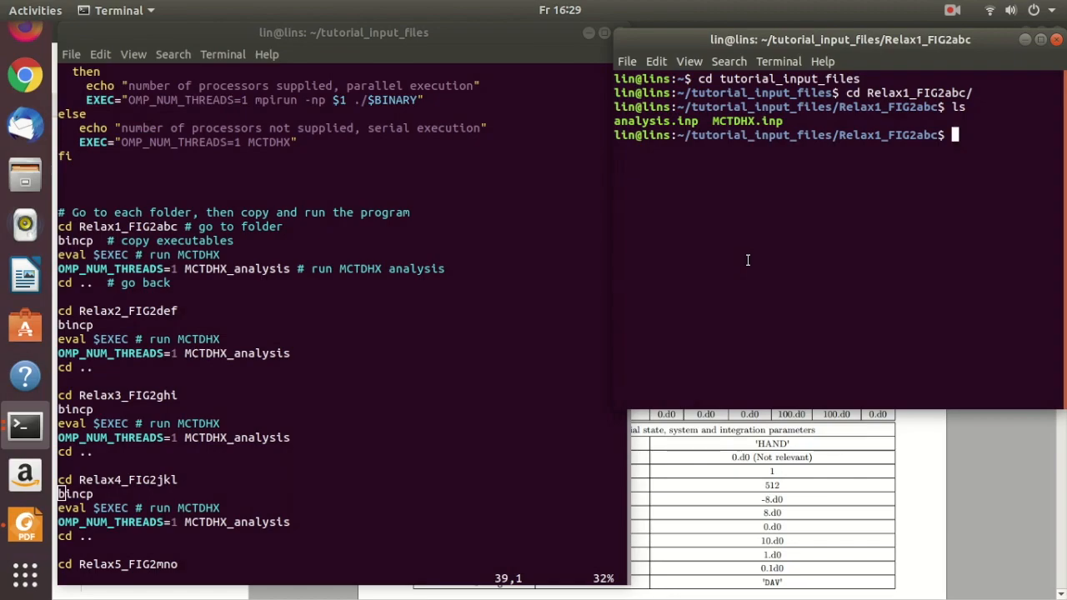
mouse_move(244, 270)
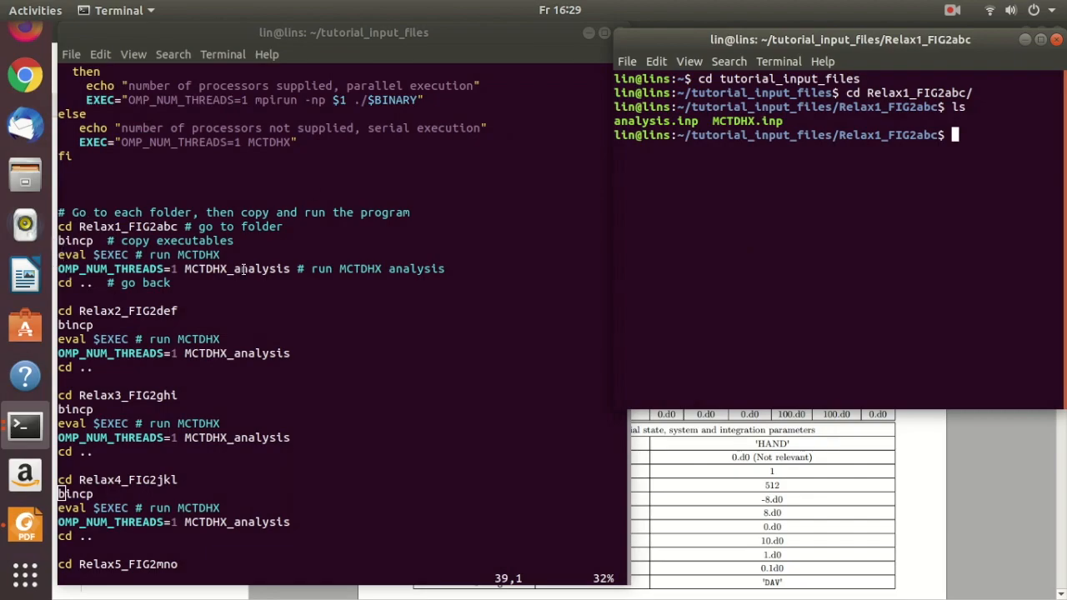
text(bincp)
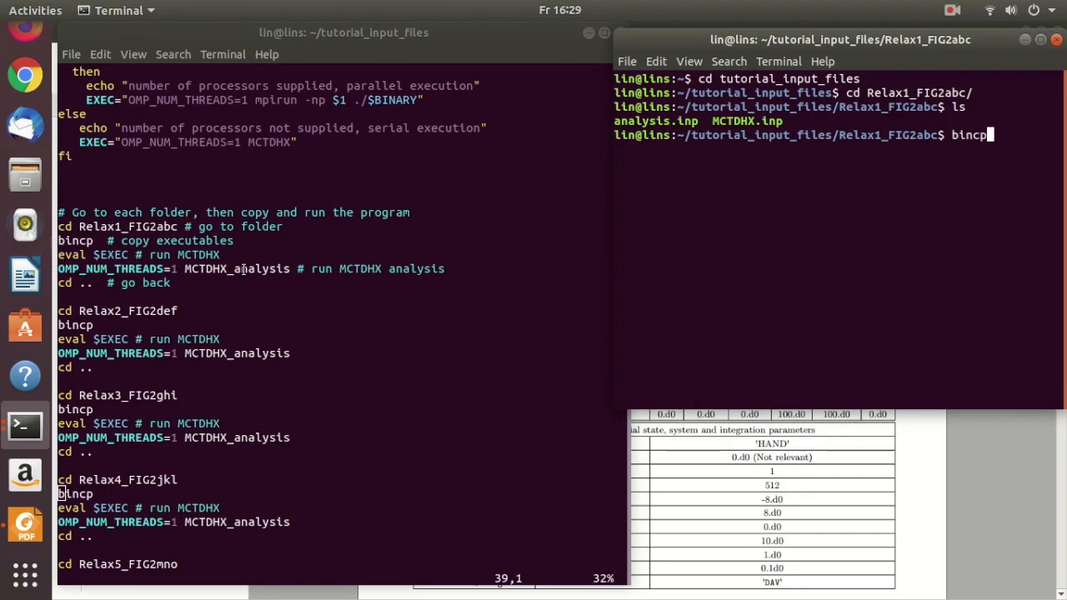
Step: Run bincp to copy MCTDHX_gcc, MCTDHX_analysis_gcc and libmctdhx.so into Relax1_FIG2abc
key(Return)
text(ls)
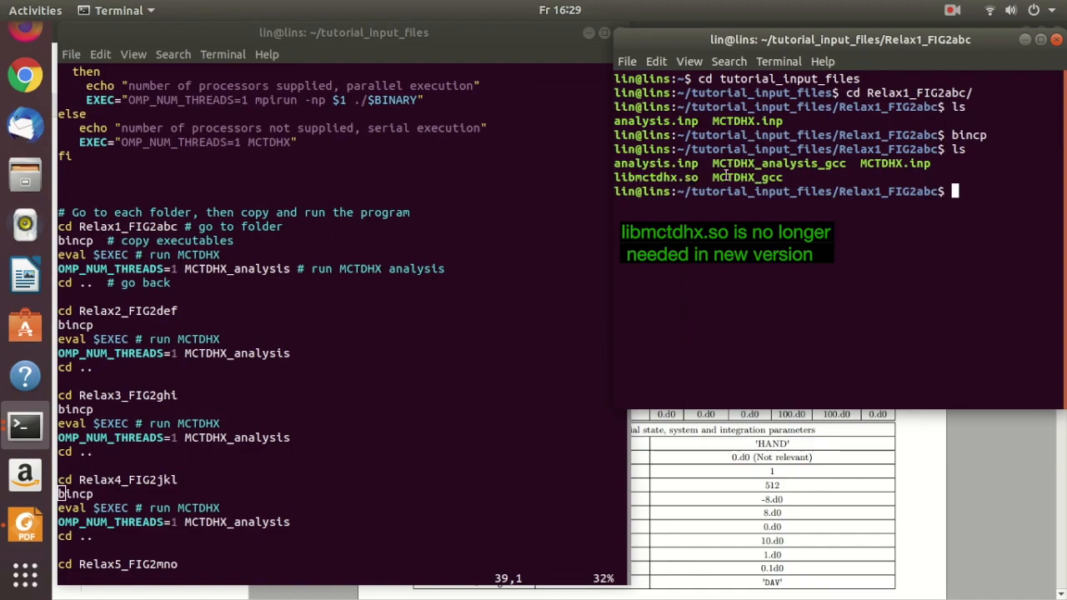
mouse_move(920, 155)
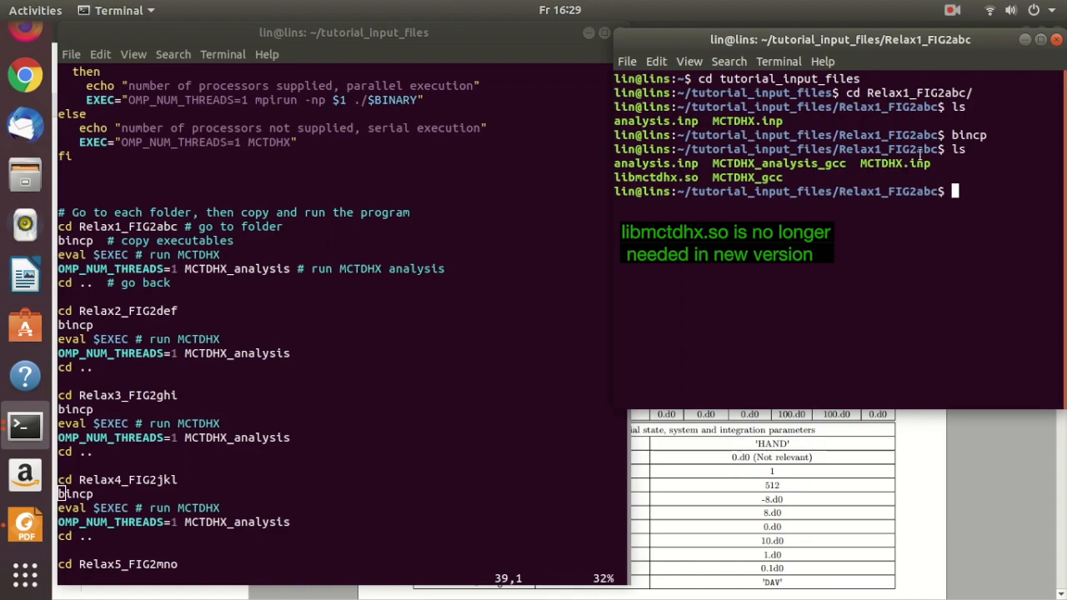
mouse_move(923, 306)
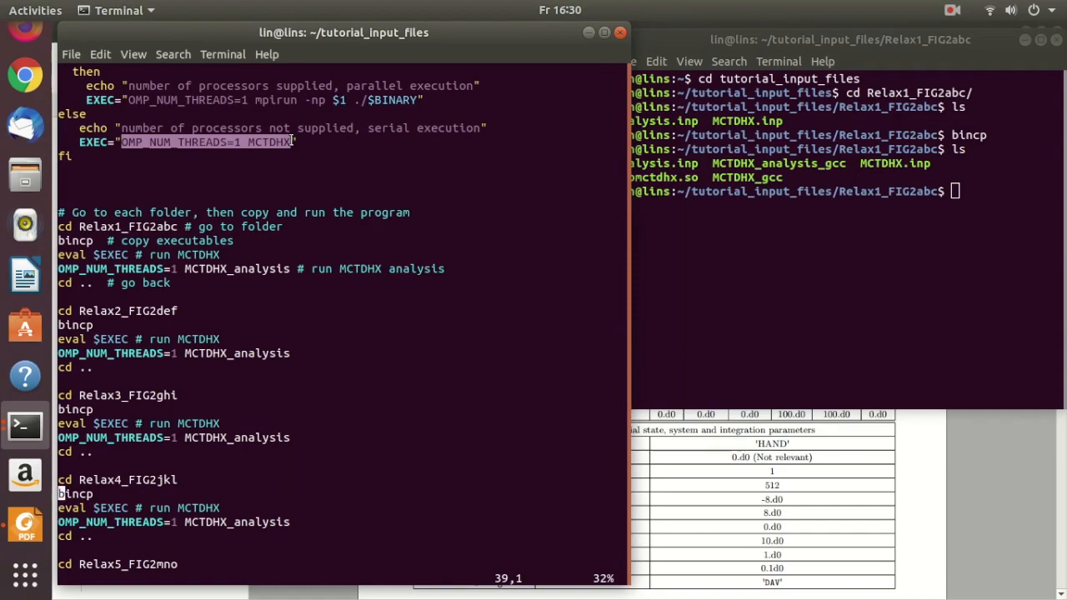
Step: Type the serial run command 'OMP_NUM_THREADS=1 MCTDHX' at the Relax1_FIG2abc prompt, without running it
click(853, 251)
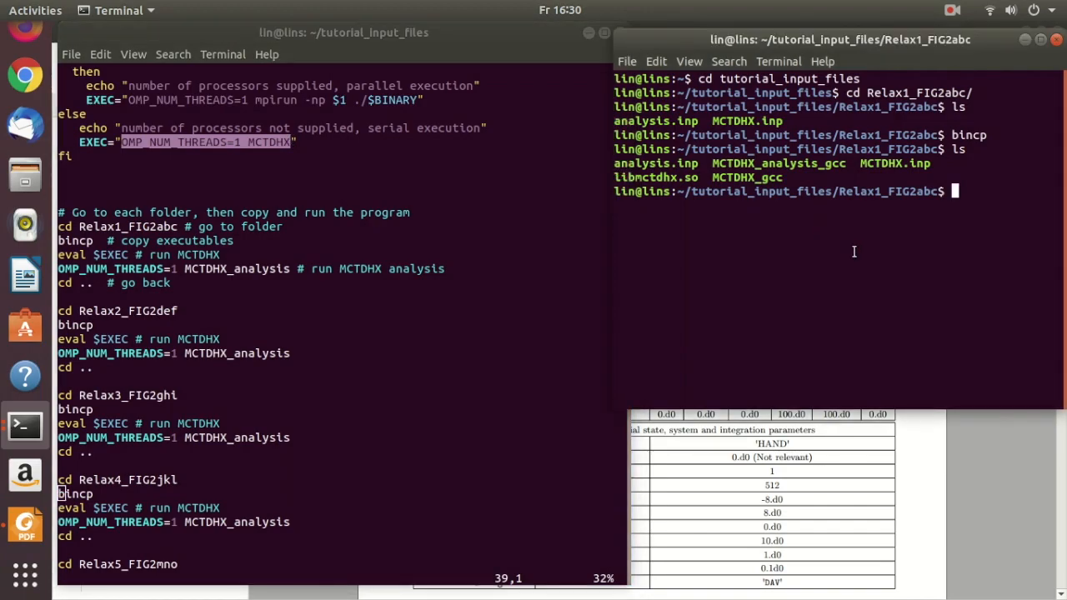
text(OMP_NUM_THREAD)
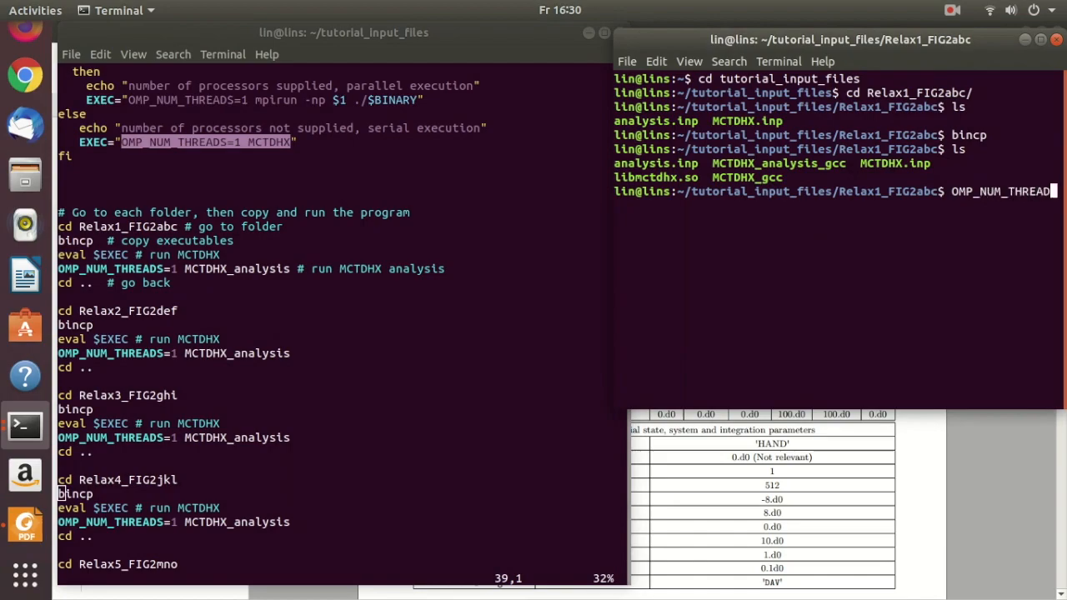
text(=1 MCTDHX)
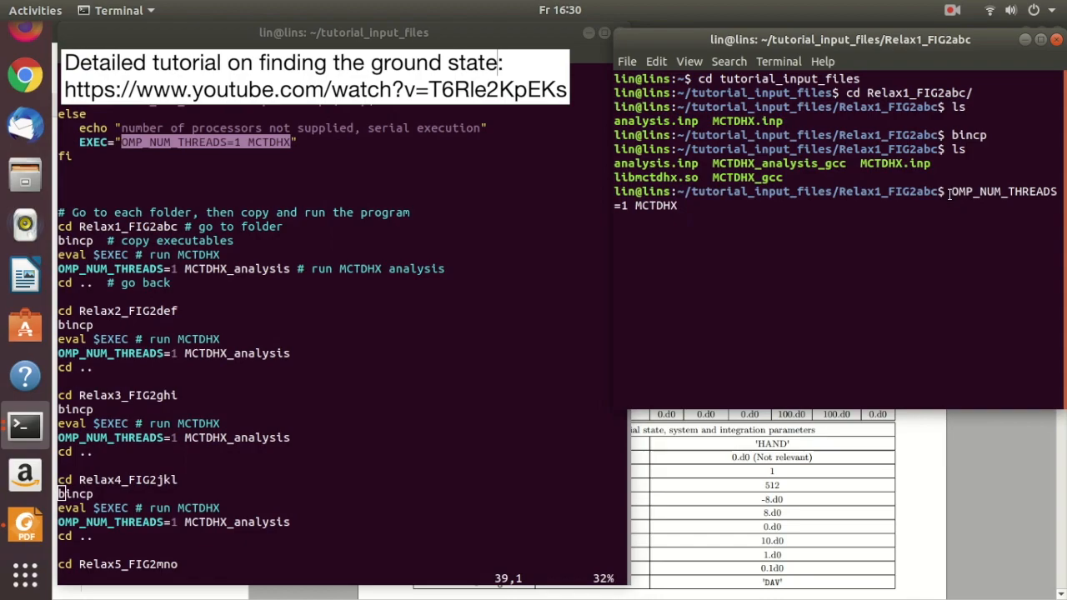
mouse_move(679, 205)
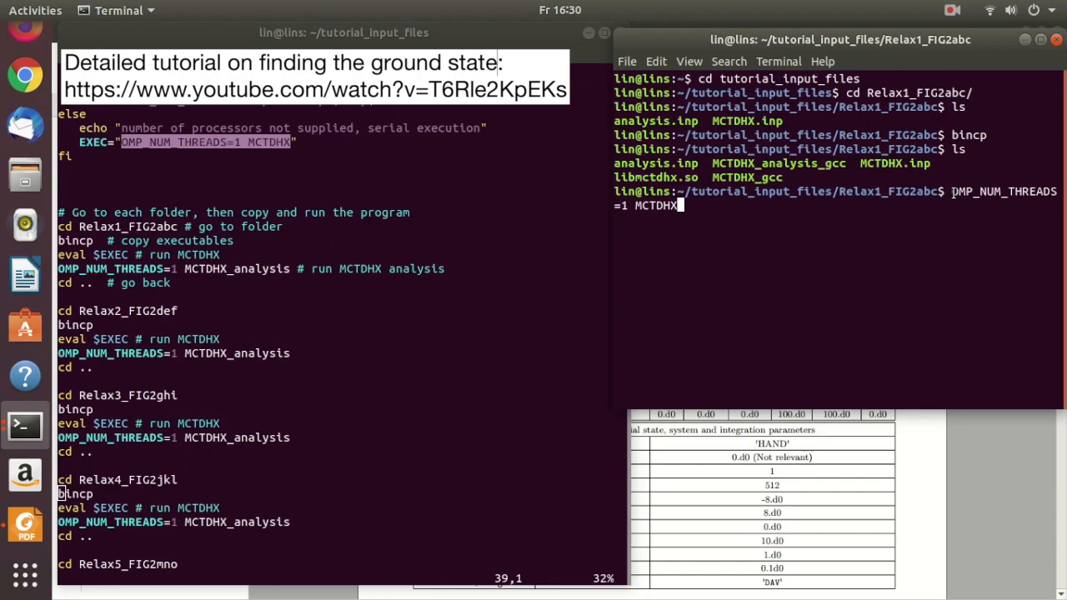
mouse_move(699, 392)
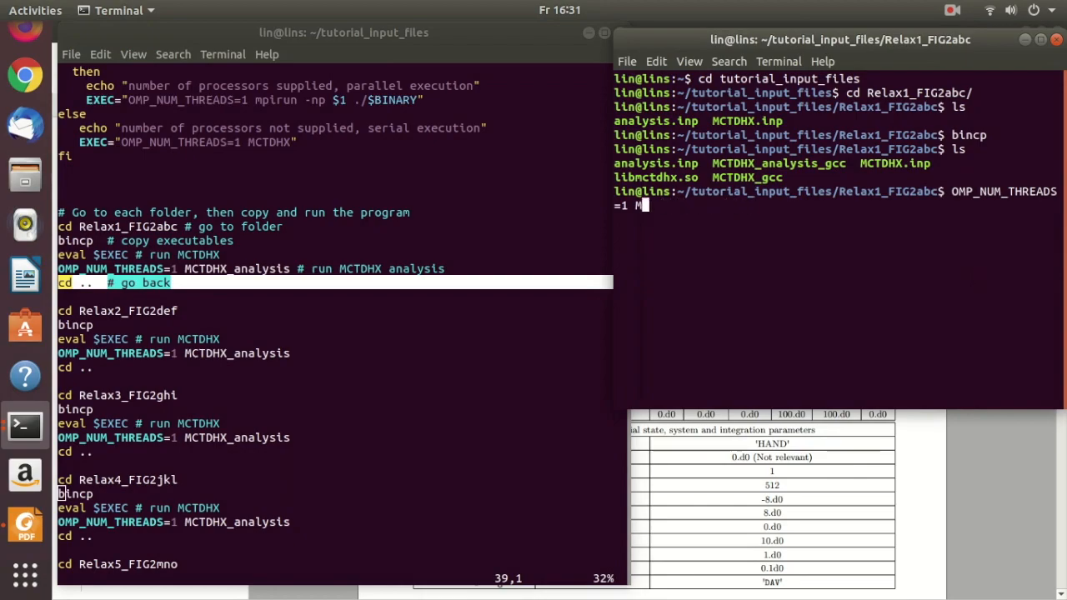
Step: Clear the unfinished run command and scroll to FIG2_3.sh's closing Python plotting commands
text(cd ..)
key(Return)
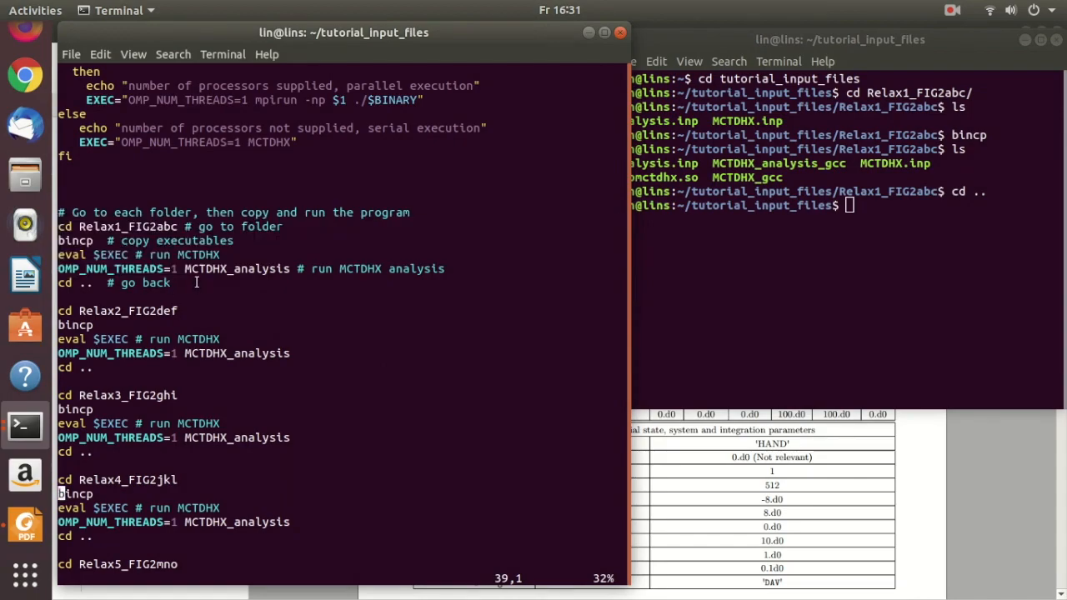
mouse_move(103, 386)
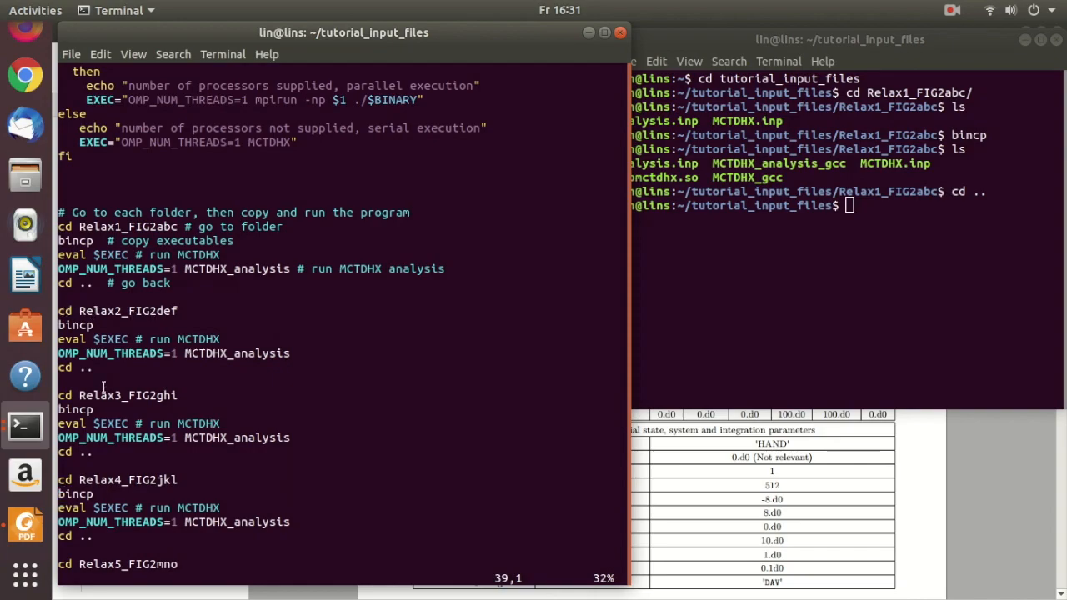
scroll(down, 3)
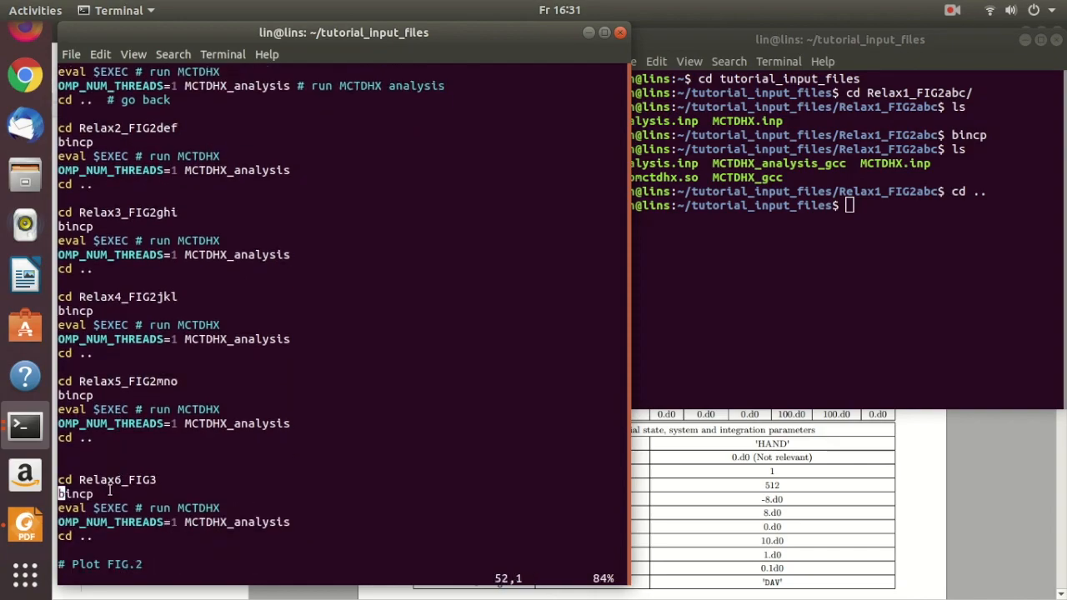
scroll(down, 3)
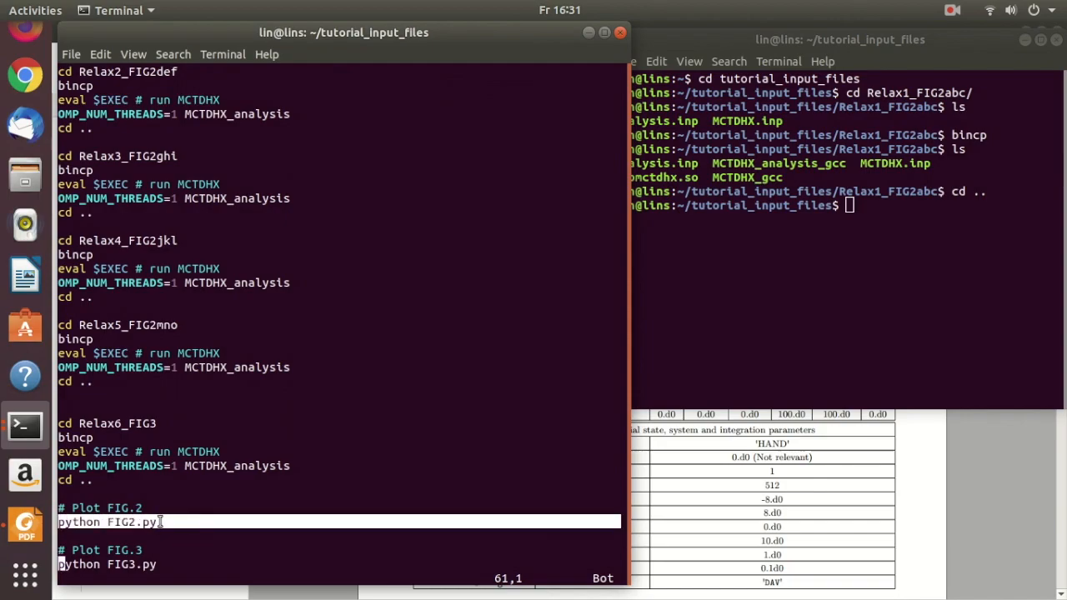
mouse_move(106, 564)
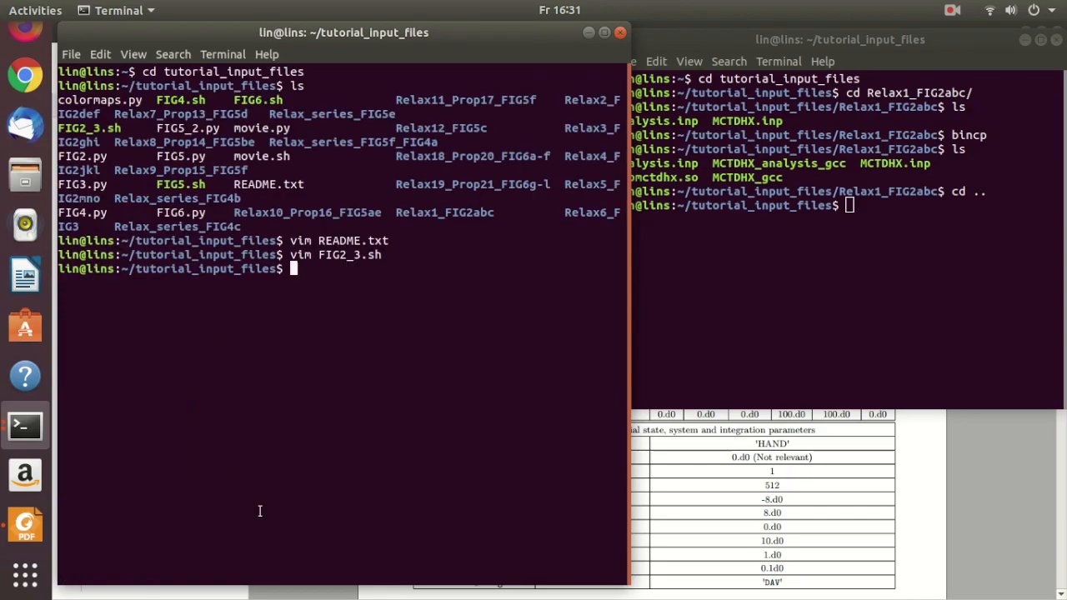
mouse_move(1058, 45)
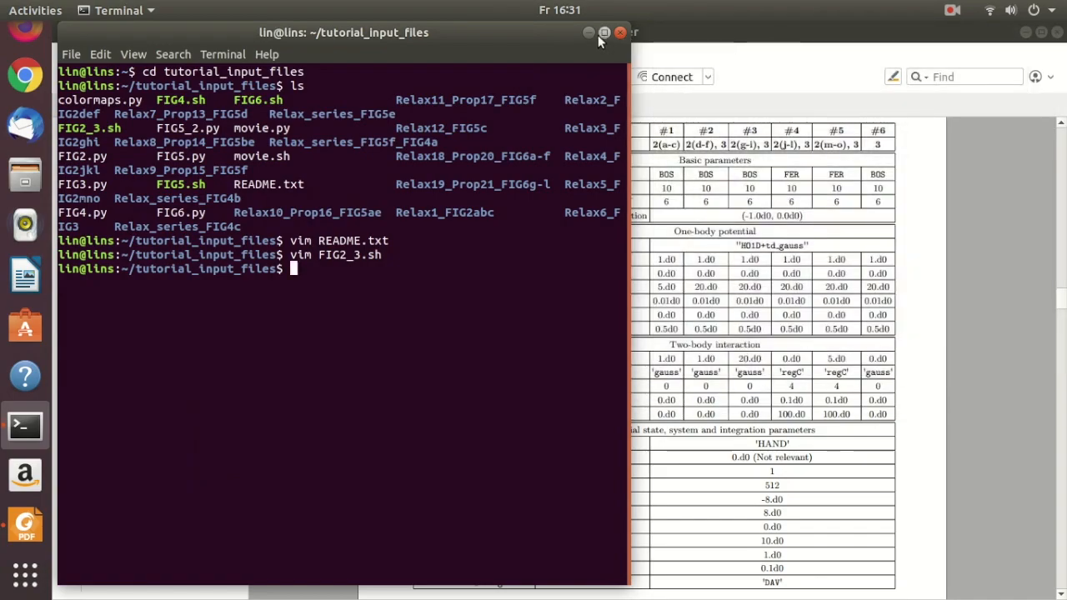
Step: Maximize the terminal and type ./FIG2_3.sh, trying then removing a '3' processor argument
click(604, 32)
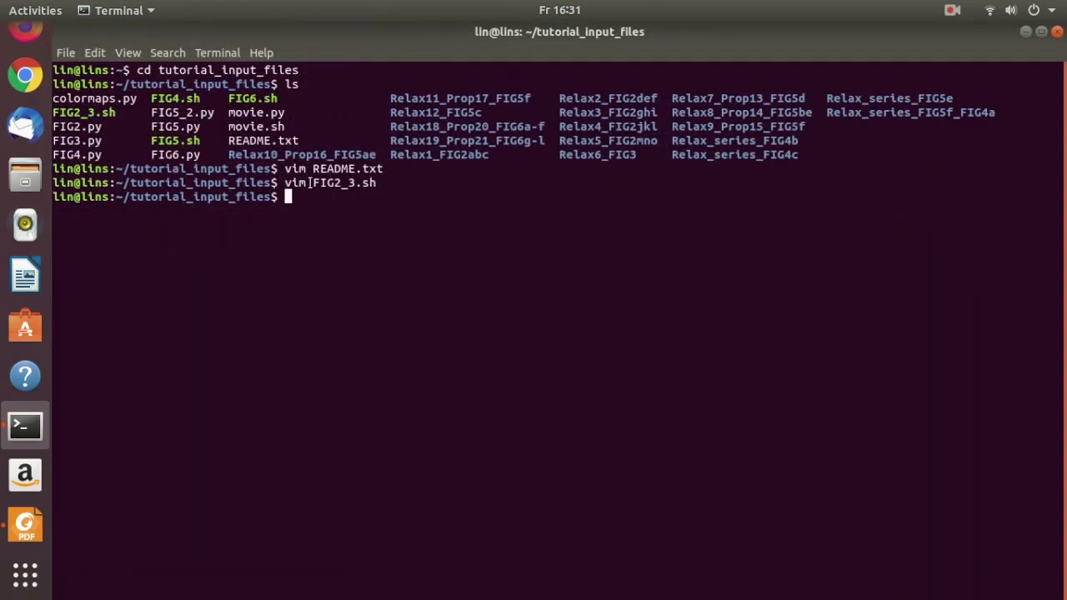
mouse_move(387, 208)
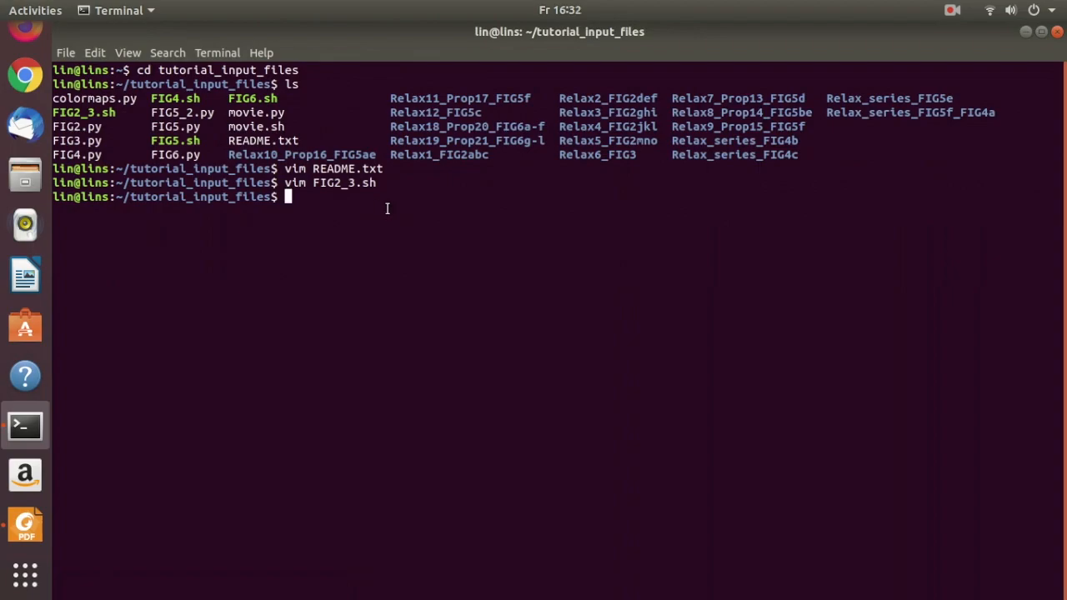
text(./F)
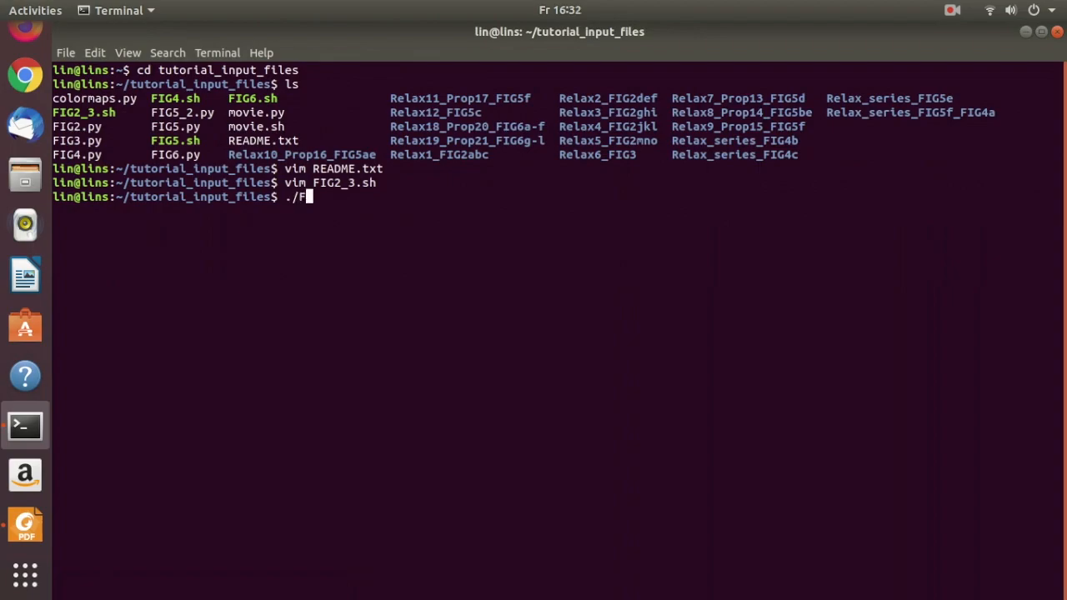
text(IG2_3.sh)
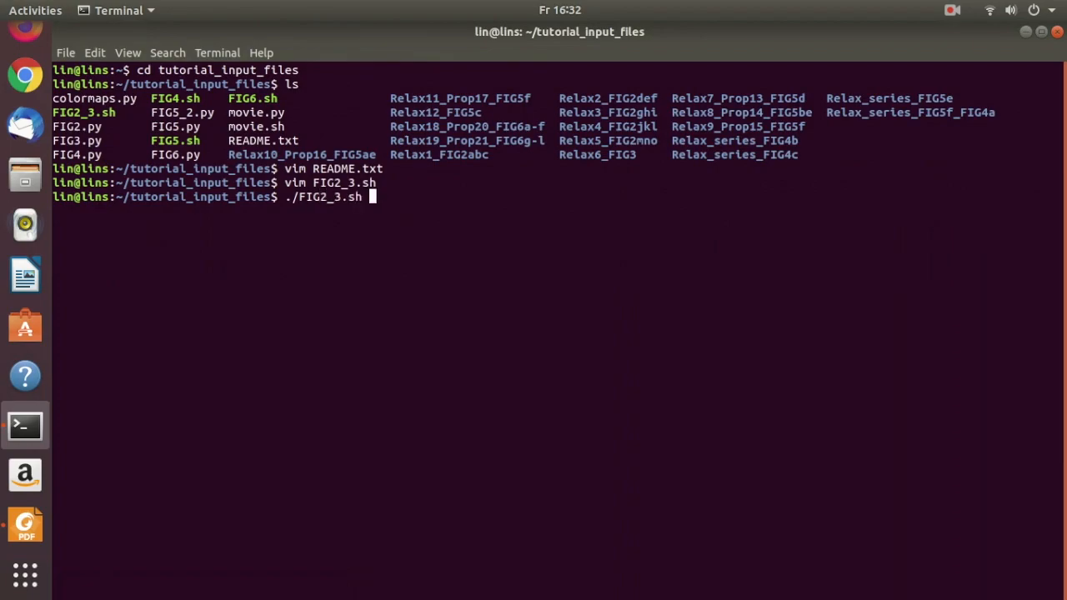
mouse_move(392, 198)
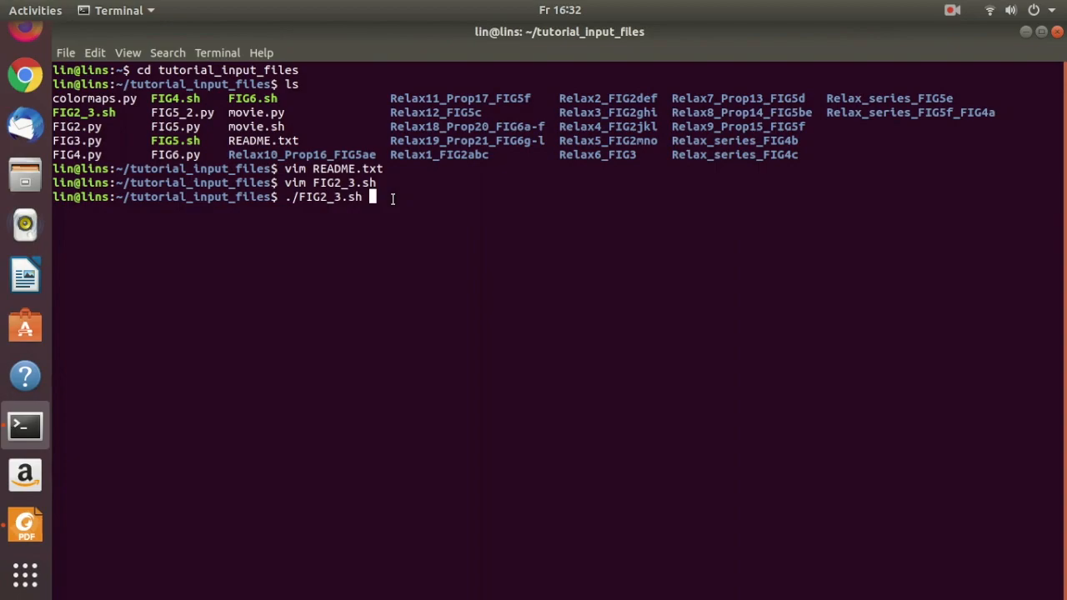
text(3)
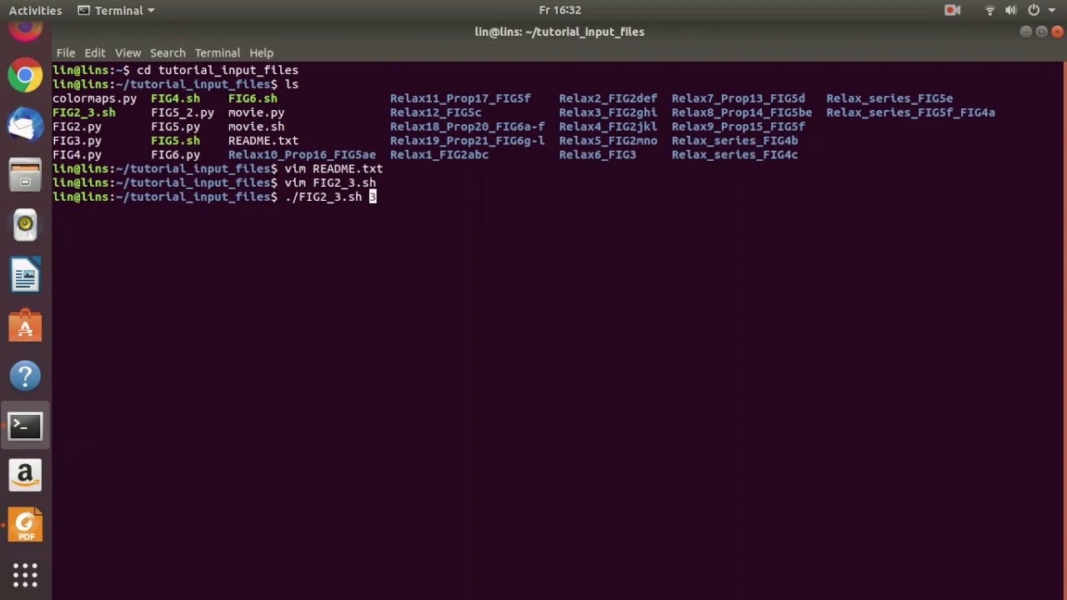
text(3)
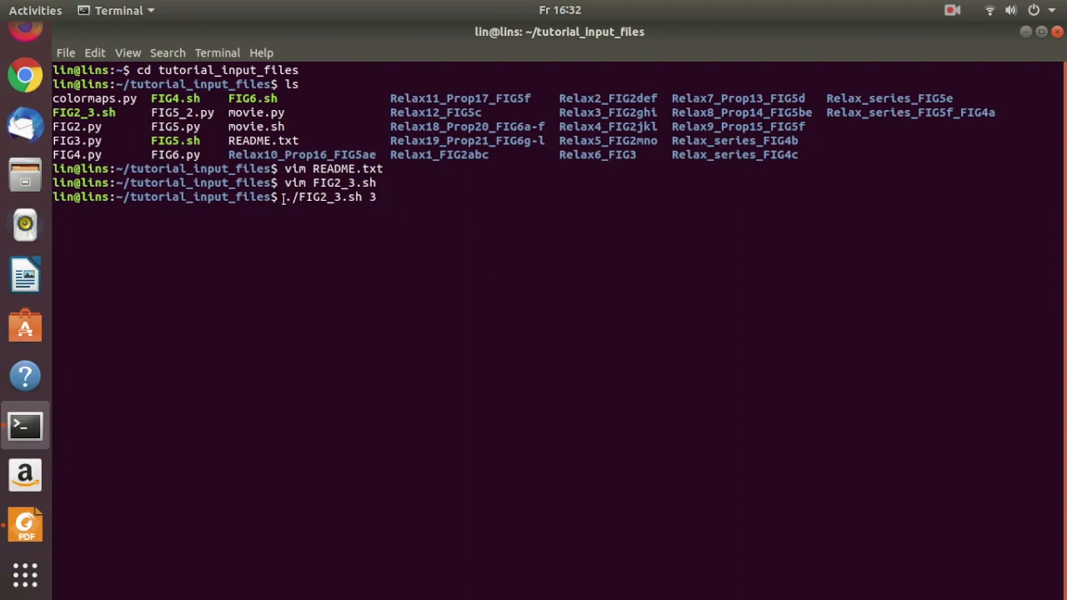
double_click(329, 196)
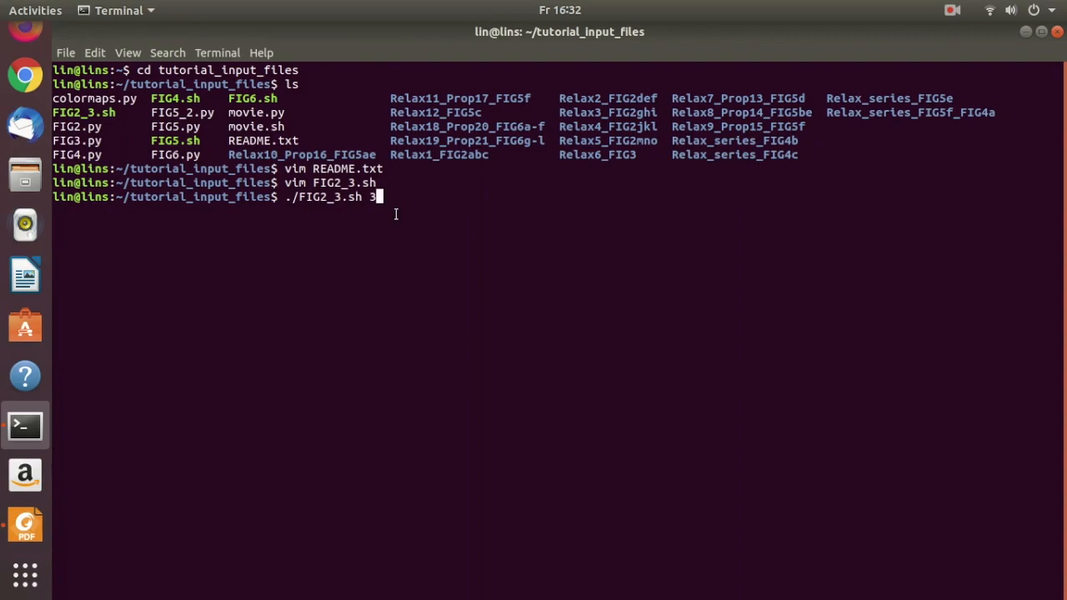
key(BackSpace)
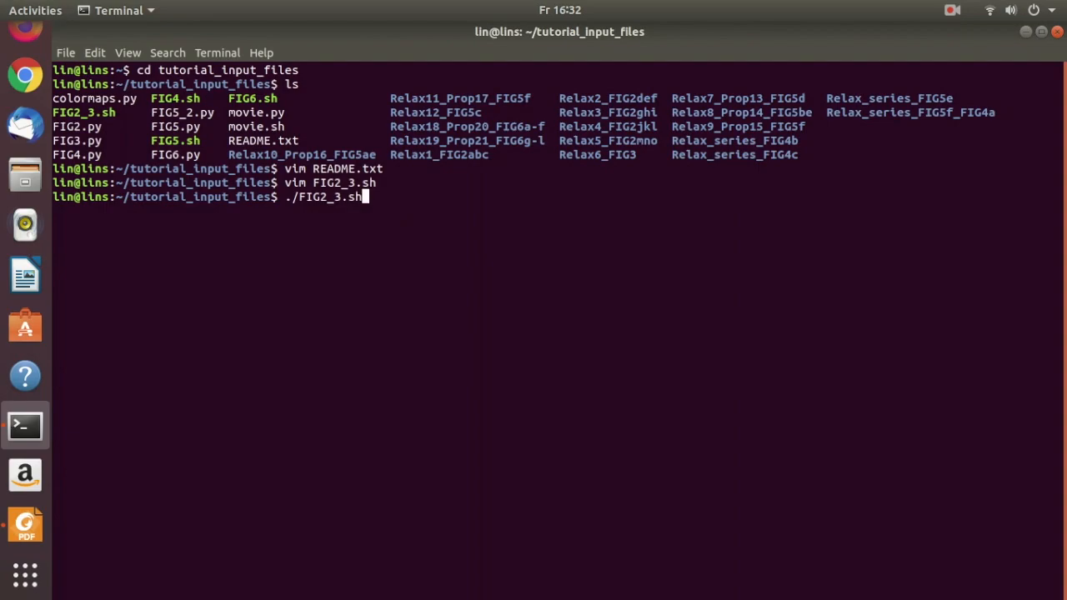
Step: Execute ./FIG2_3.sh so MCTDH-X propagates through all the Relax folders
key(Return)
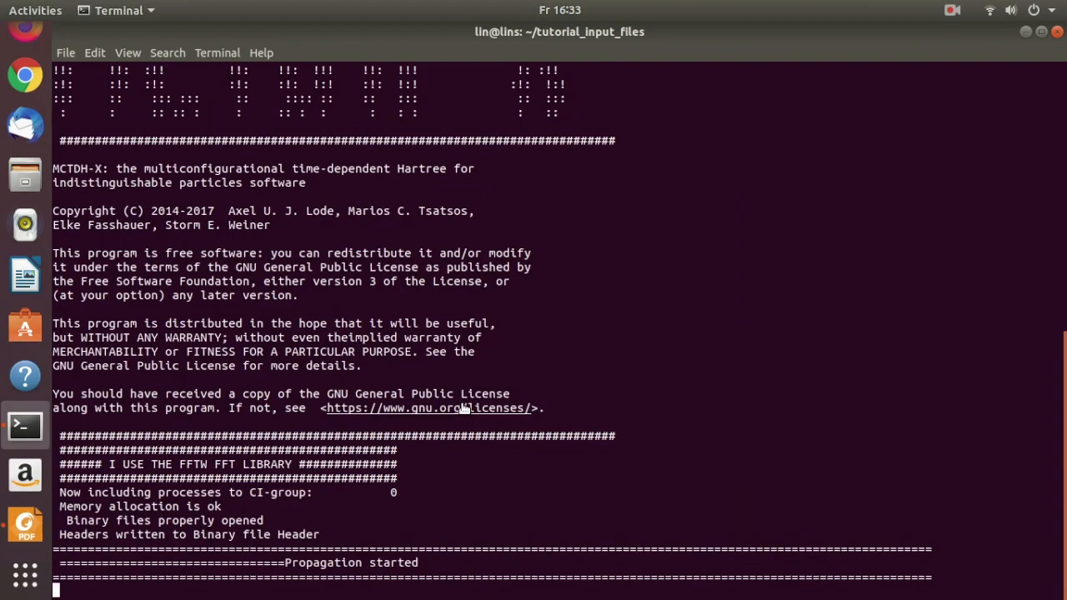
scroll(down, 3)
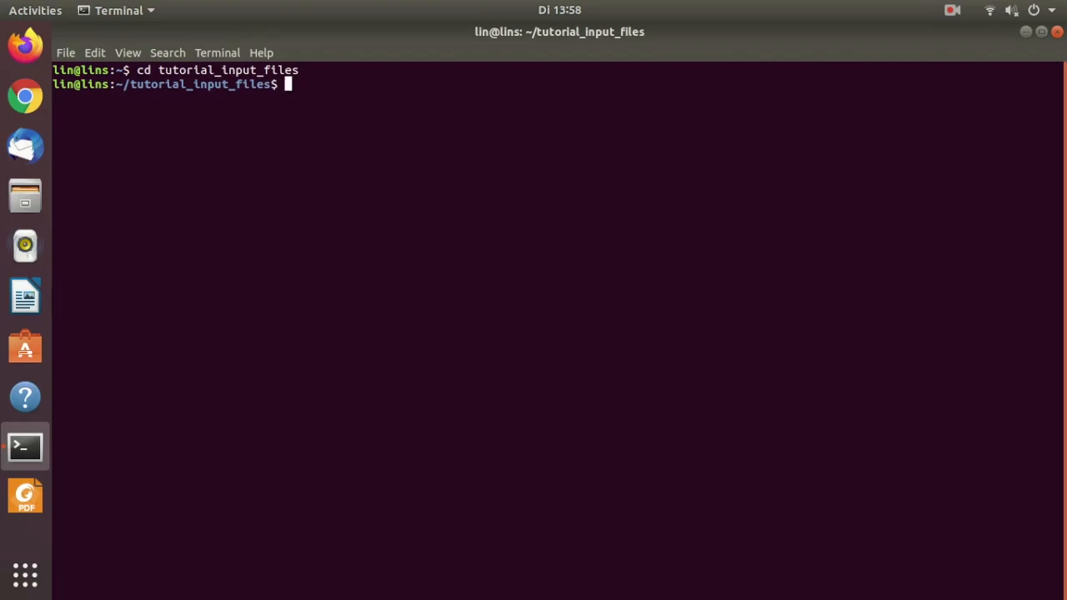
Step: List tutorial_input_files to confirm FIG2.pdf and FIG3.pdf were generated
text(ls)
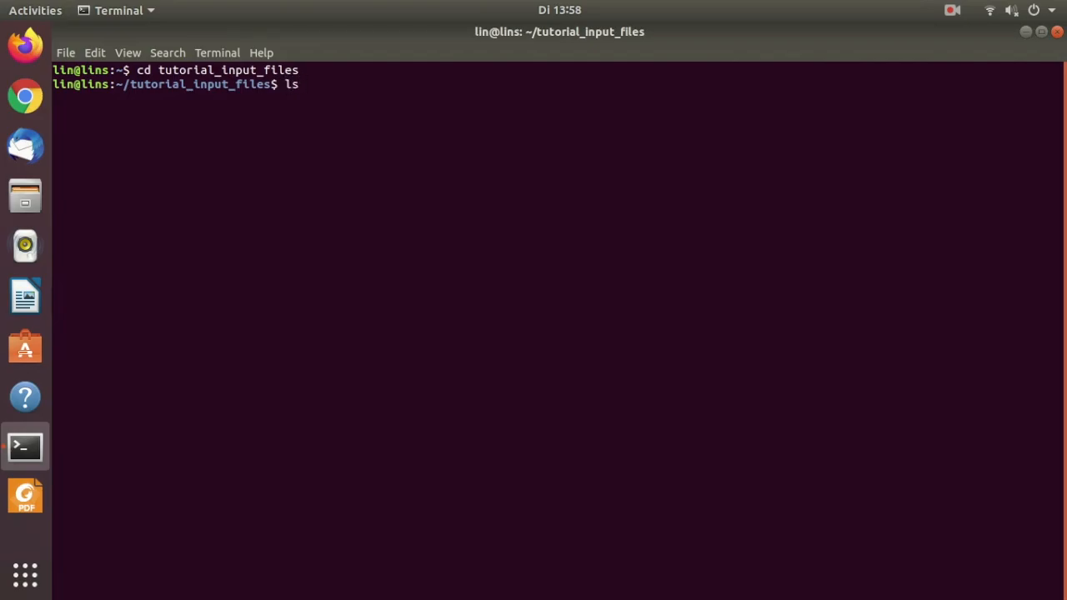
key(Return)
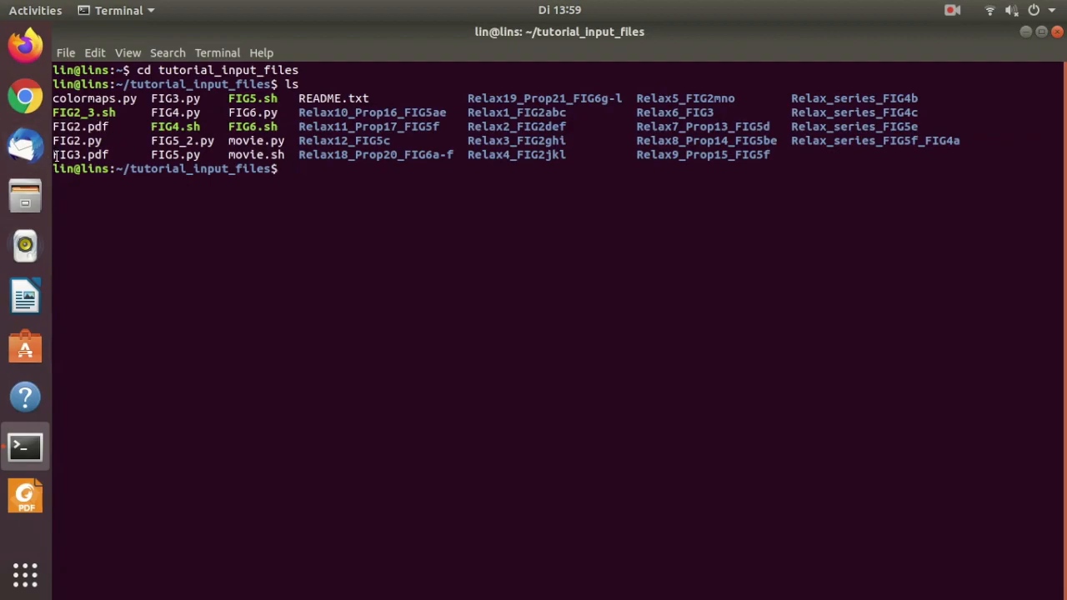
double_click(81, 154)
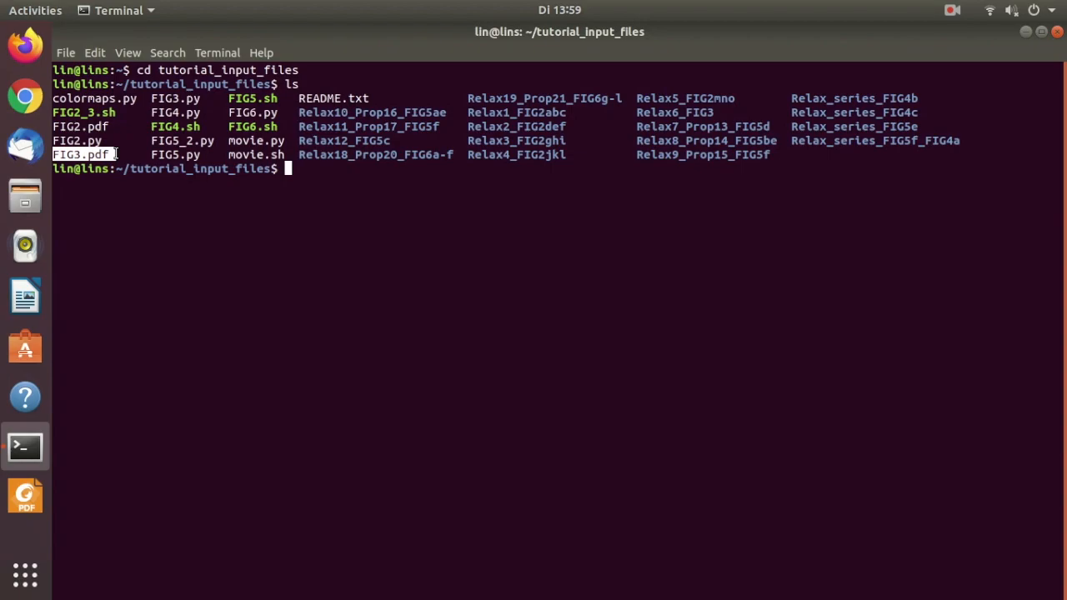
Step: Open FIG2.pdf and FIG3.pdf in Okular
text(okular FIG2)
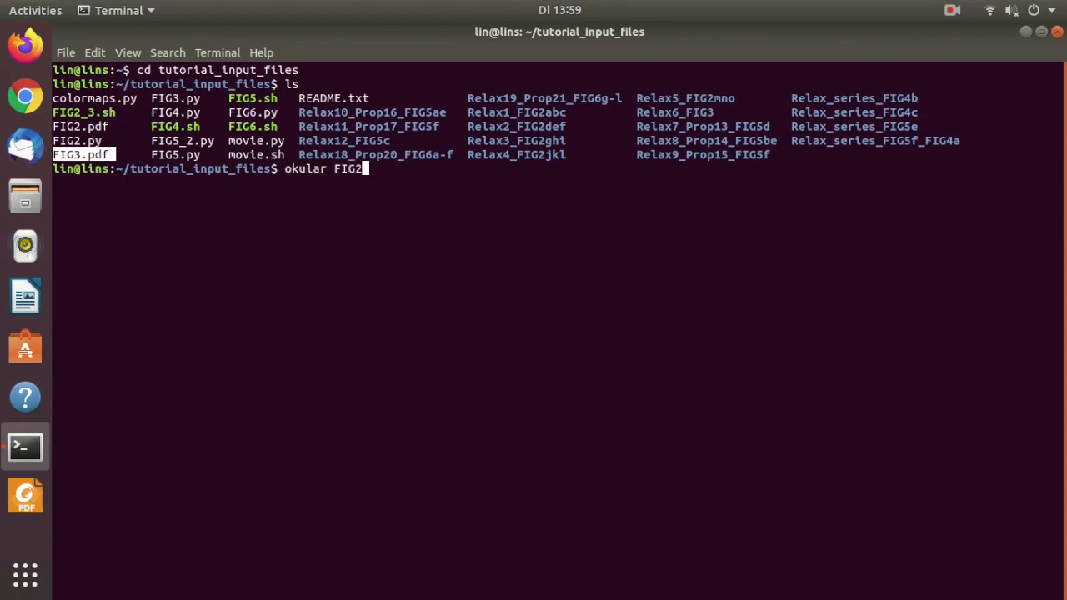
key(Return)
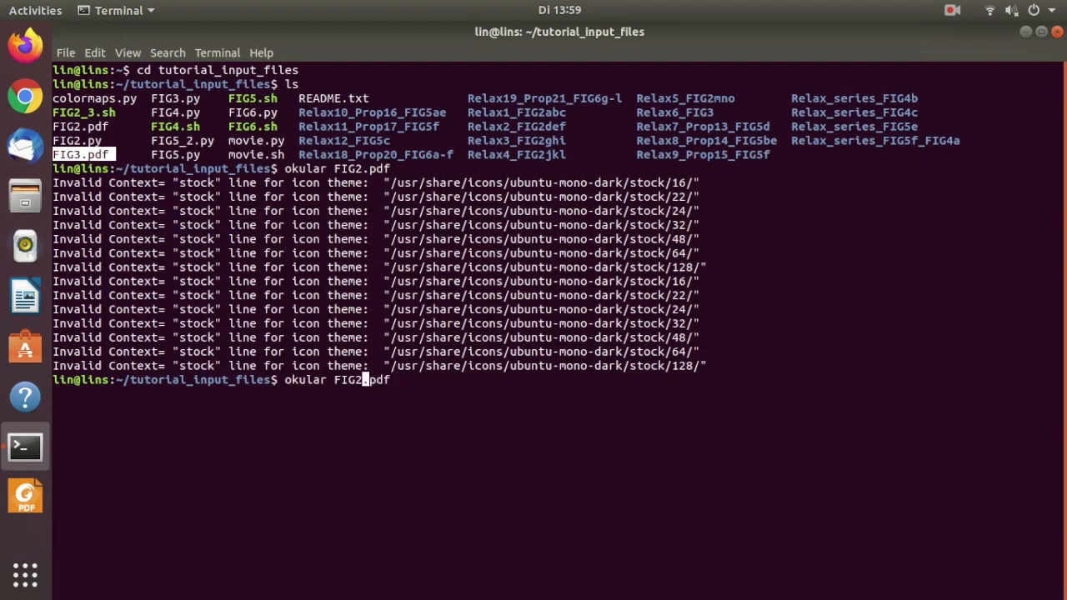
key(Return)
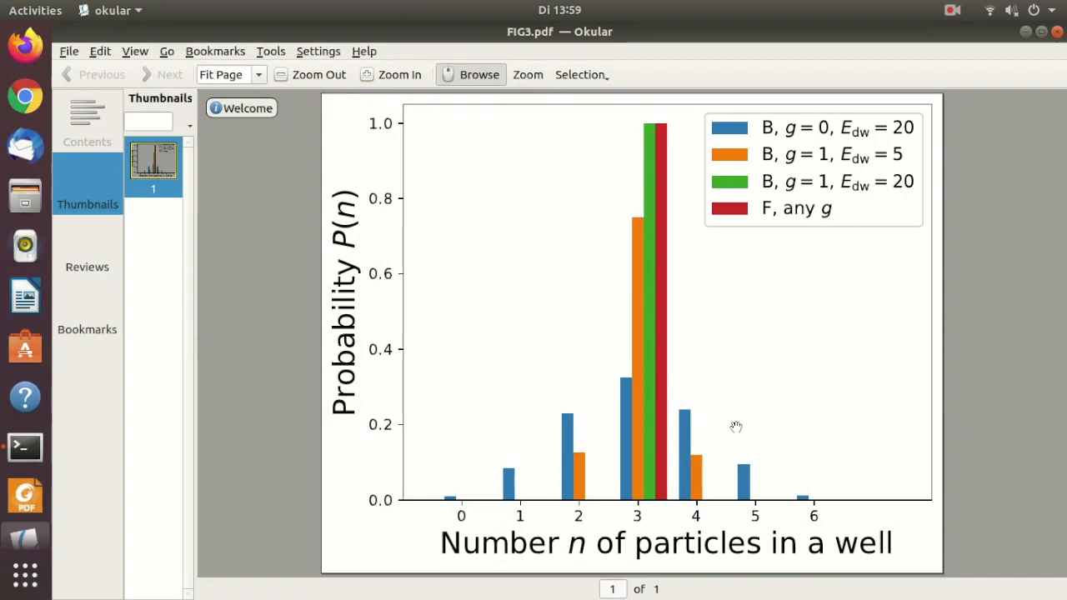